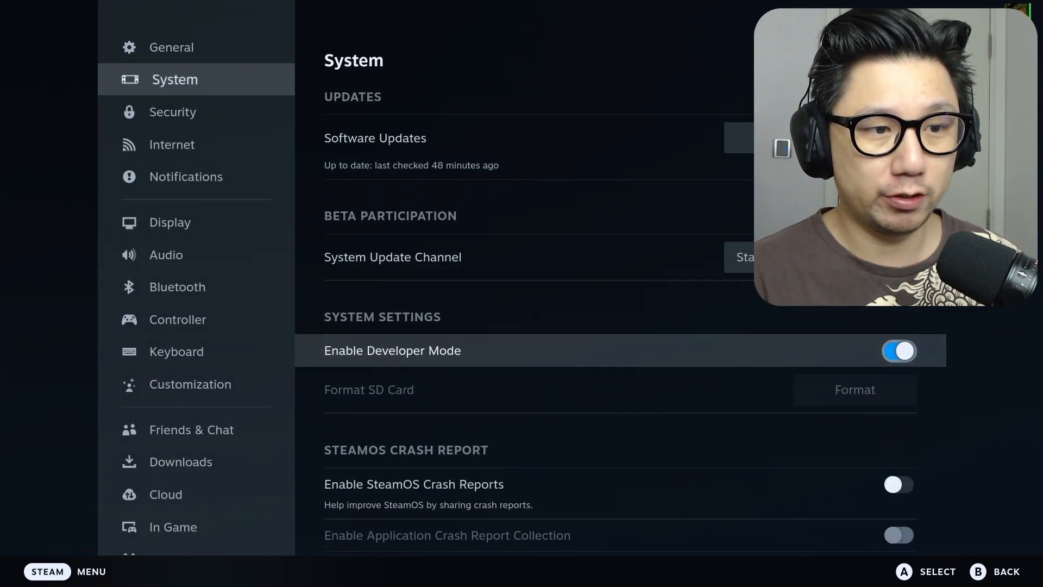
# Switch Until Dawn's upscaling to DLSS Performance with frame generation and keep the settings
pyautogui.scroll(-3)
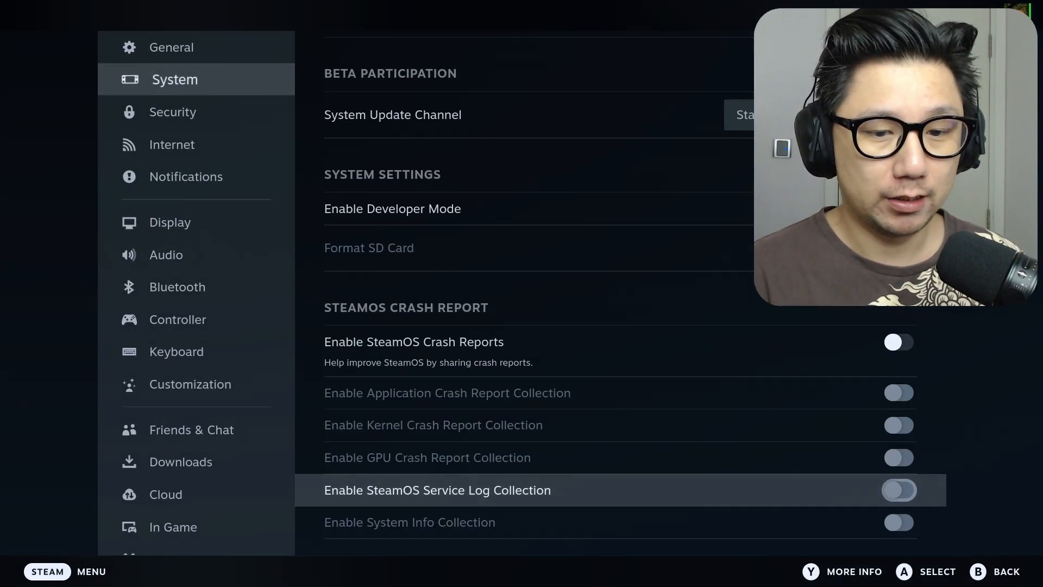
pyautogui.scroll(-3)
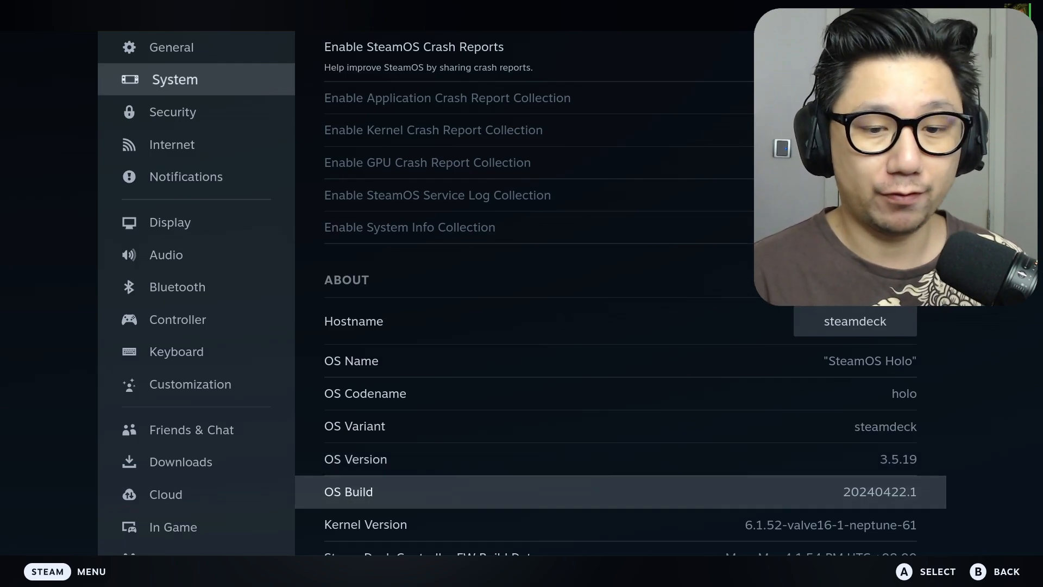
pyautogui.scroll(-3)
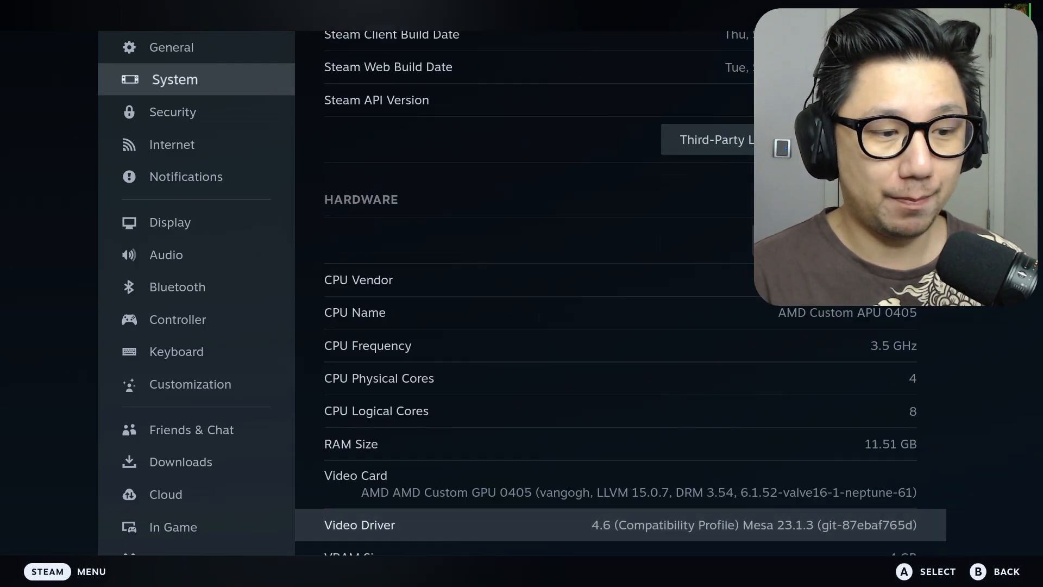
pyautogui.scroll(-3)
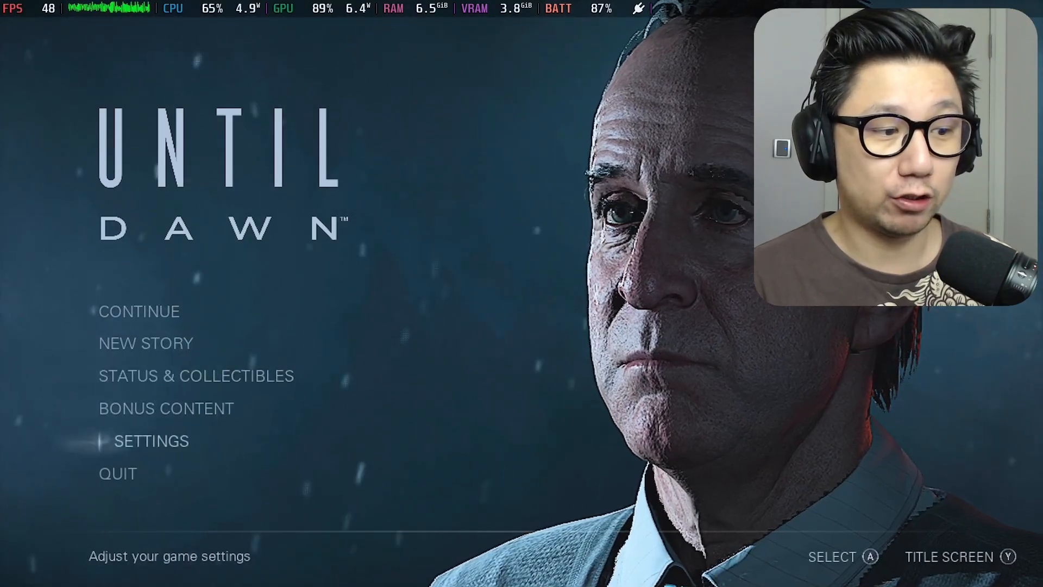
pyautogui.click(151, 441)
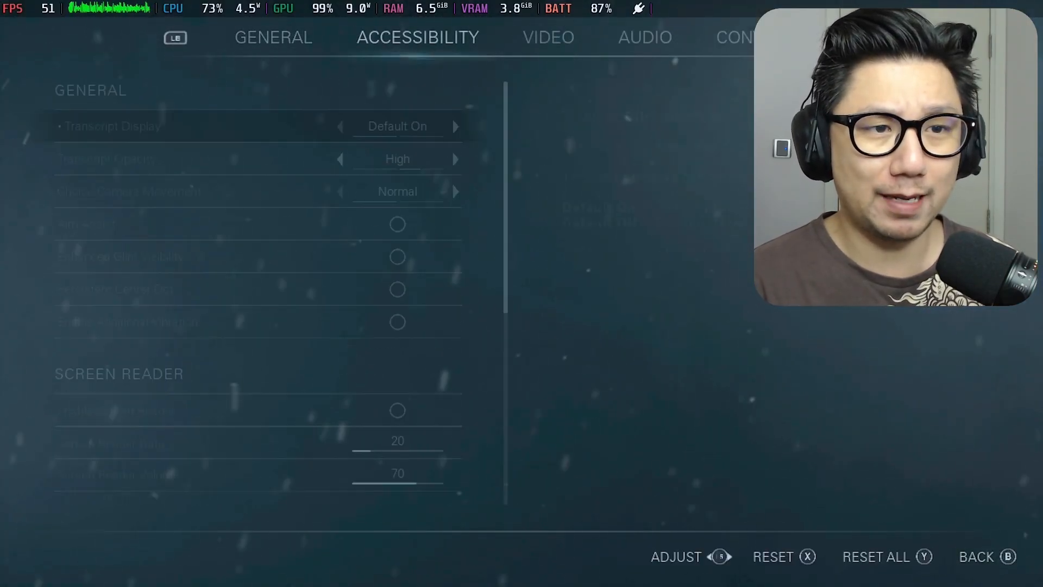
pyautogui.click(548, 37)
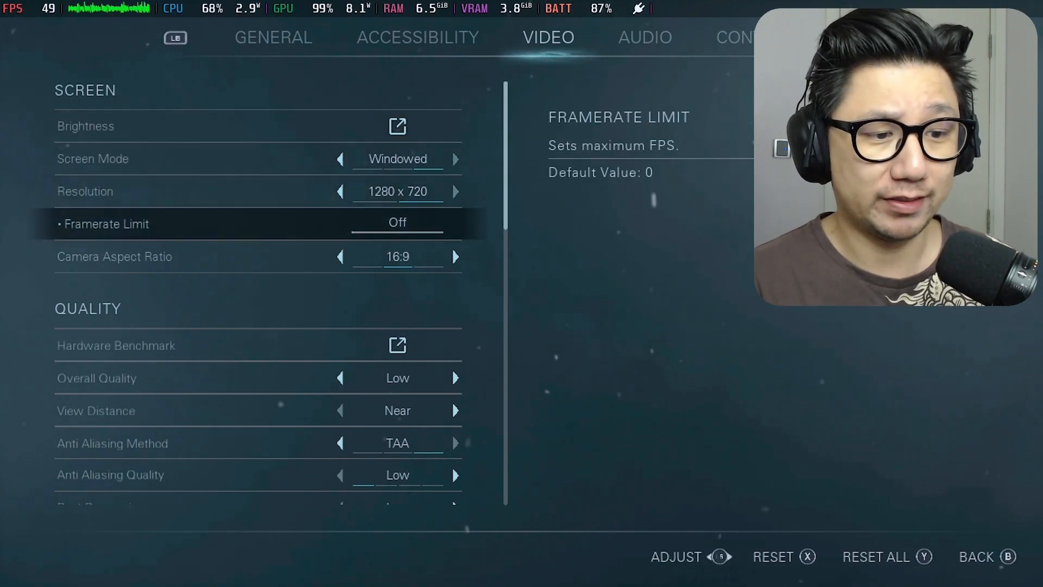
pyautogui.scroll(-3)
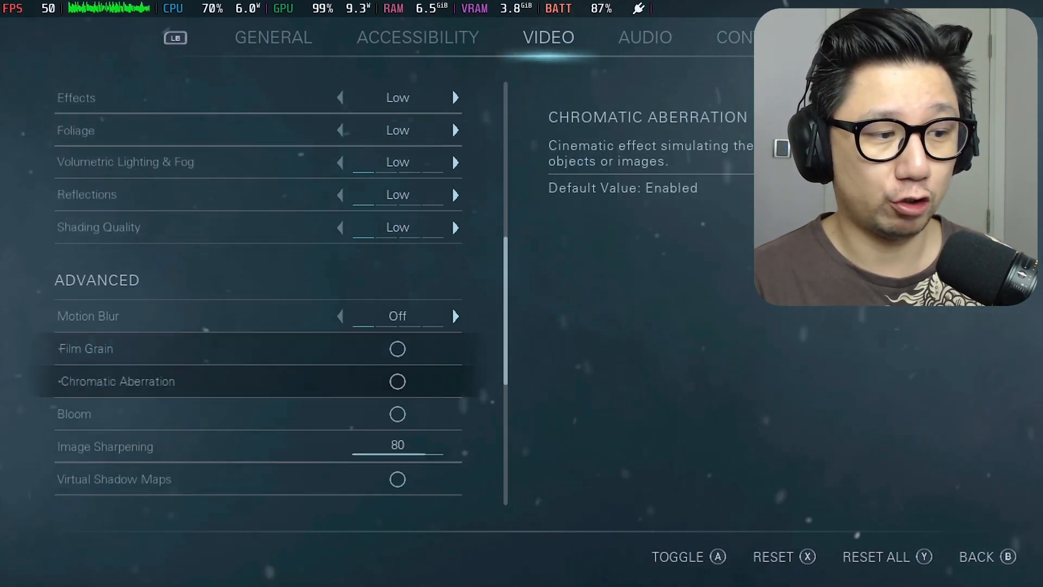
pyautogui.scroll(-3)
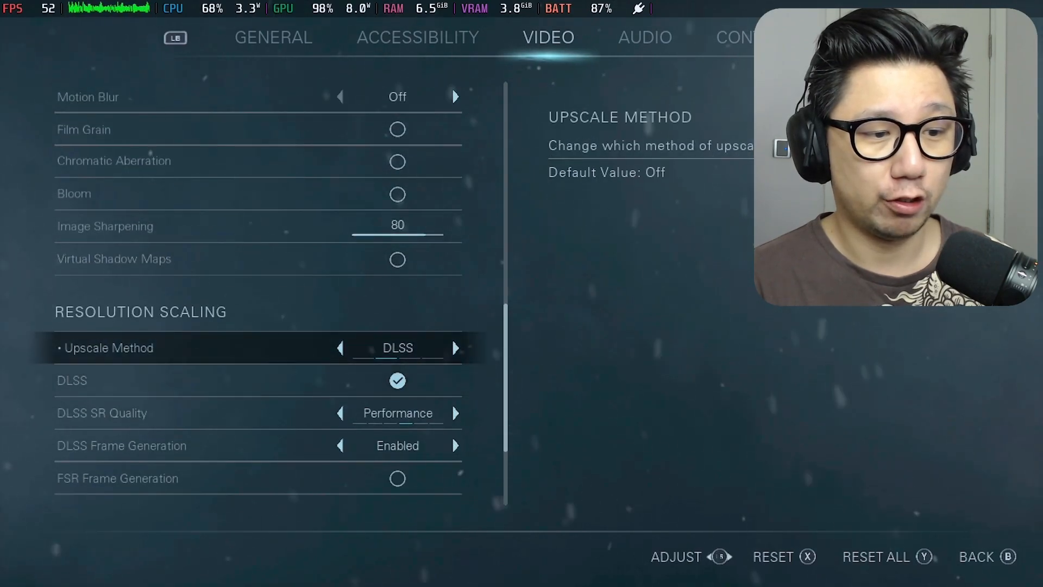
pyautogui.click(456, 347)
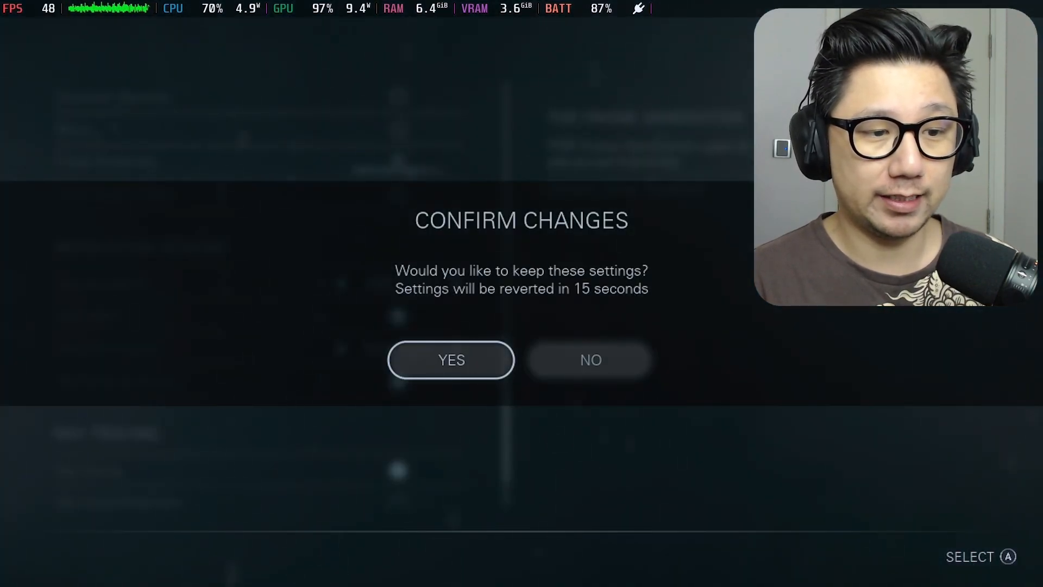
pyautogui.click(451, 360)
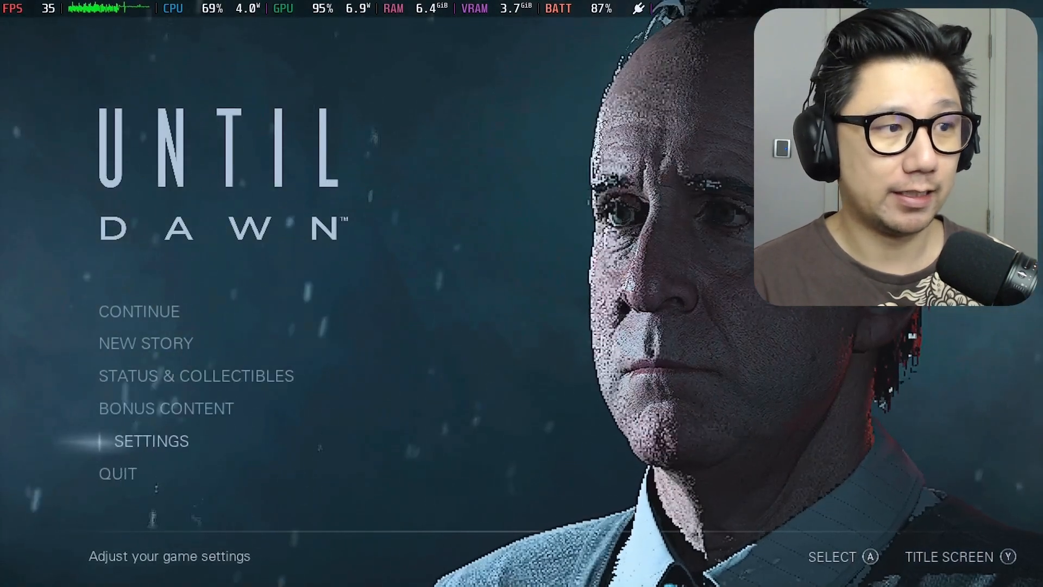
# Turn DLSS on under Video > Resolution Scaling, then save and keep the change
pyautogui.click(151, 441)
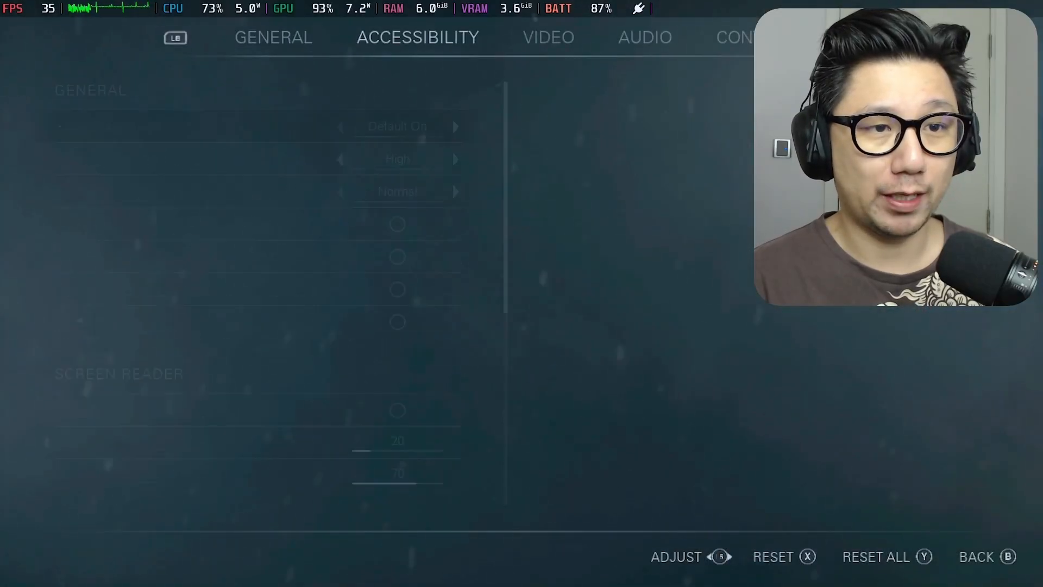
pyautogui.click(547, 37)
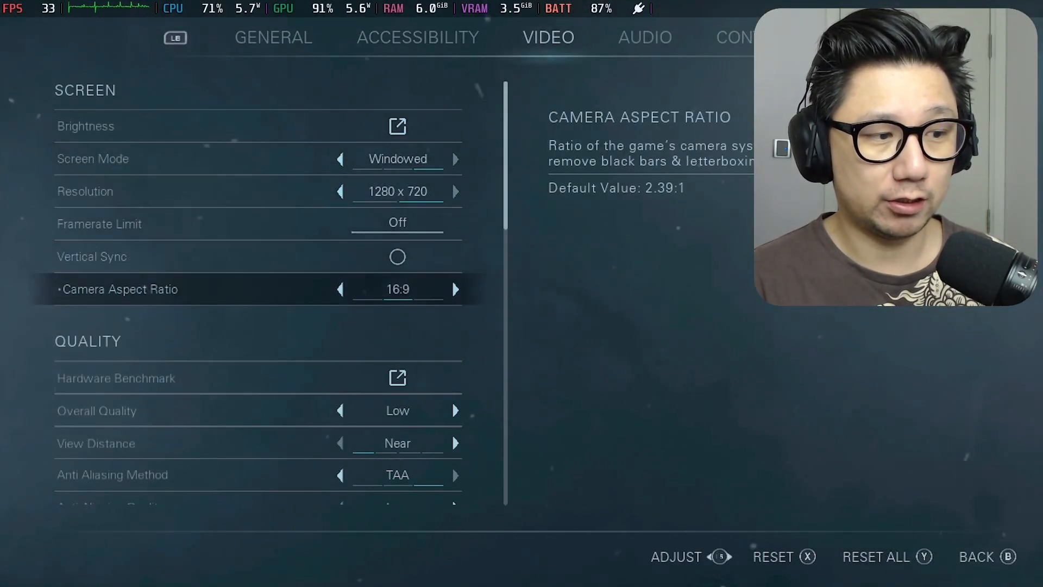
pyautogui.scroll(-3)
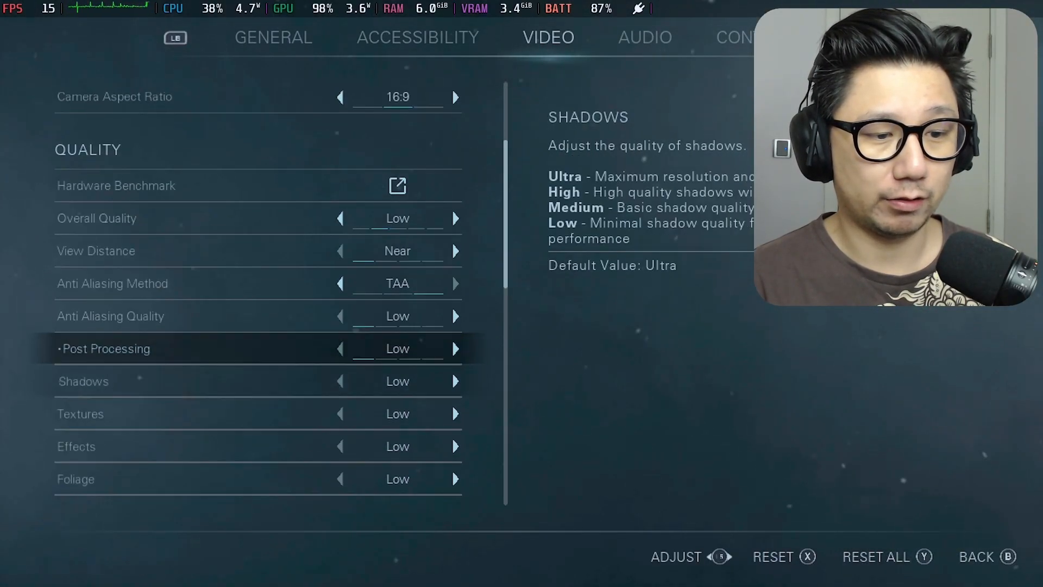
pyautogui.scroll(-3)
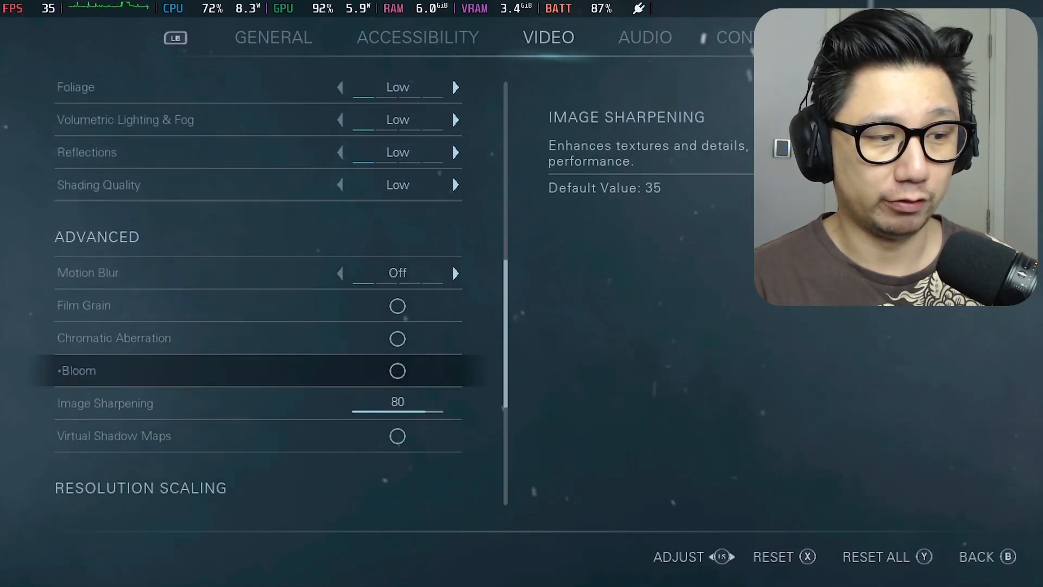
pyautogui.scroll(-3)
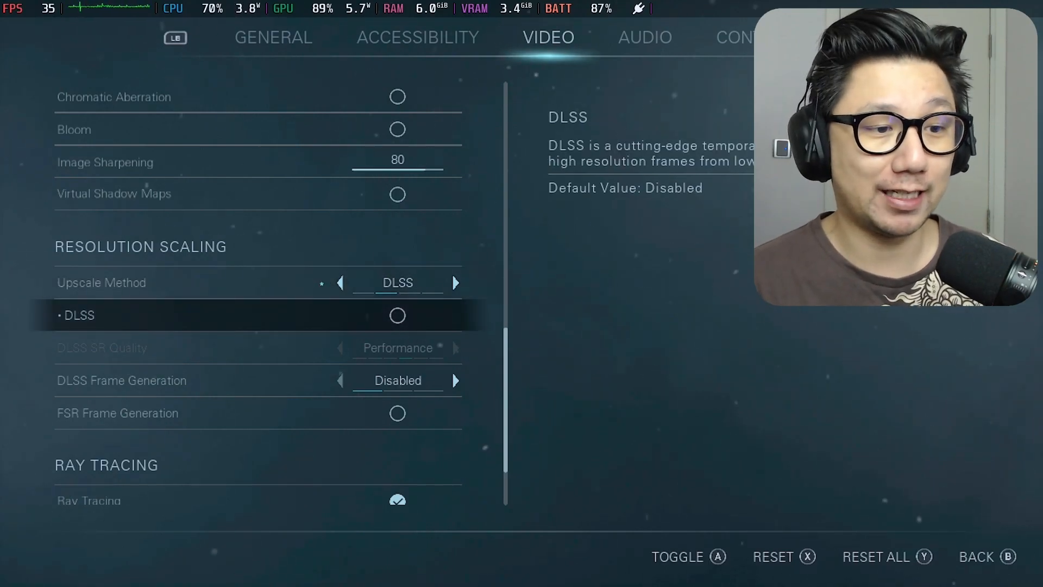
pyautogui.click(397, 315)
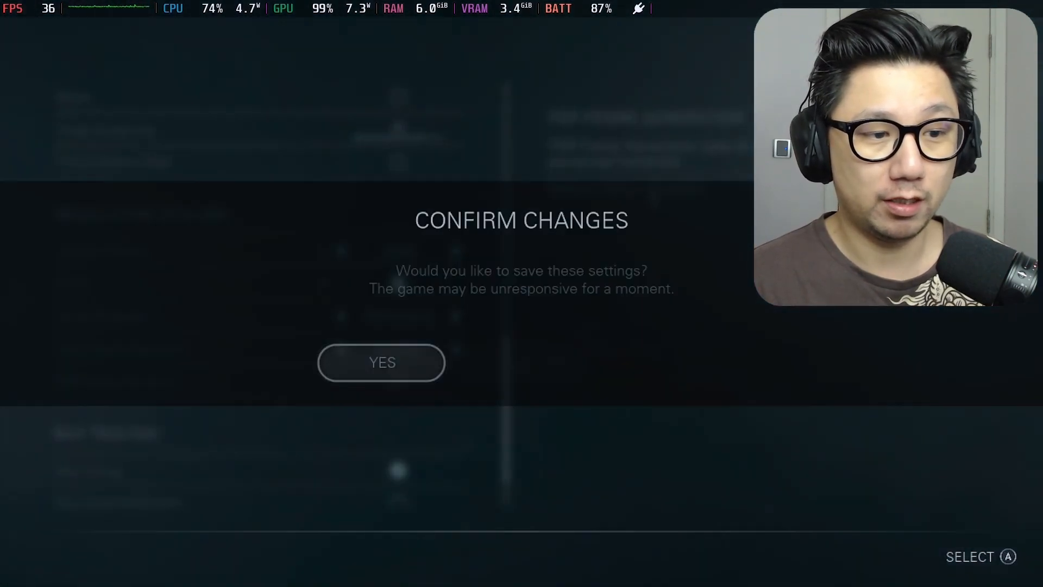
pyautogui.click(382, 363)
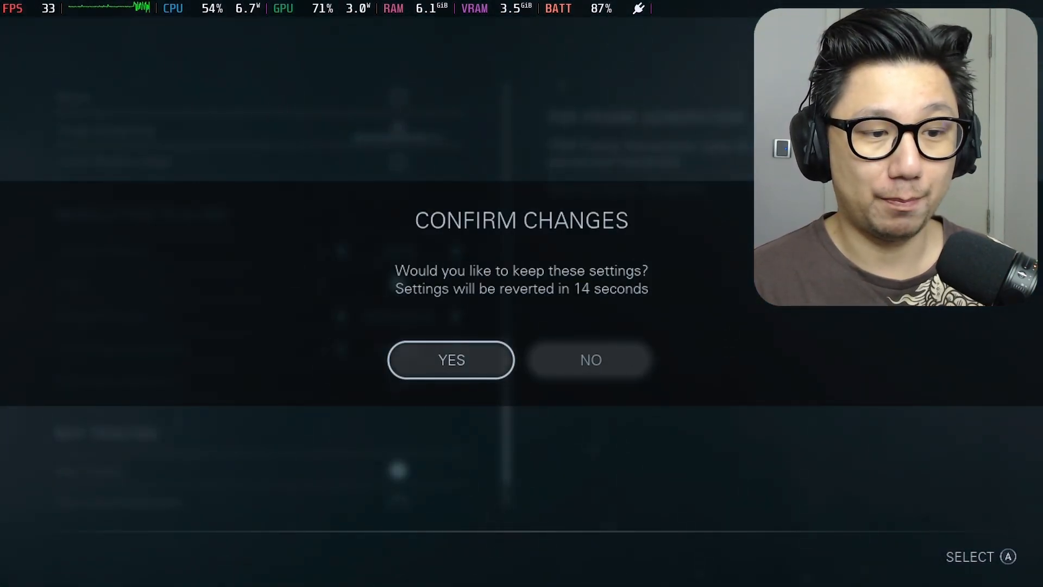
pyautogui.click(451, 360)
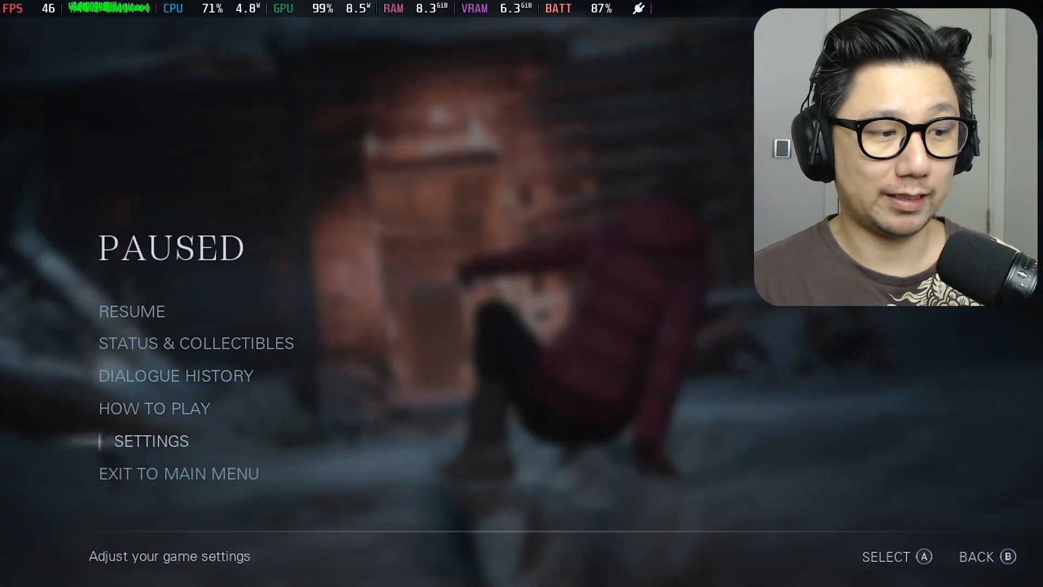
# Open Video settings from the pause menu and scroll from Quality down to Advanced
pyautogui.click(151, 441)
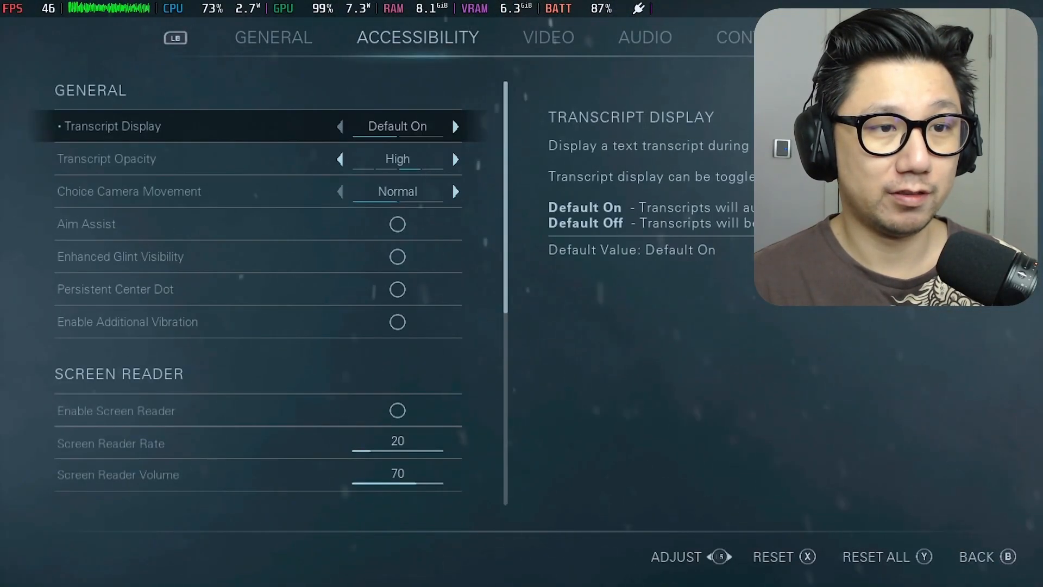
pyautogui.click(548, 38)
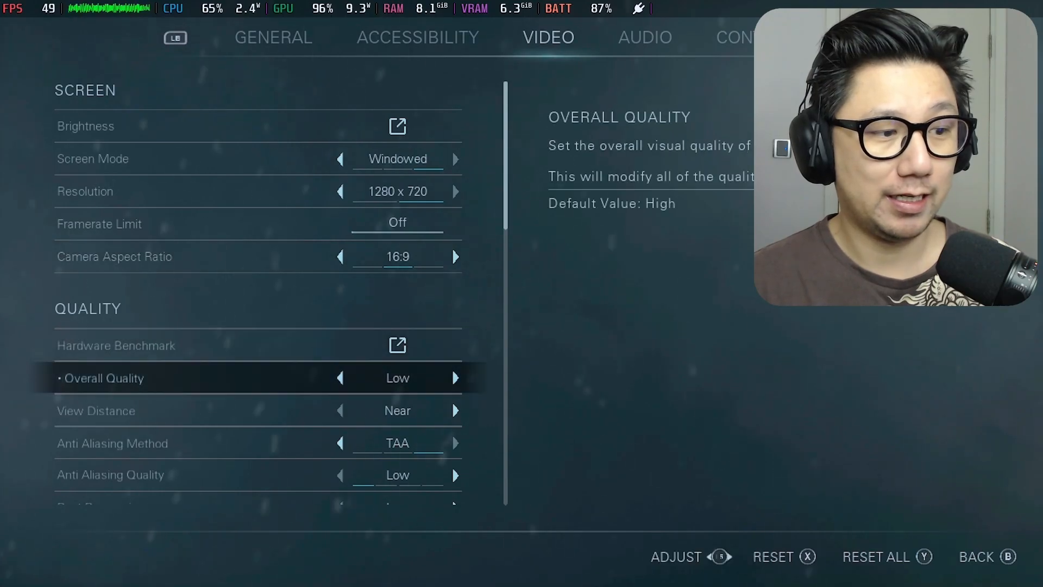
pyautogui.scroll(-3)
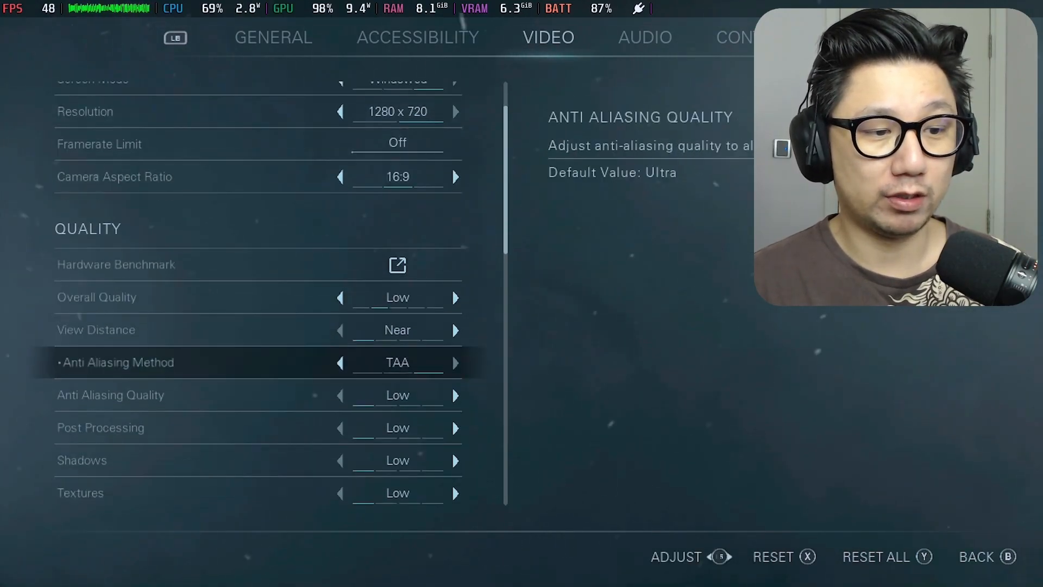
pyautogui.scroll(-3)
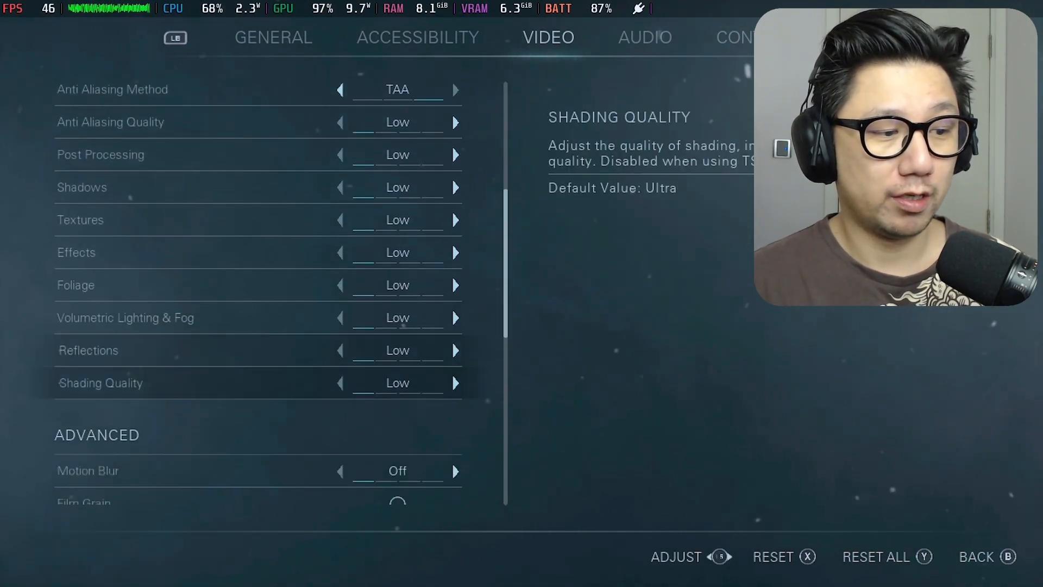
pyautogui.scroll(-3)
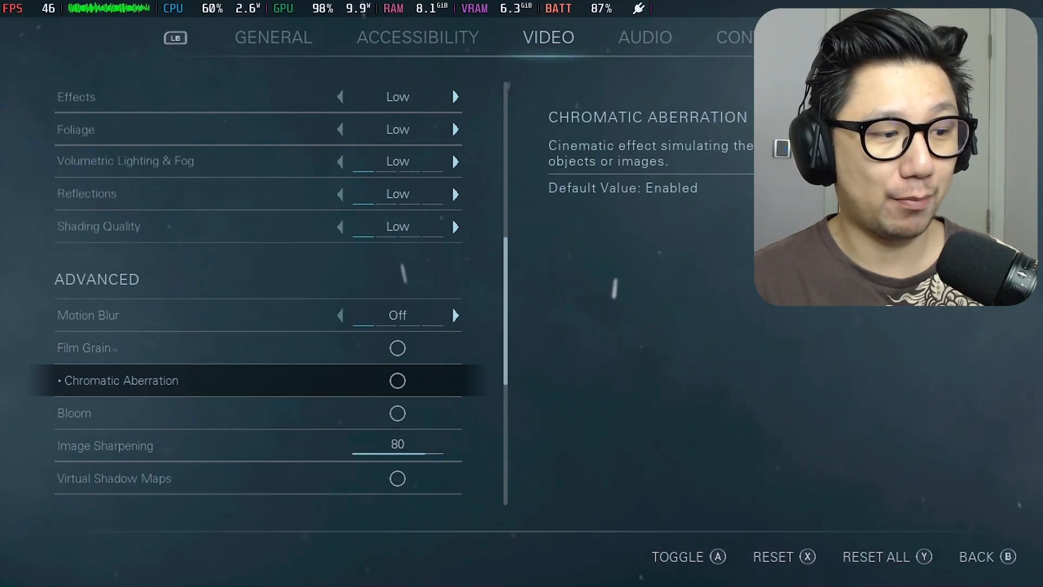
pyautogui.scroll(-3)
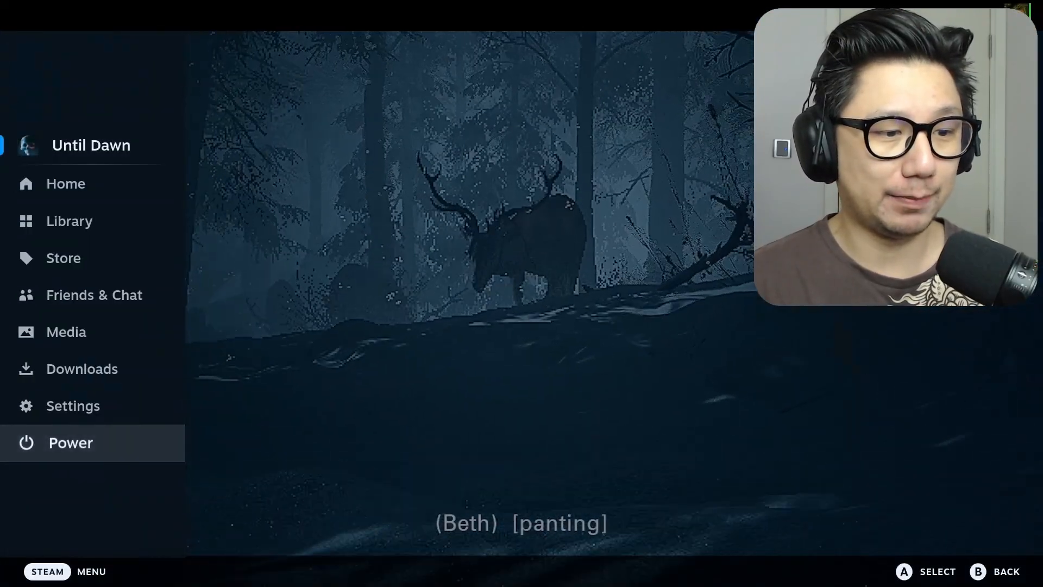
# Select Power from the Steam side menu
pyautogui.click(92, 442)
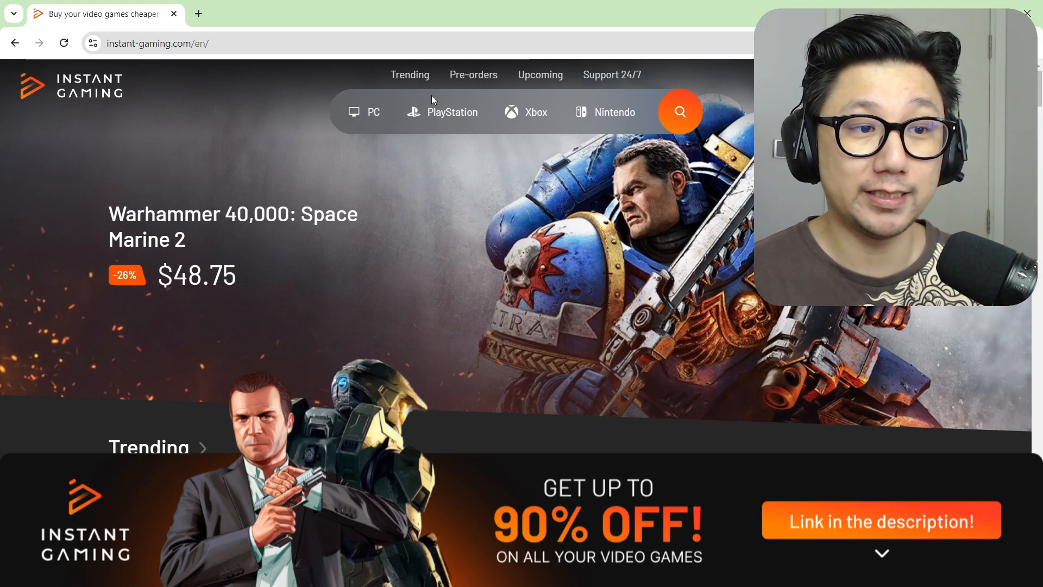
pyautogui.moveTo(571, 336)
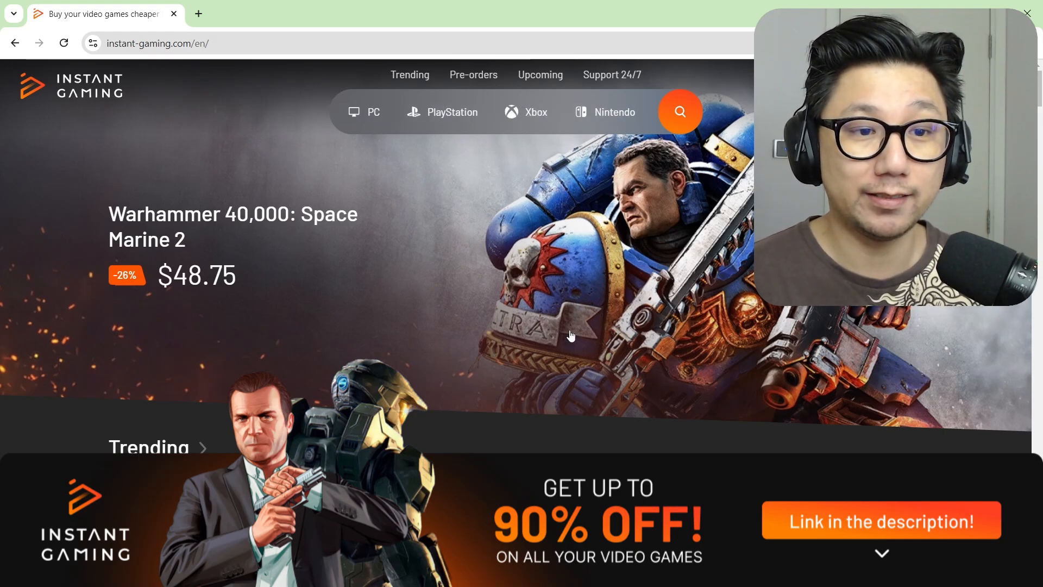
pyautogui.moveTo(519, 392)
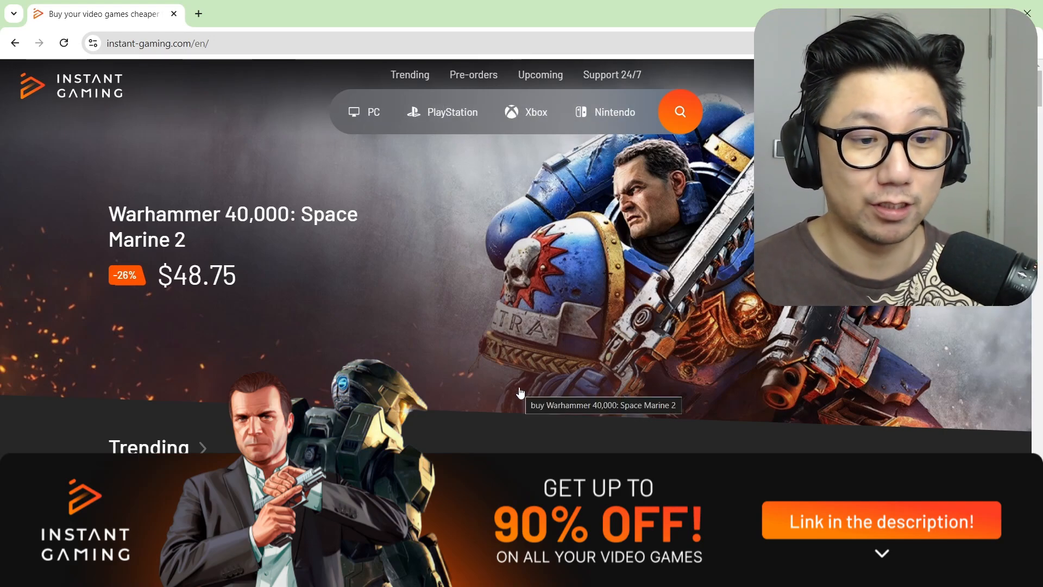
pyautogui.moveTo(563, 432)
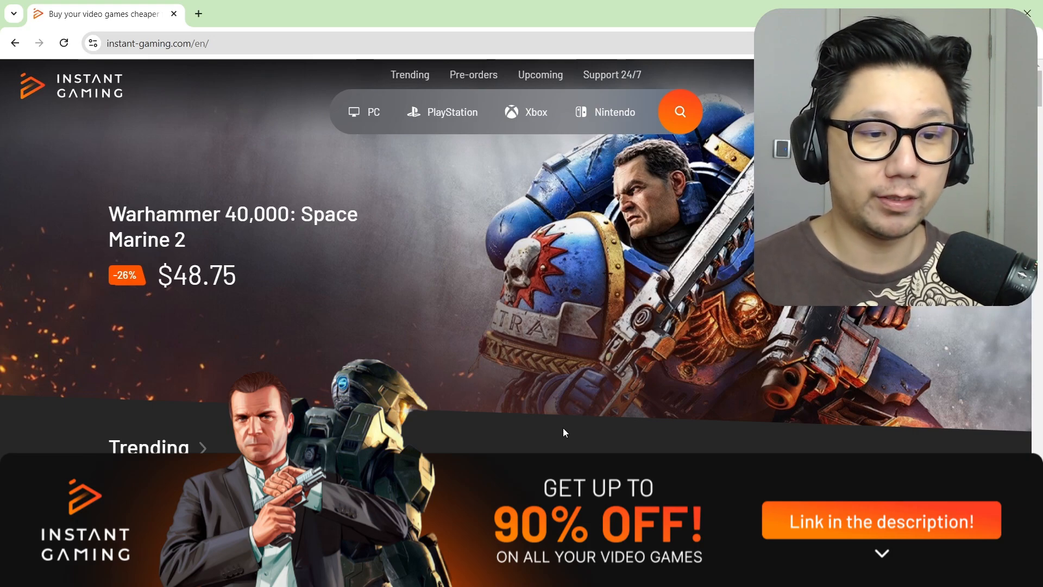
# Scroll to the Trending deals and open the Star Wars Outlaws offer
pyautogui.scroll(-3)
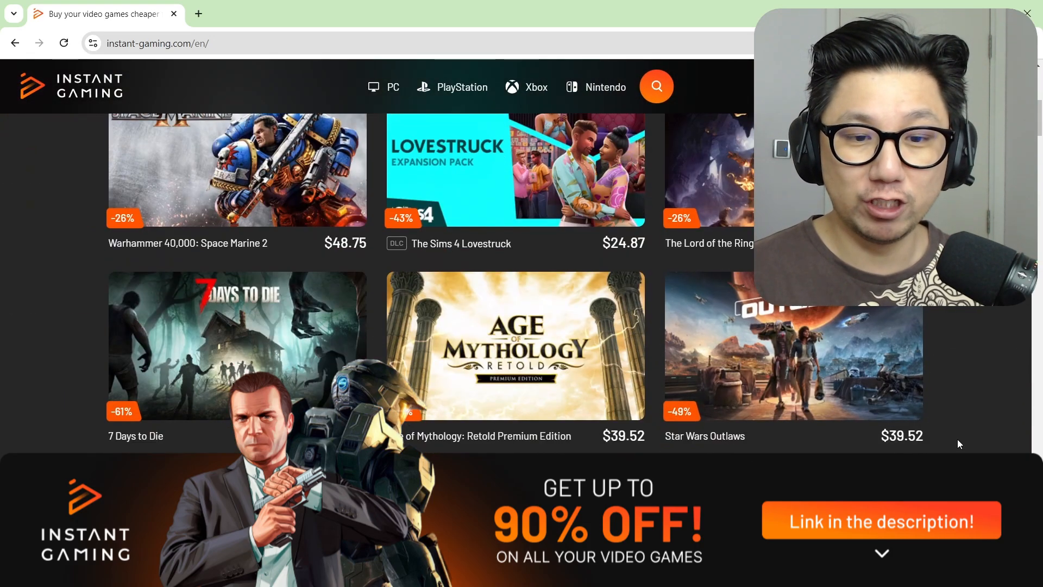
pyautogui.scroll(3)
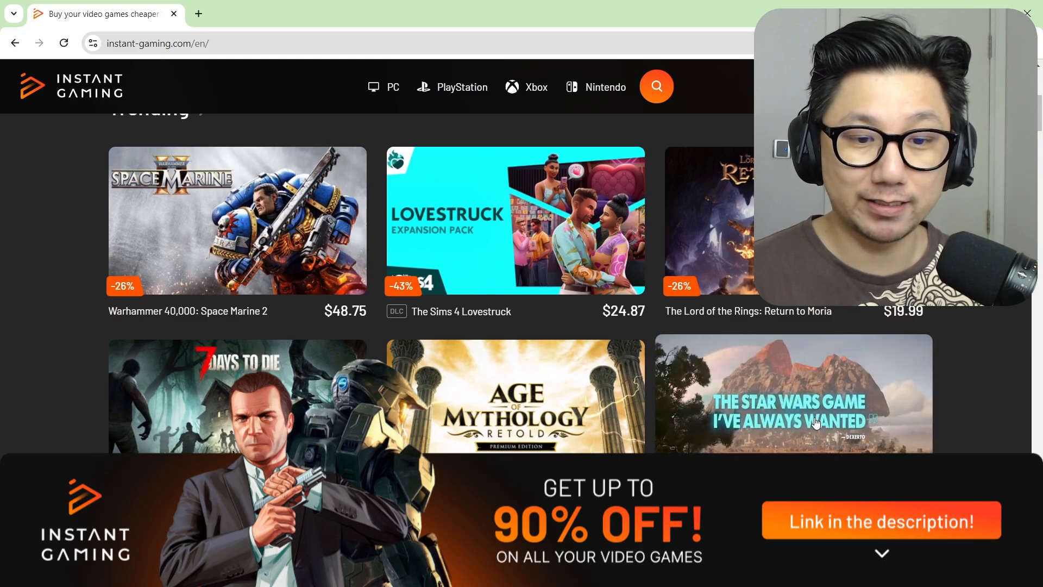
pyautogui.click(791, 392)
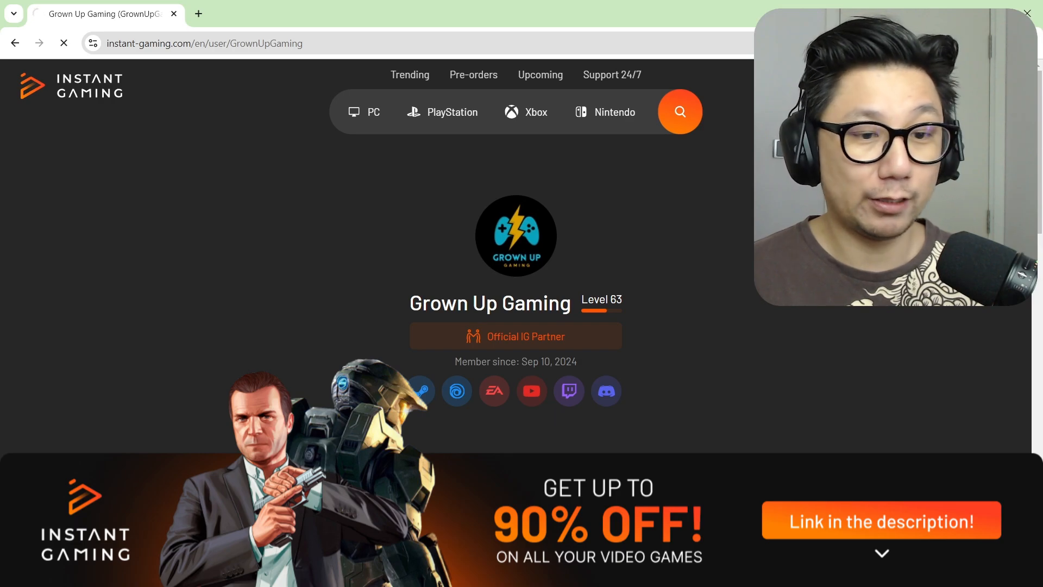
# Open the Partnership dashboard and scroll through balance, statistics and the giveaway table
pyautogui.click(516, 336)
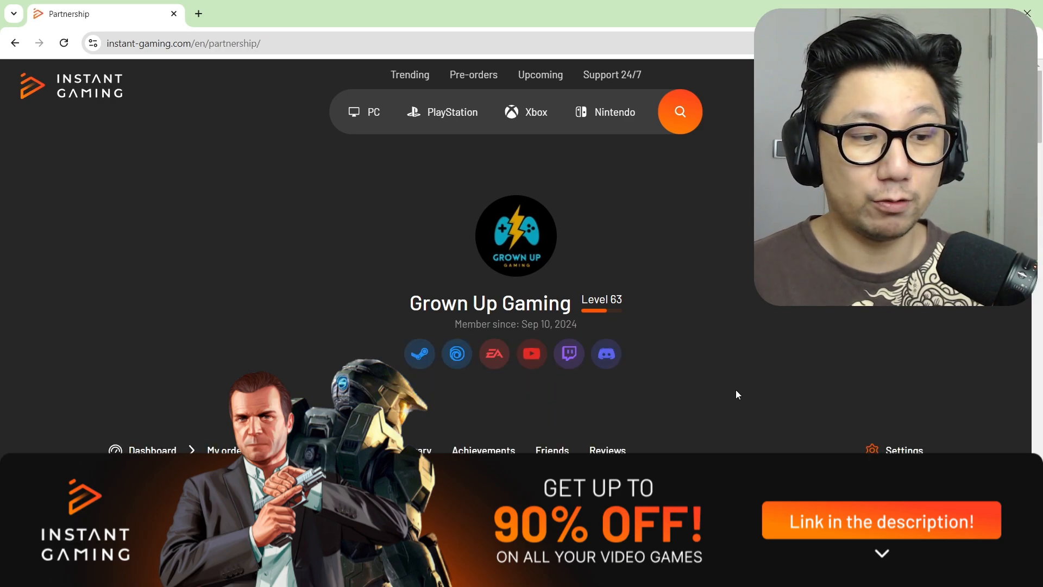
pyautogui.scroll(-3)
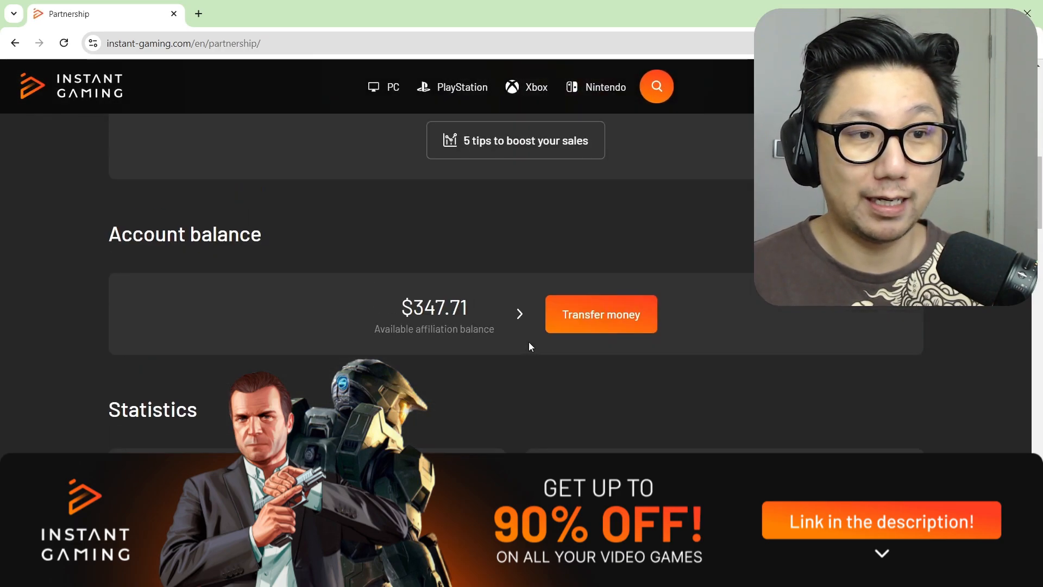
pyautogui.scroll(-3)
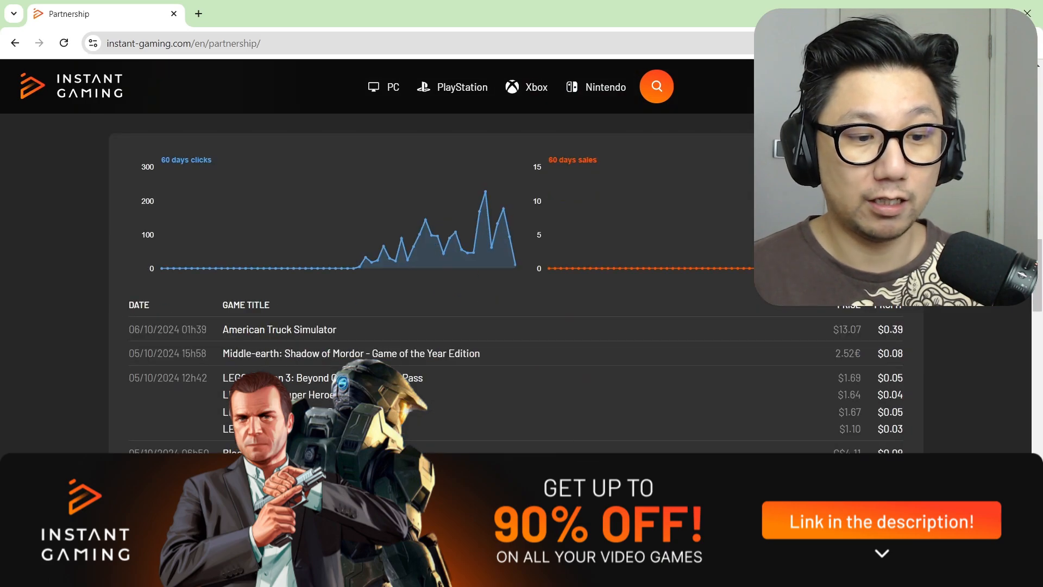
pyautogui.scroll(-3)
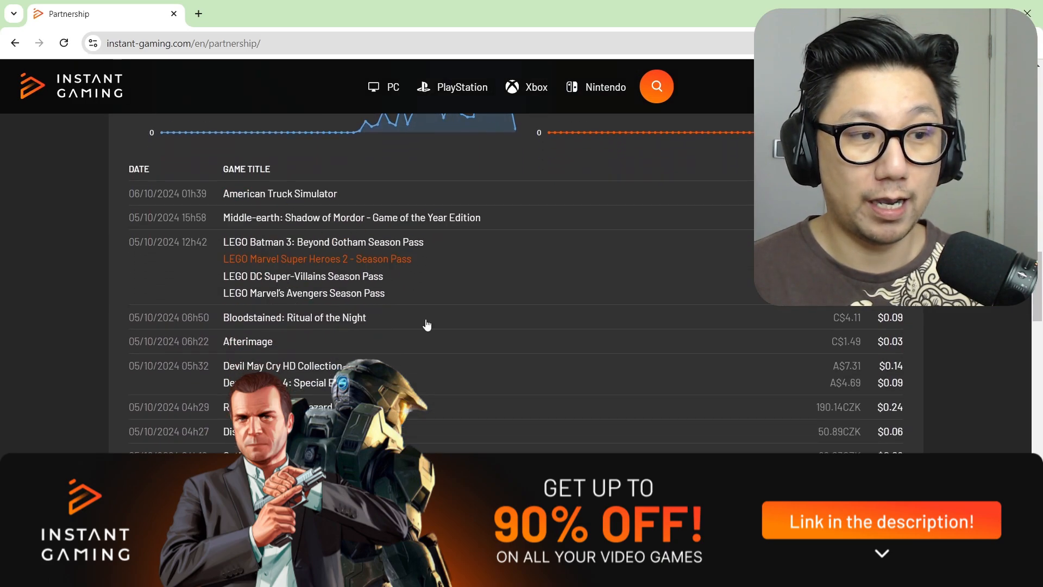
pyautogui.moveTo(867, 380)
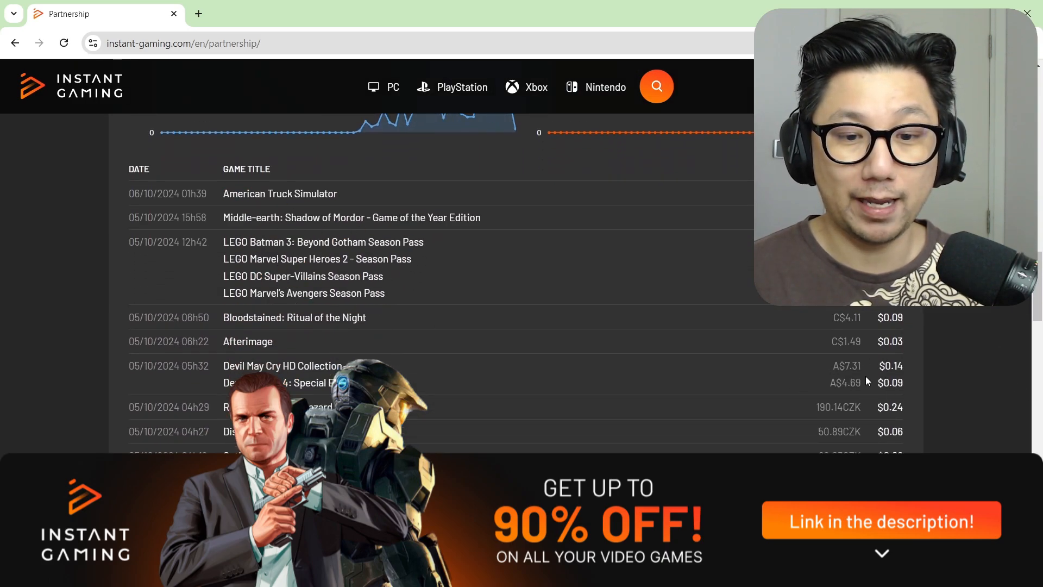
pyautogui.scroll(-3)
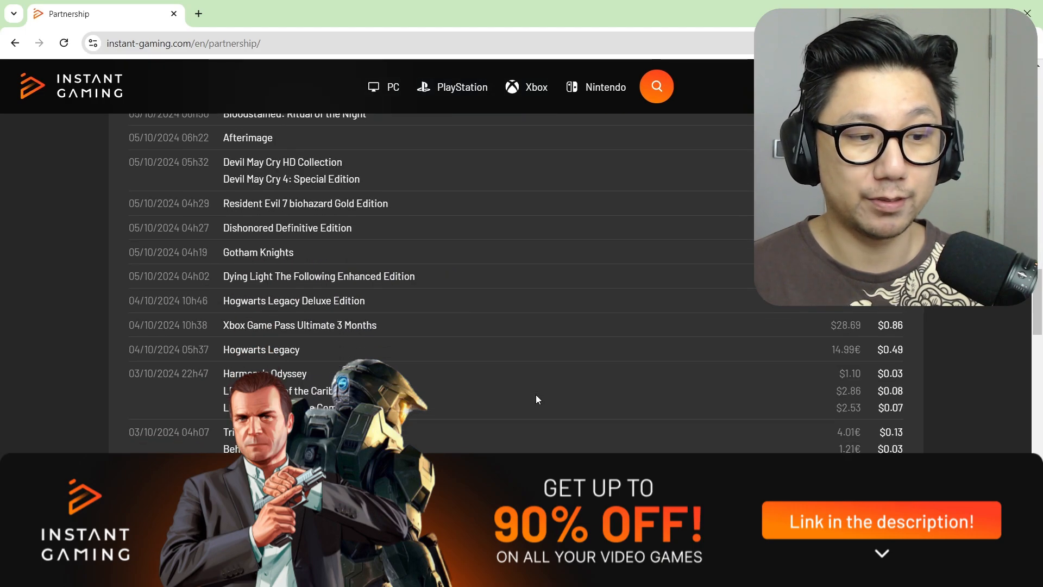
pyautogui.moveTo(954, 435)
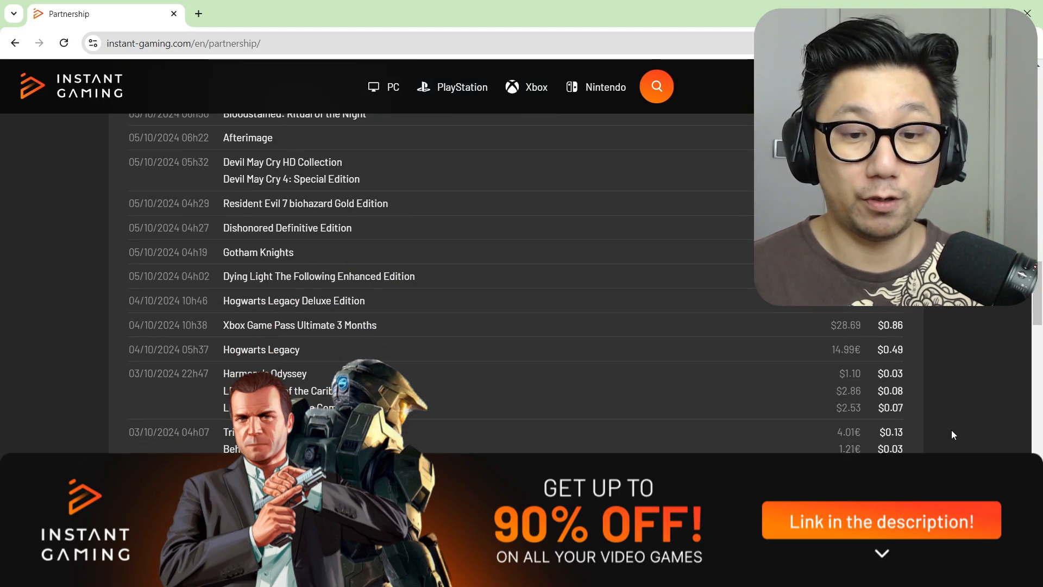
pyautogui.moveTo(810, 399)
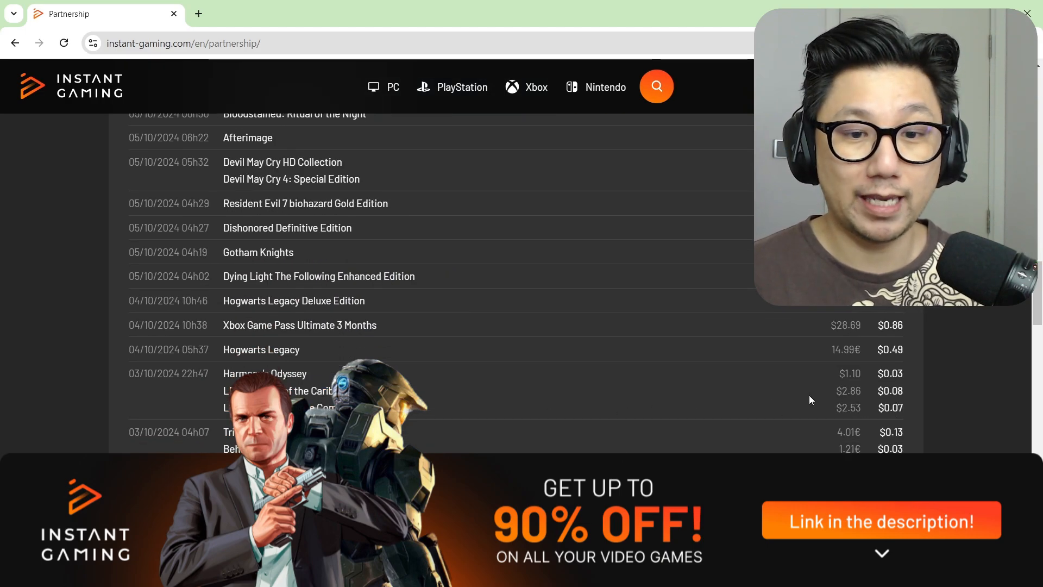
pyautogui.scroll(-3)
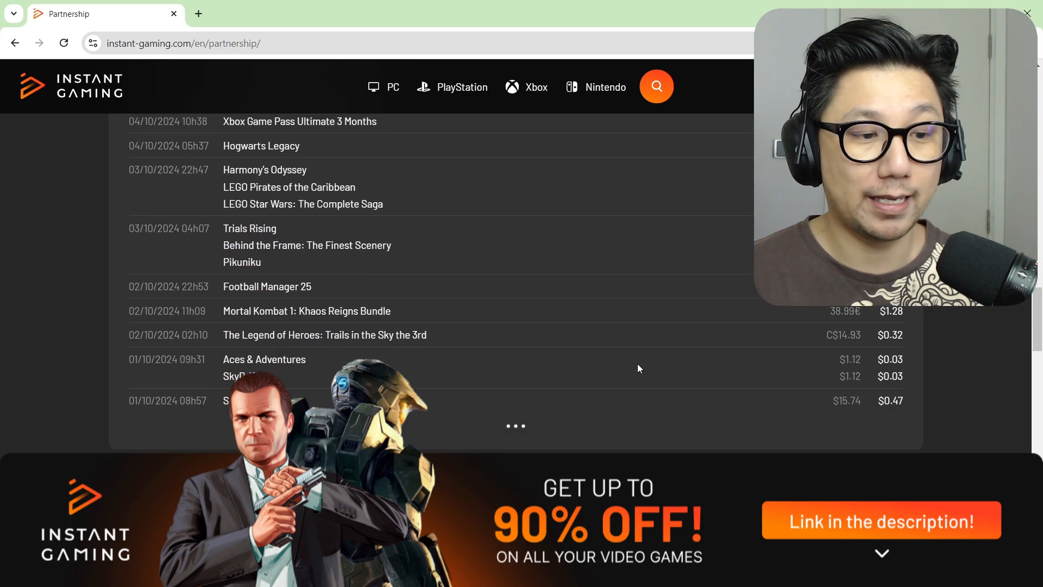
pyautogui.scroll(-3)
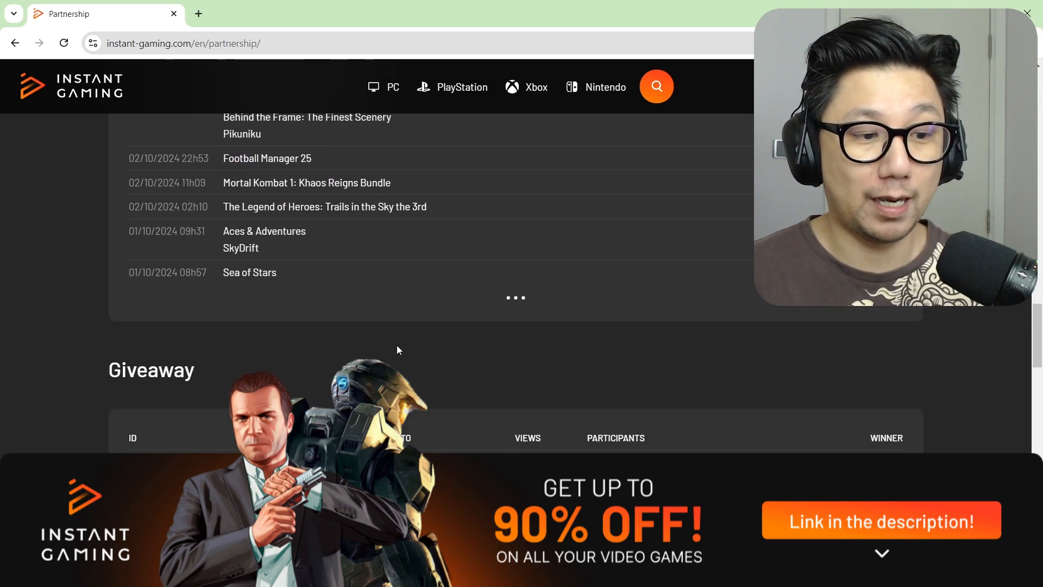
pyautogui.scroll(-3)
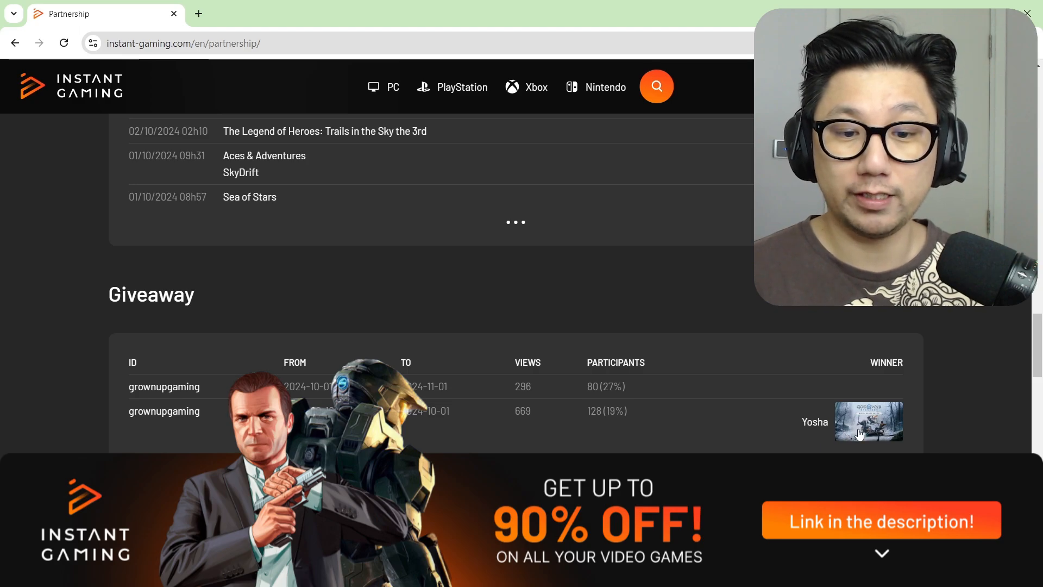
pyautogui.moveTo(824, 441)
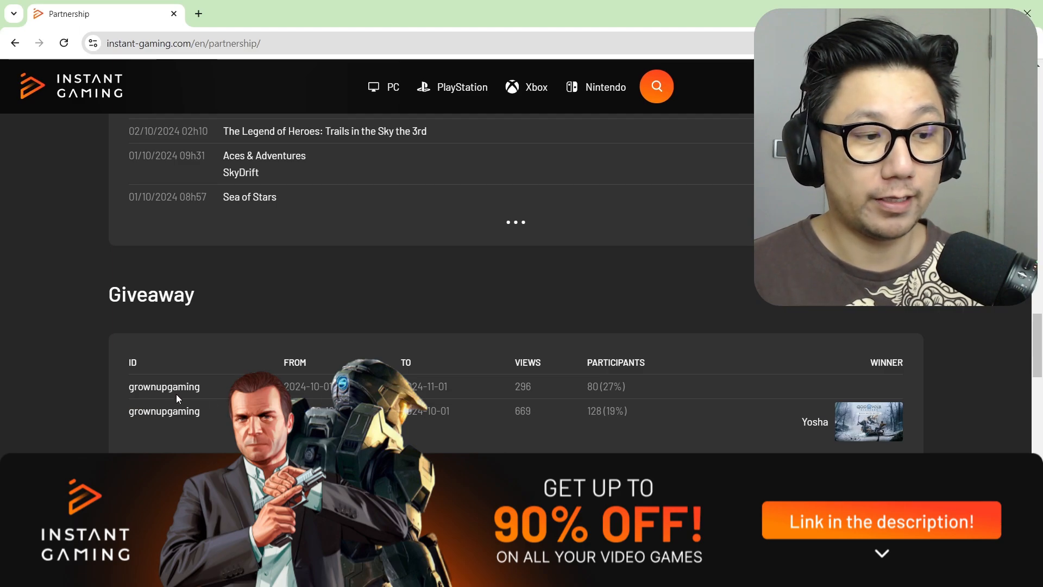
pyautogui.moveTo(164, 386)
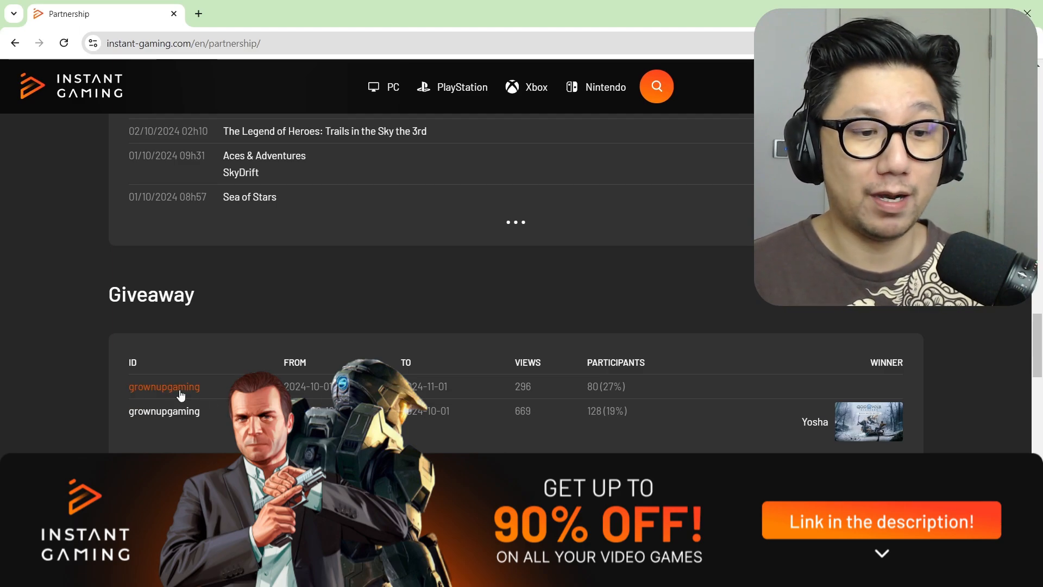
# Open the channel's giveaway ID link in a new tab and scroll the countdown page
pyautogui.click(163, 386)
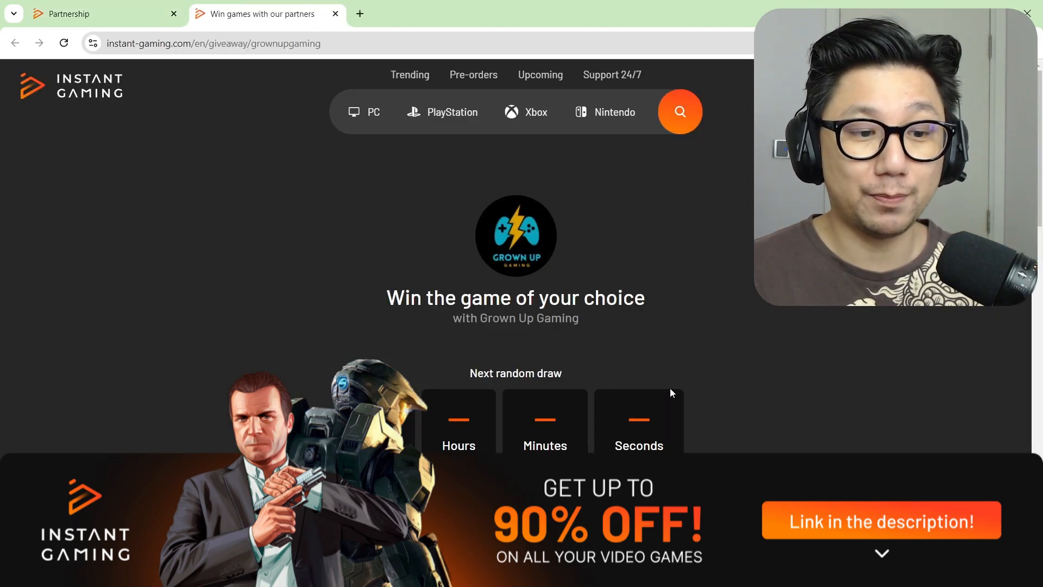
pyautogui.scroll(-3)
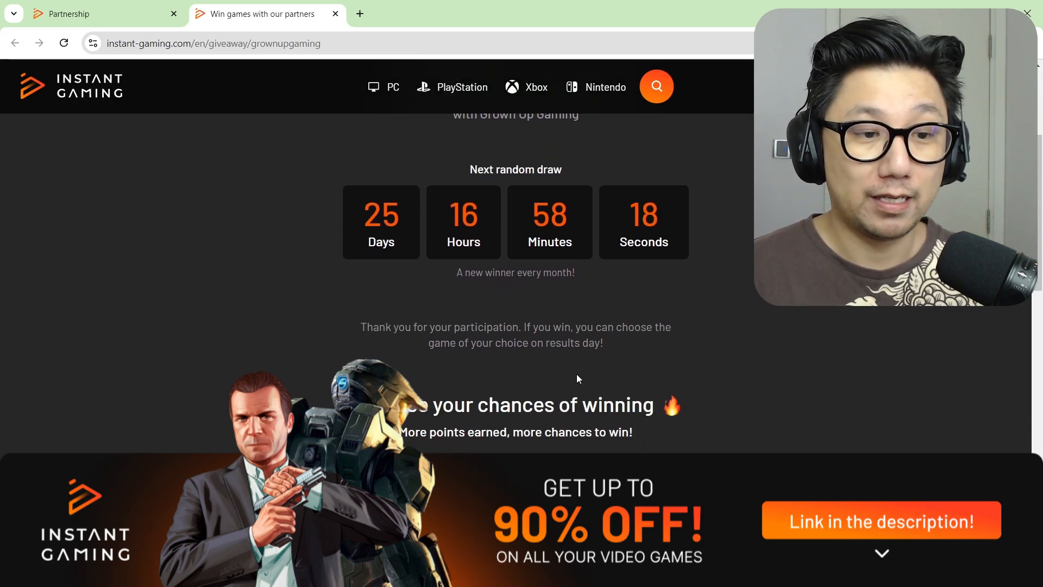
pyautogui.scroll(3)
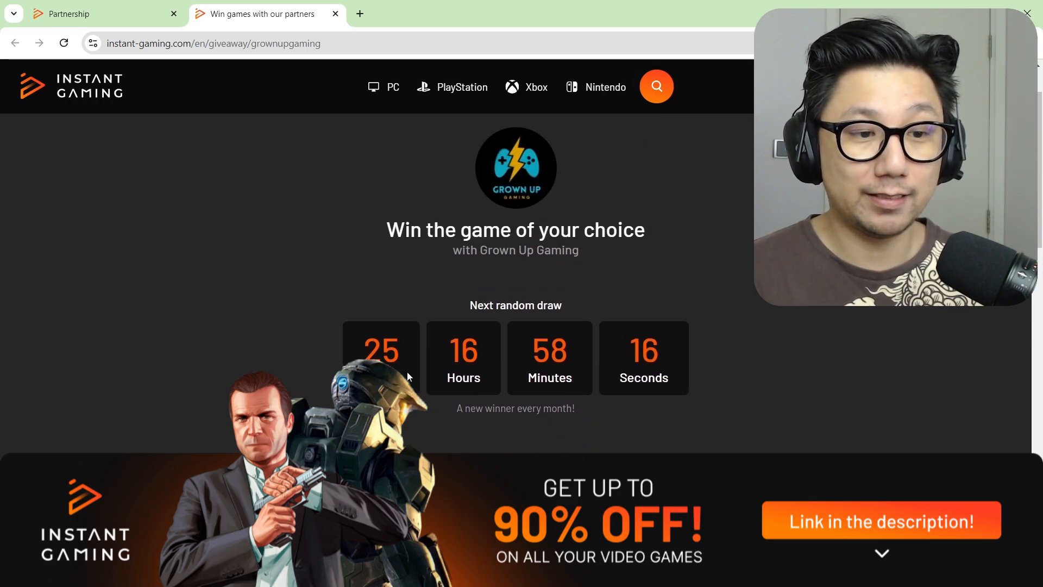
pyautogui.moveTo(512, 376)
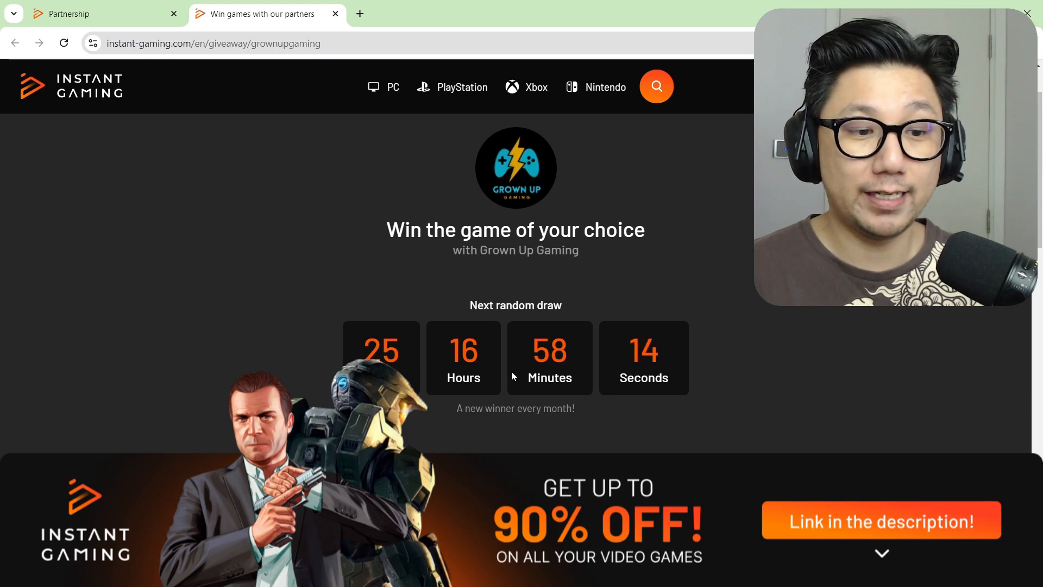
pyautogui.scroll(-3)
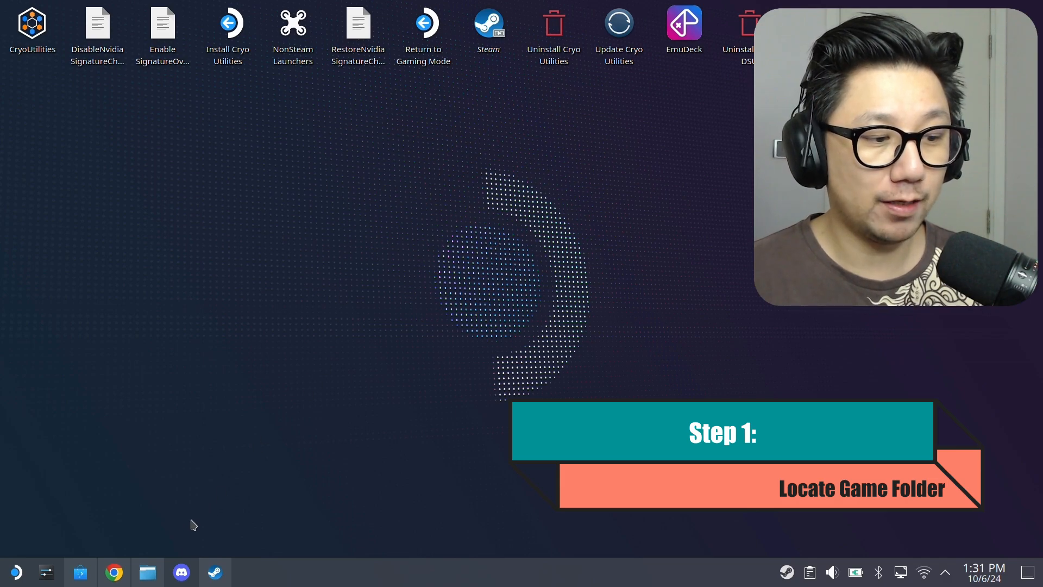
# In Dolphin, navigate from Until Dawn into Windows/Bates/Binaries/Win64
pyautogui.click(147, 571)
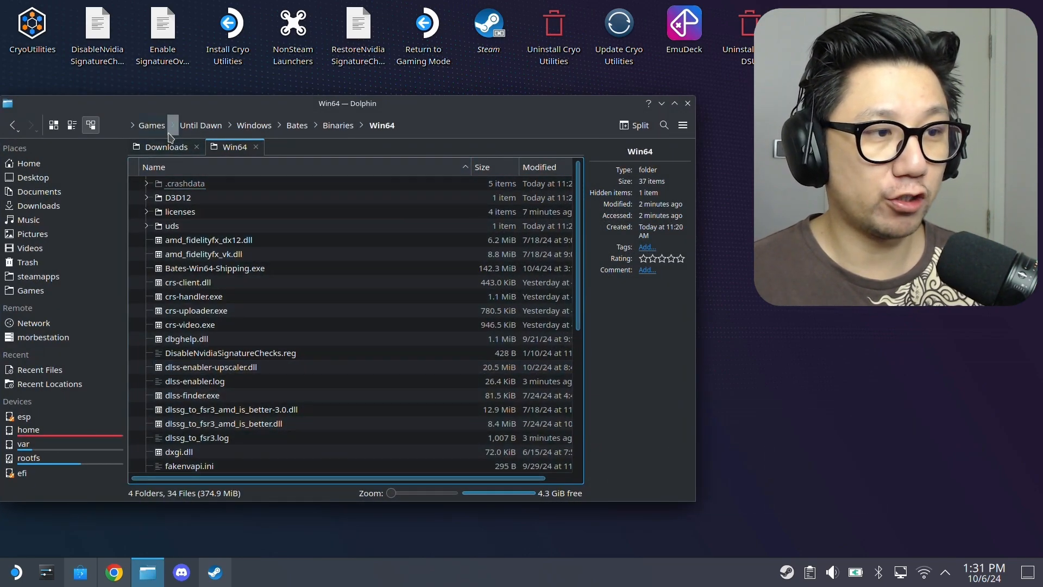
pyautogui.click(201, 125)
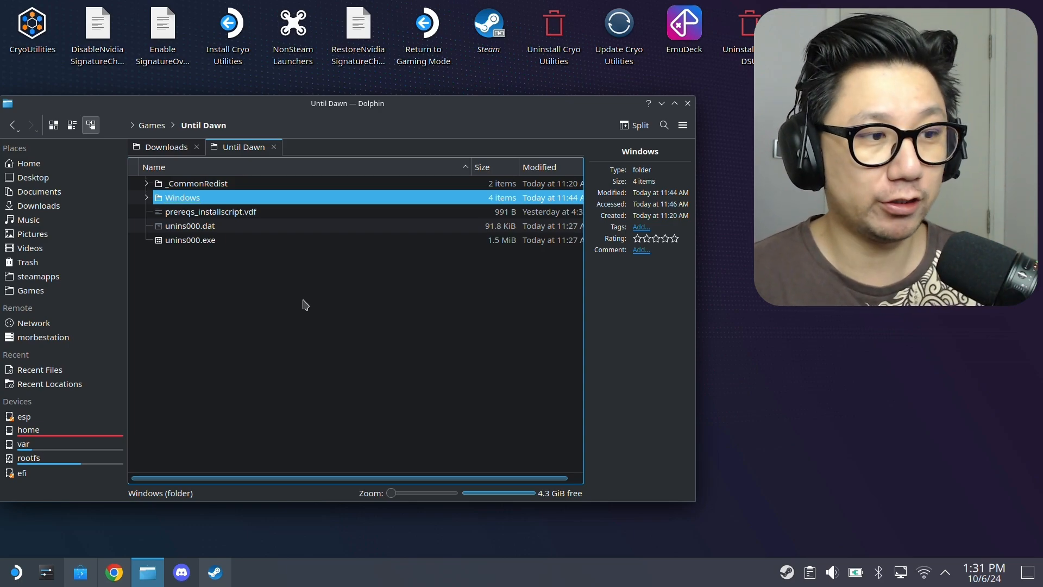
pyautogui.click(293, 275)
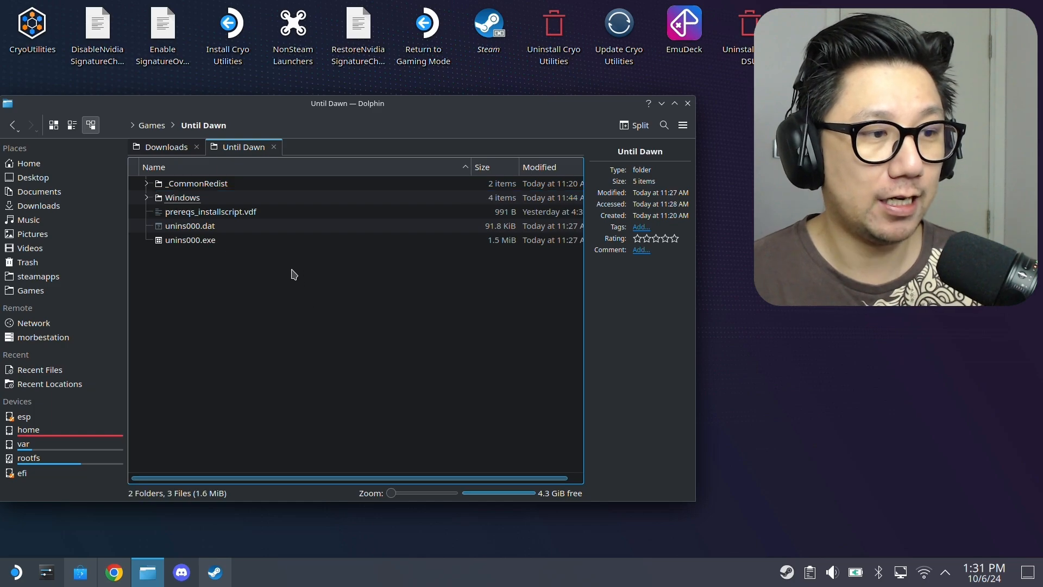
pyautogui.doubleClick(181, 197)
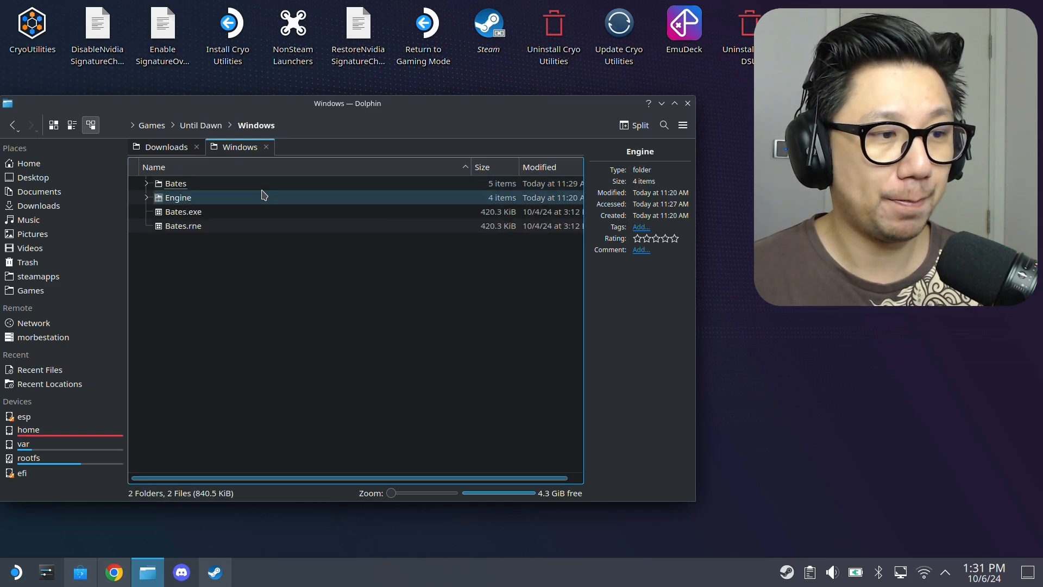
pyautogui.doubleClick(175, 184)
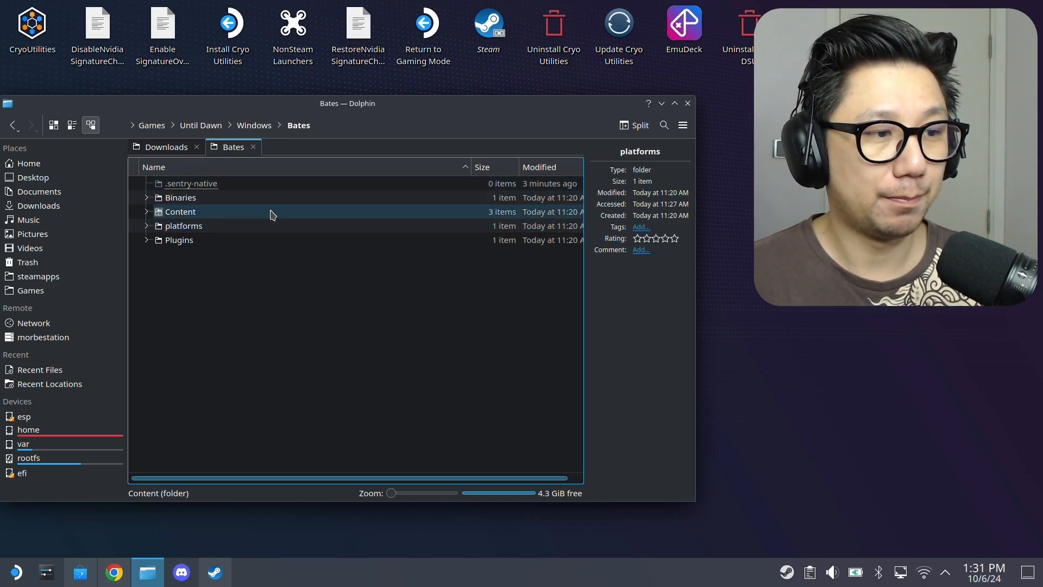
pyautogui.doubleClick(179, 197)
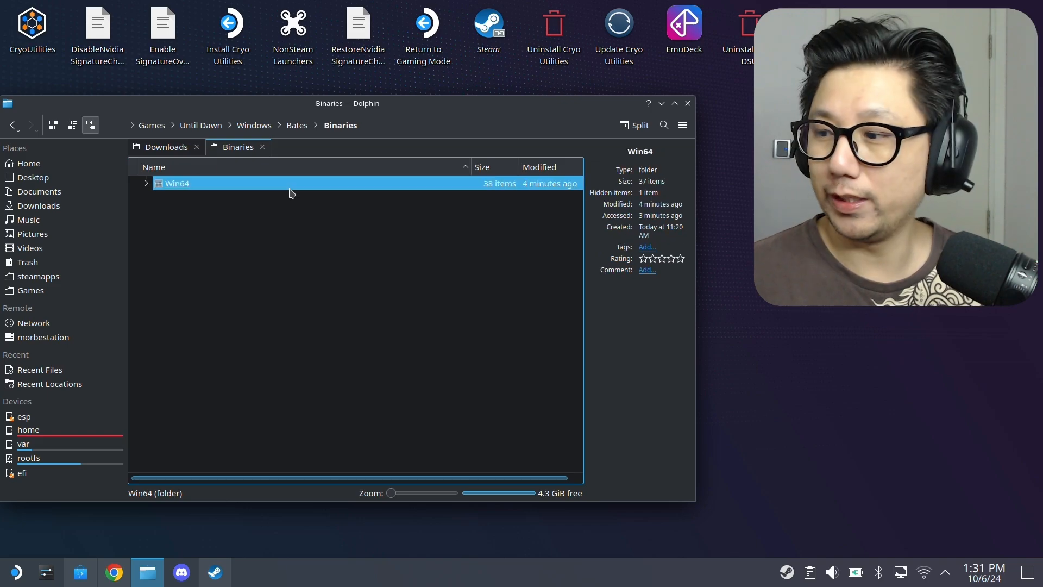
pyautogui.doubleClick(177, 183)
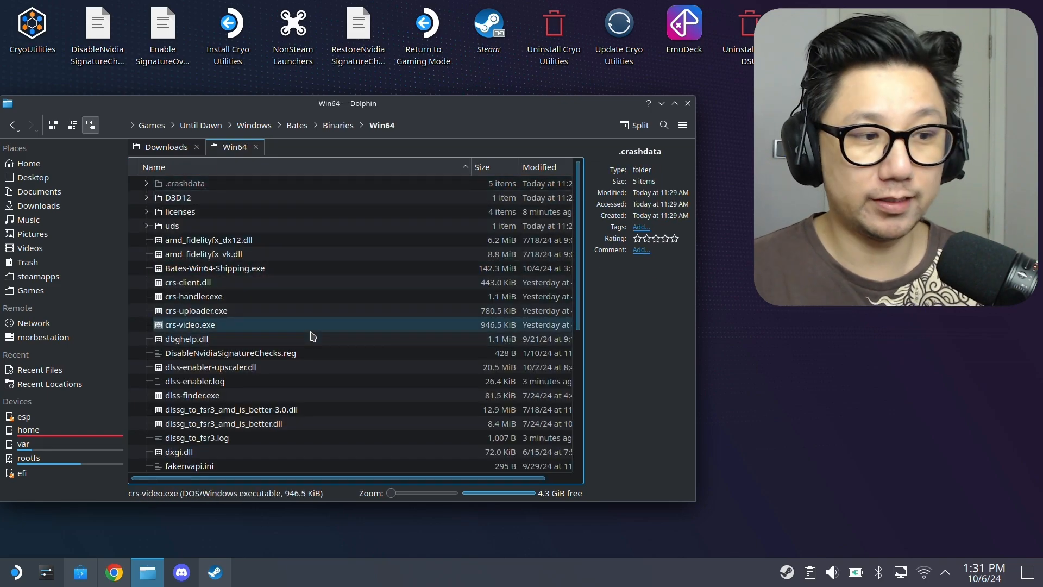
# Inspect crs-video.exe and dbghelp.dll details, then bring up the Steam library
pyautogui.click(189, 325)
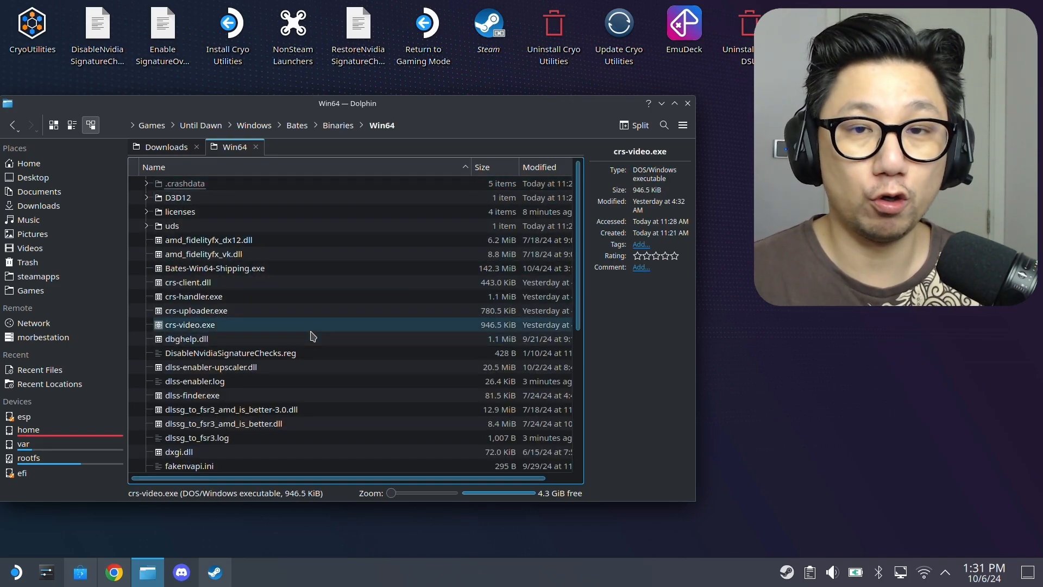
pyautogui.click(187, 338)
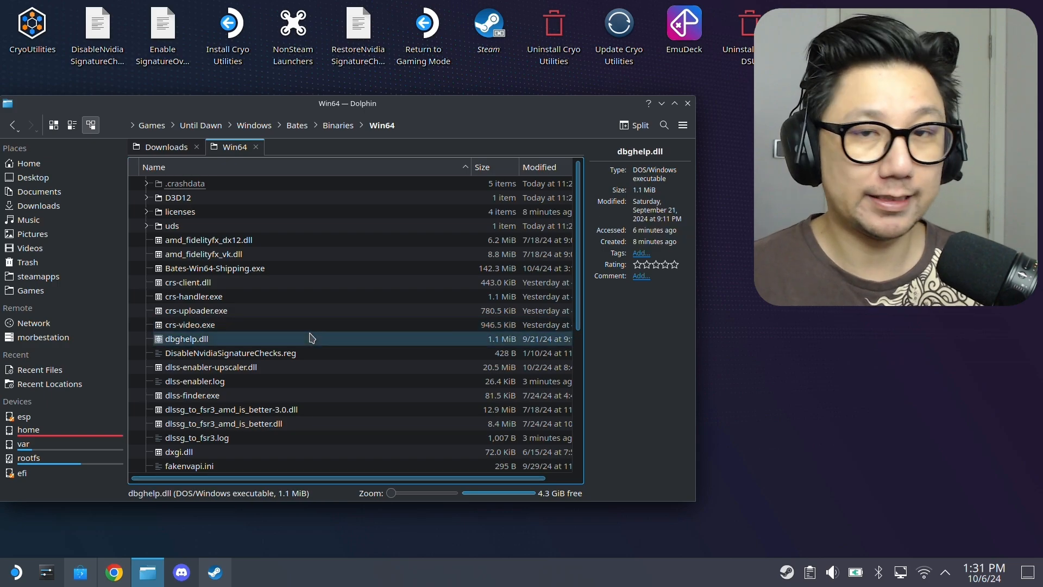
pyautogui.click(214, 572)
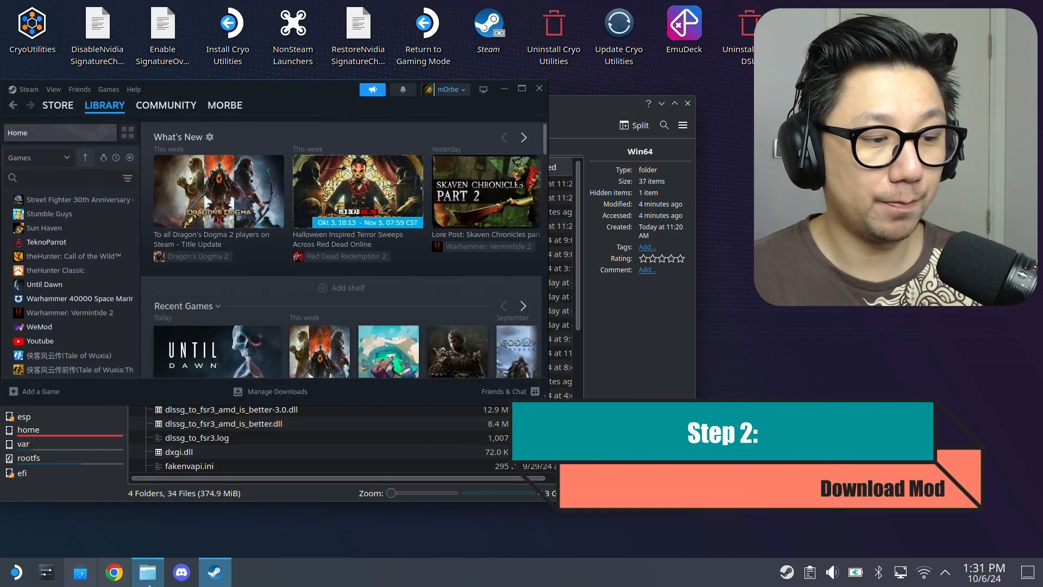
# Scroll the DLSS-Enabler release notes and expand release 3.02.000.0's Assets
pyautogui.click(113, 572)
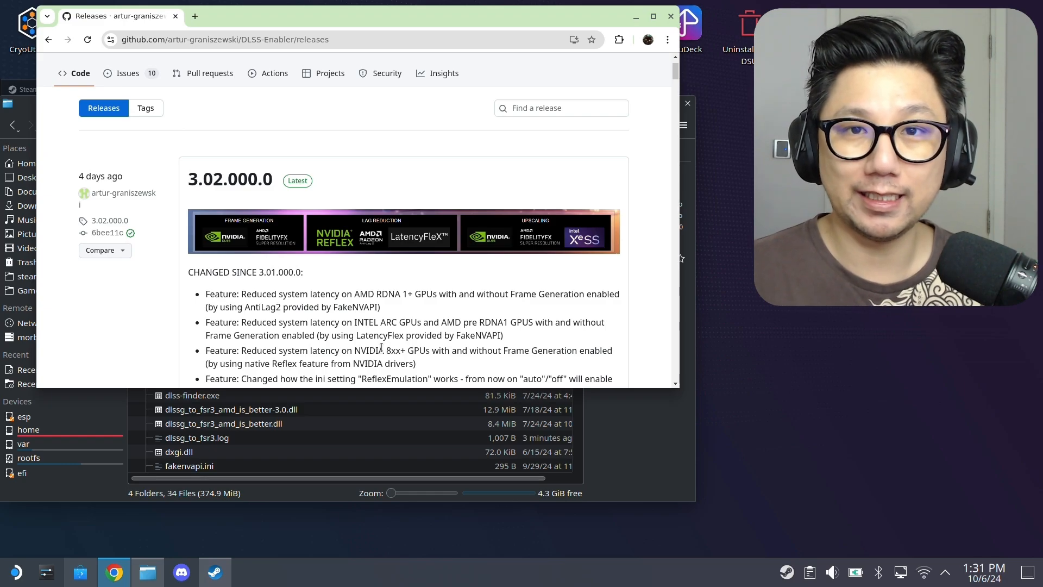
pyautogui.moveTo(392, 251)
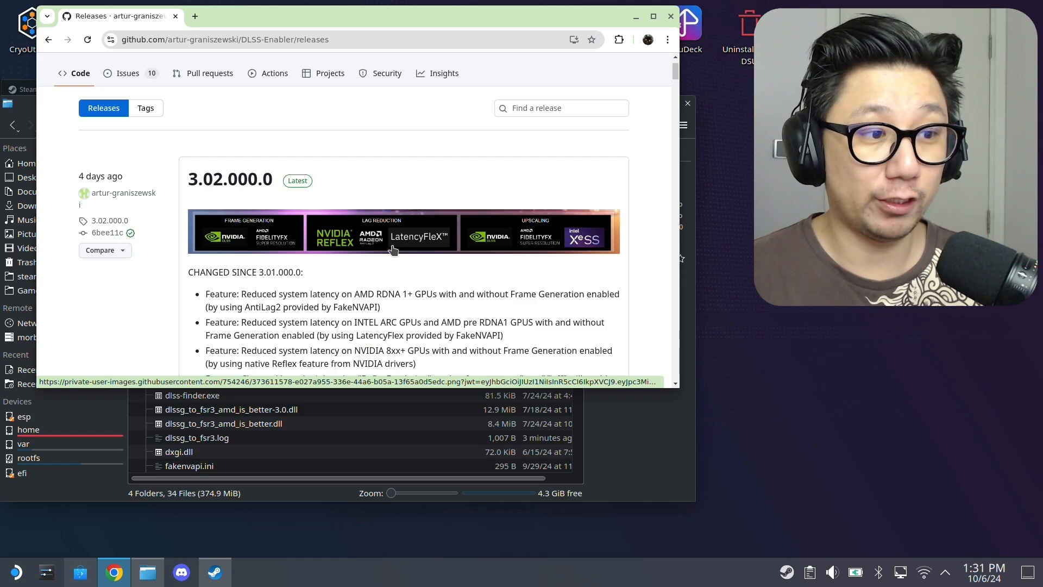
pyautogui.moveTo(324, 251)
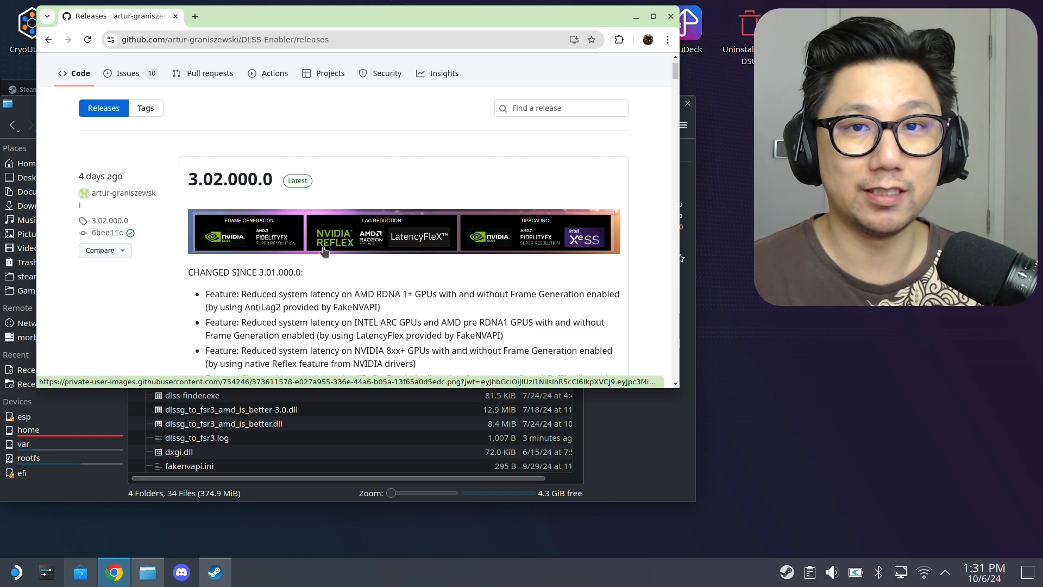
pyautogui.moveTo(352, 259)
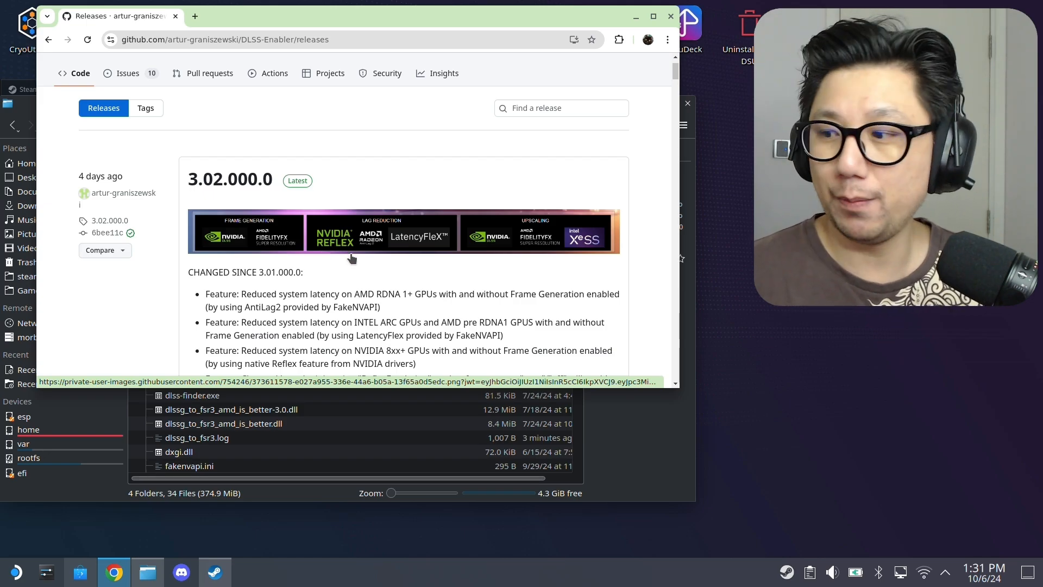
pyautogui.scroll(-3)
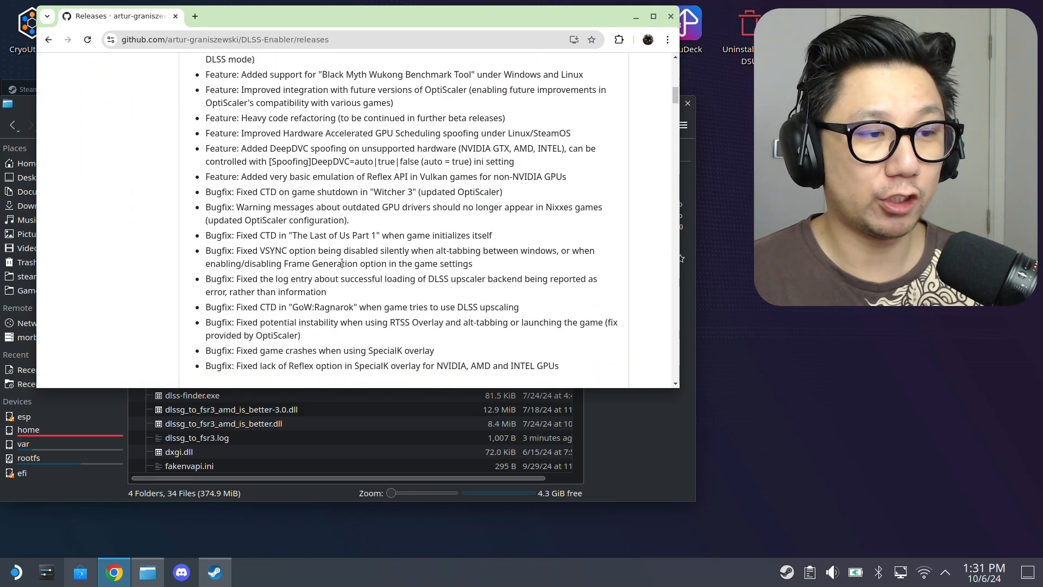
pyautogui.scroll(-3)
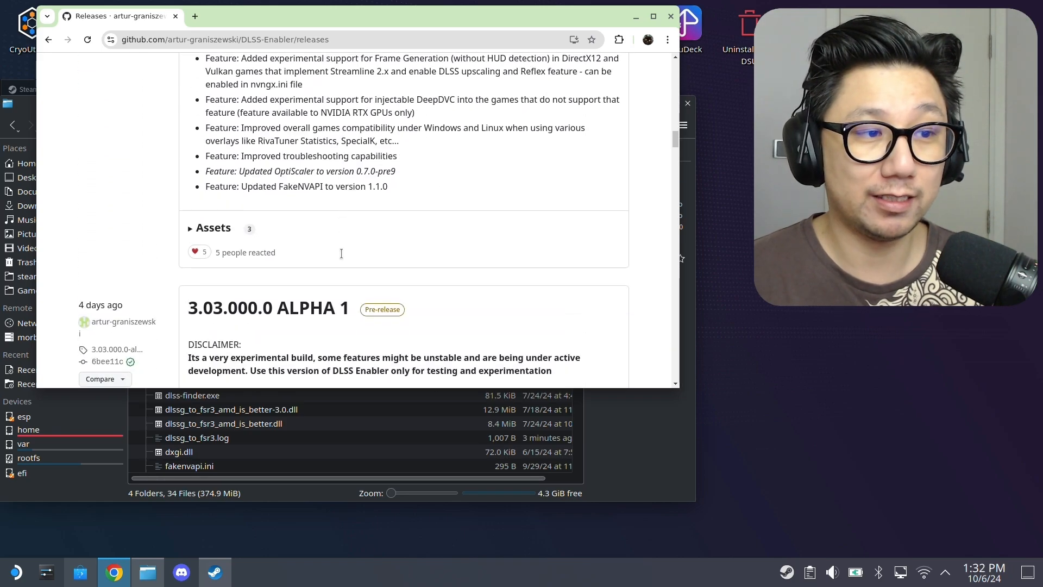
pyautogui.scroll(-3)
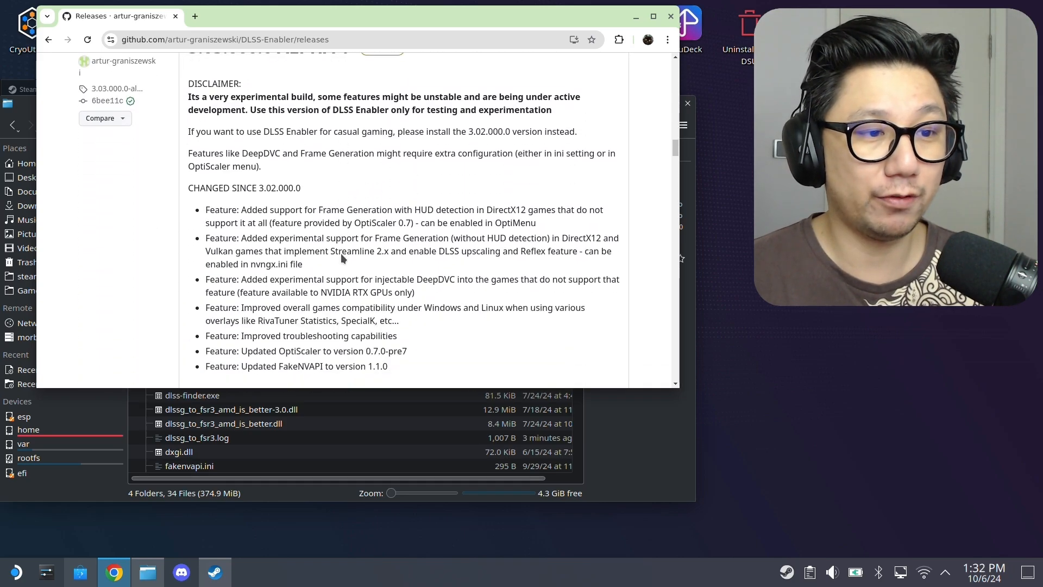
pyautogui.scroll(-3)
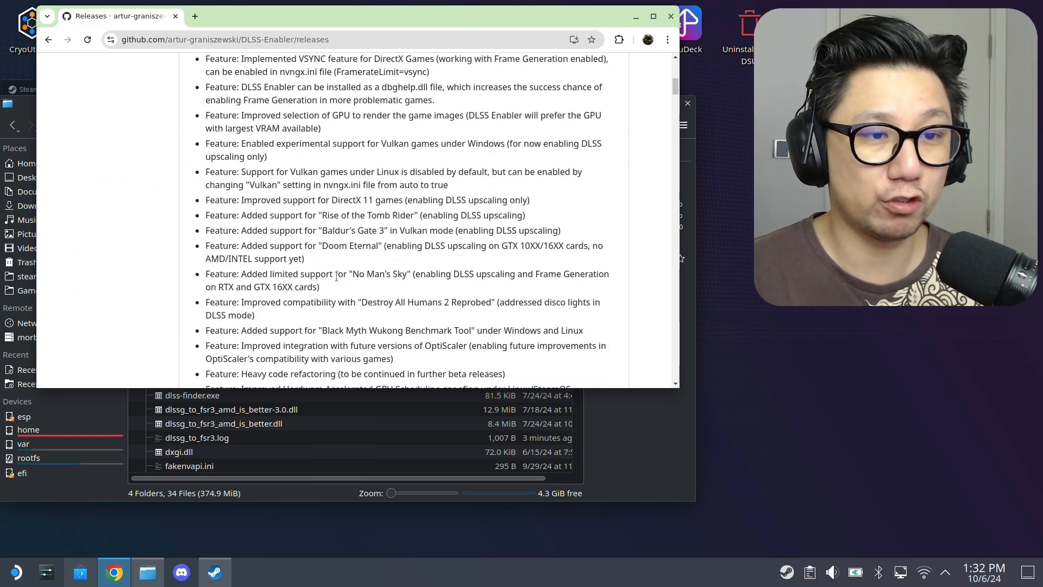
pyautogui.scroll(3)
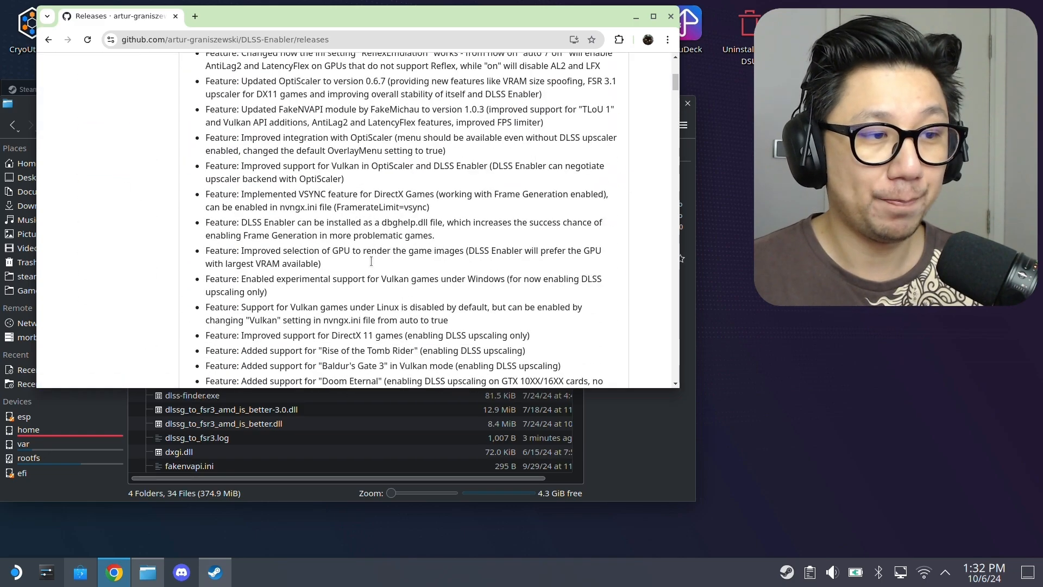
pyautogui.scroll(-3)
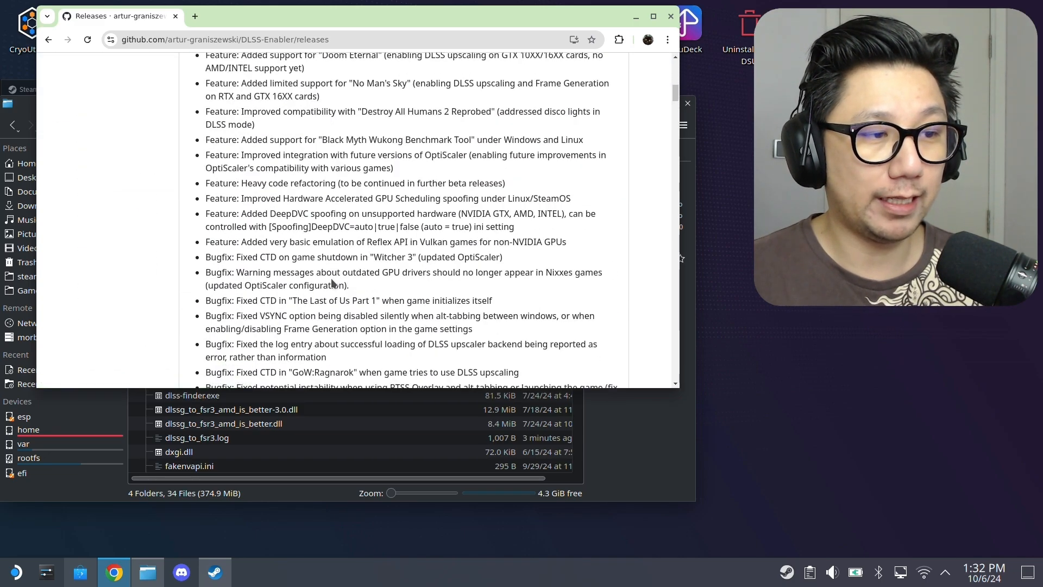
pyautogui.scroll(-3)
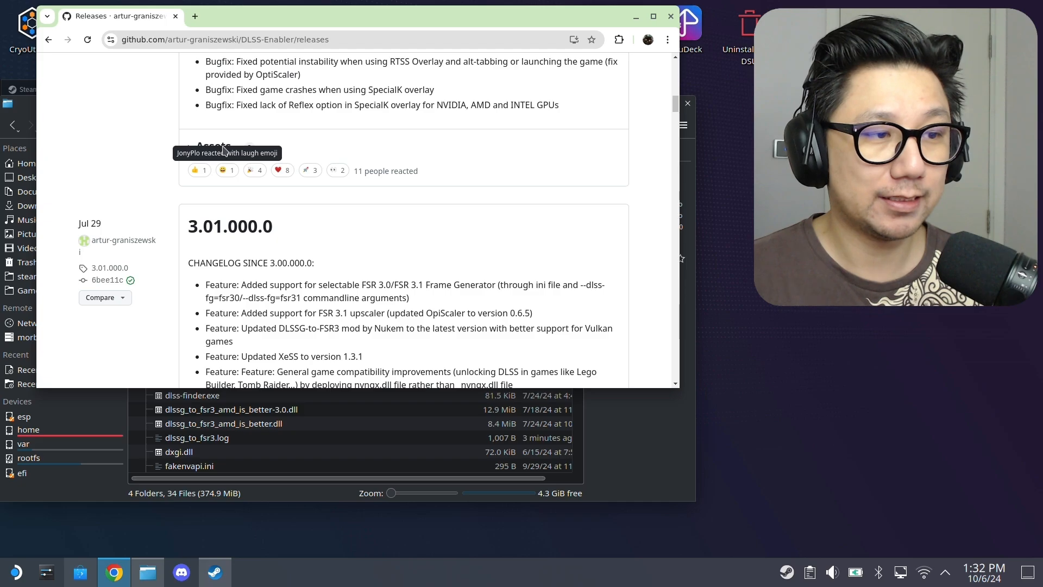
pyautogui.click(214, 145)
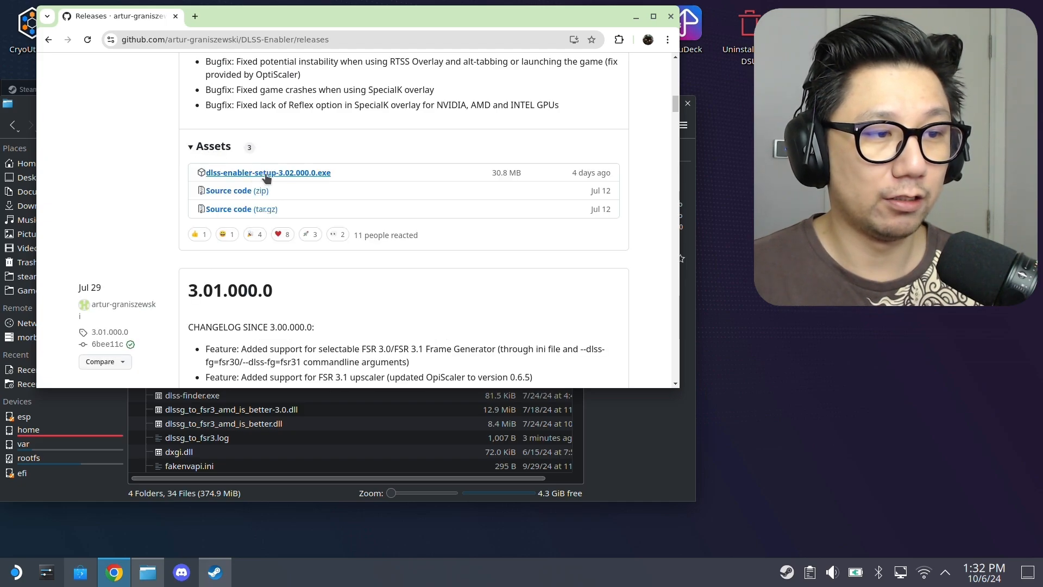
# Download dlss-enabler-setup-3.02.000.0.exe from the release assets
pyautogui.click(268, 172)
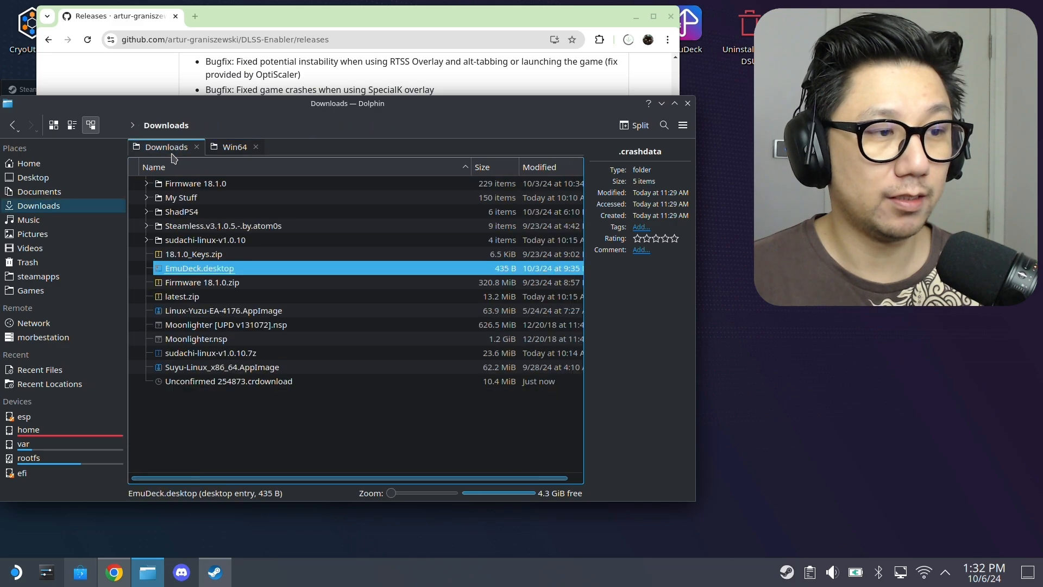
# Select the finished dlss-enabler-setup-3.02.000.0.exe in Downloads and bring up its context menu
pyautogui.click(300, 426)
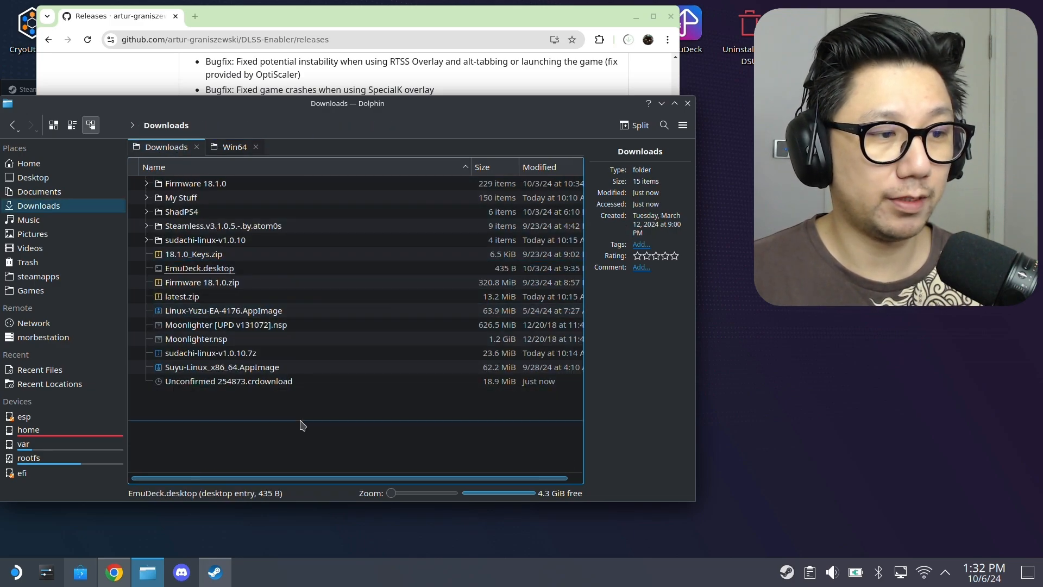
pyautogui.click(228, 380)
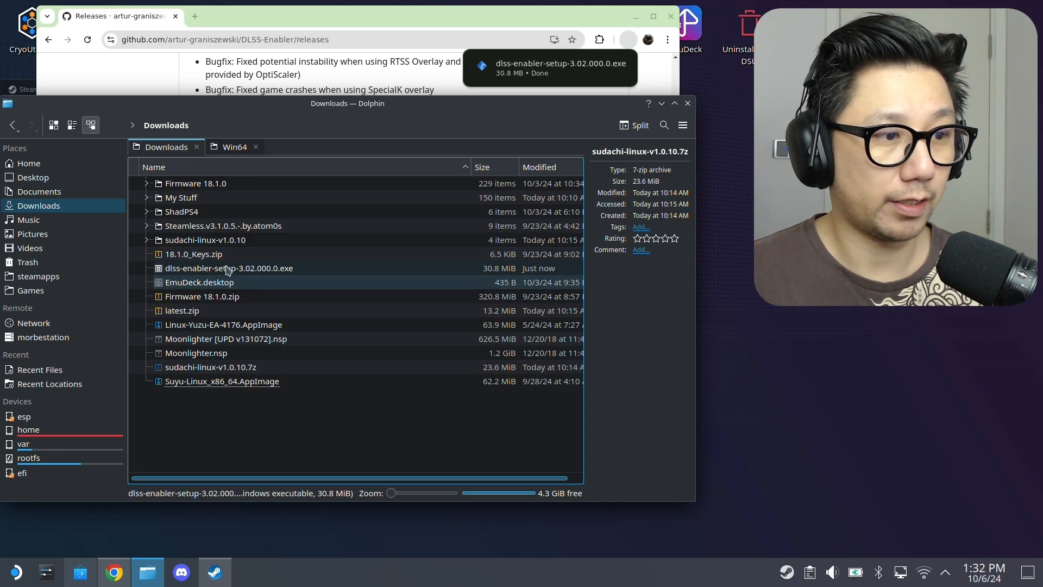
pyautogui.click(229, 267)
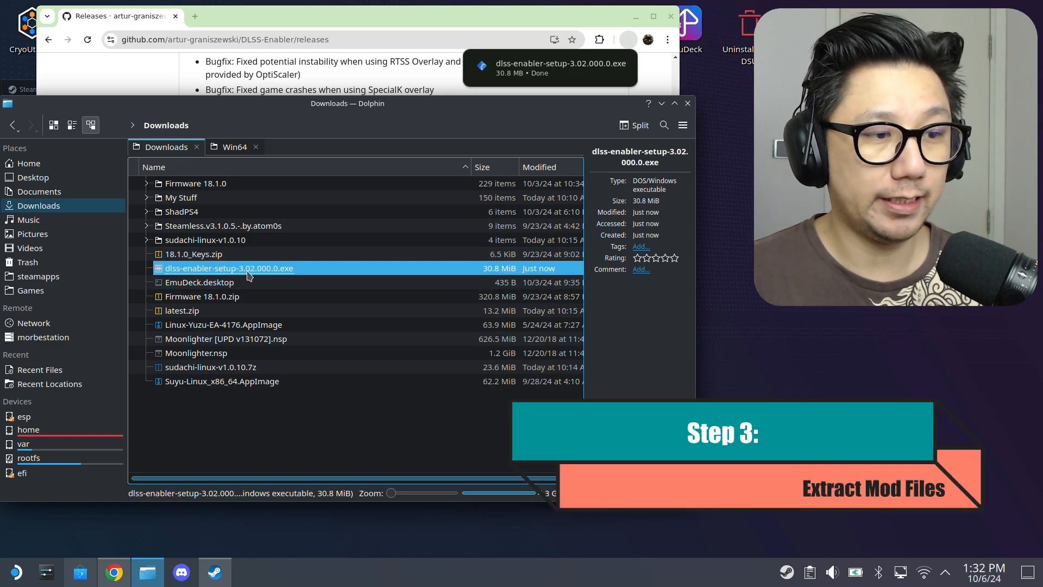
pyautogui.rightClick(228, 268)
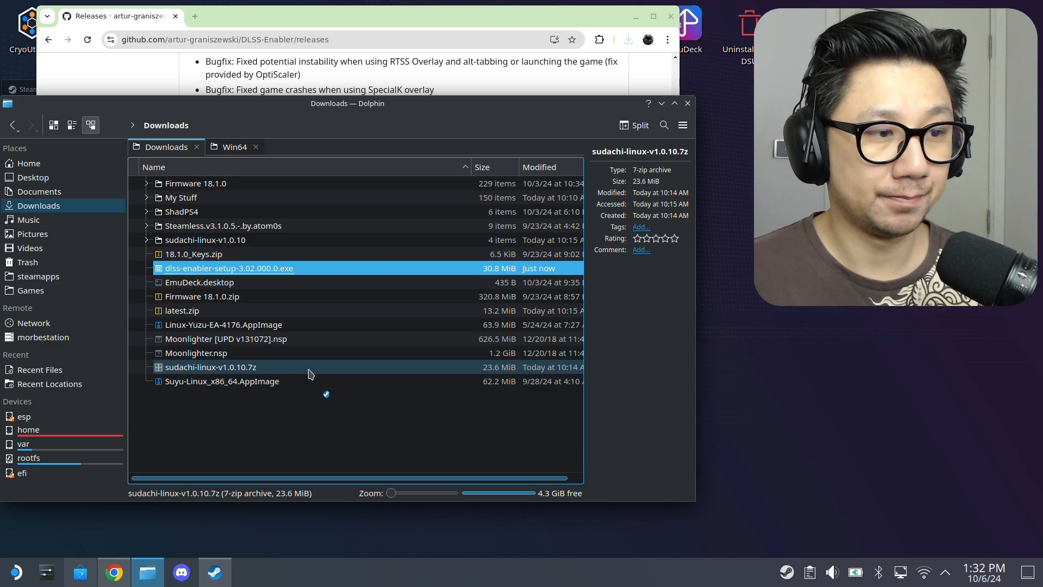
pyautogui.moveTo(388, 370)
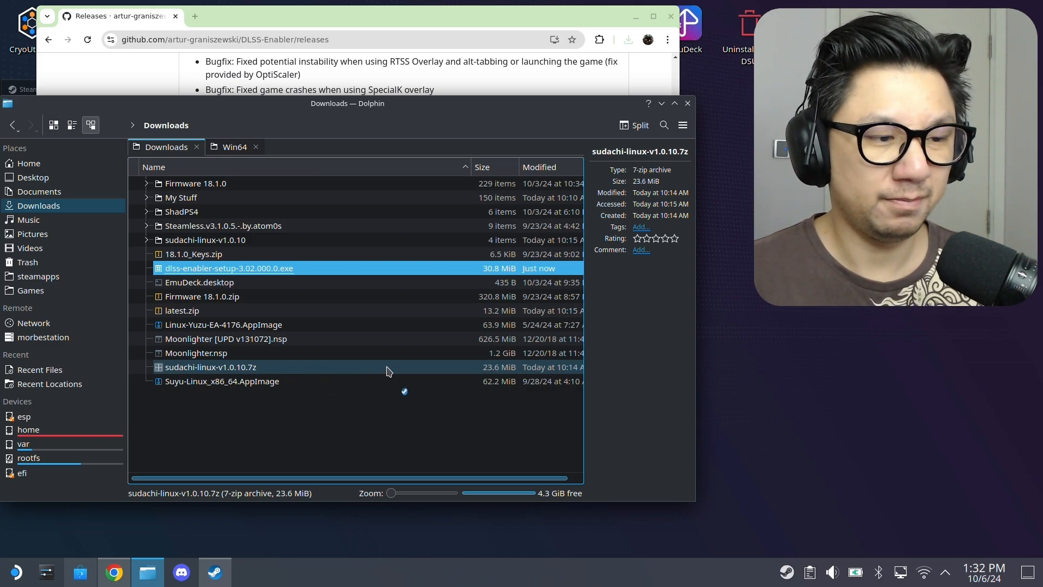
# Add dlss-enabler-setup-3.02.000.0.exe to the Steam library as a non-Steam game
pyautogui.click(228, 267)
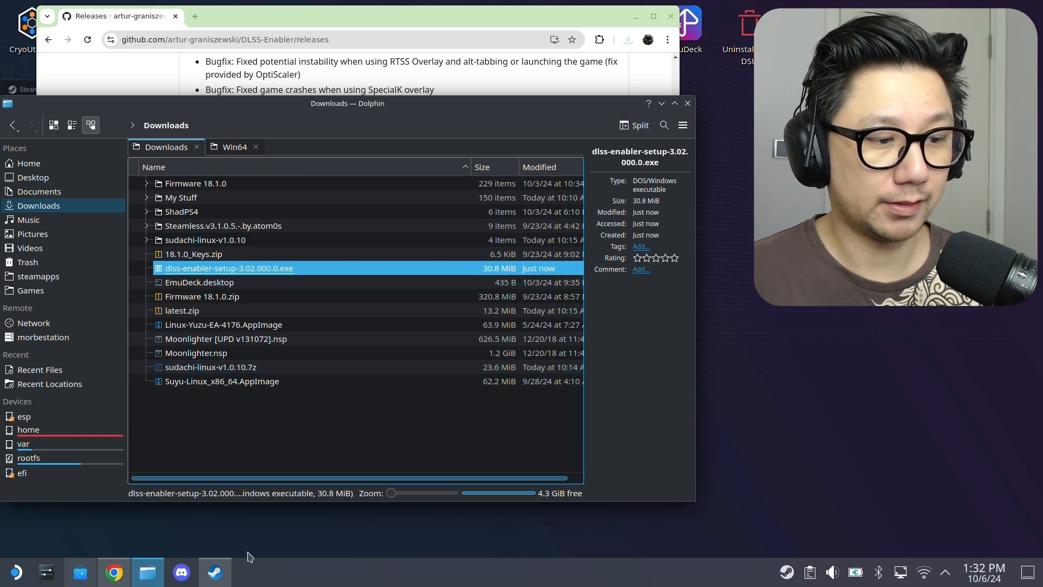
pyautogui.click(214, 572)
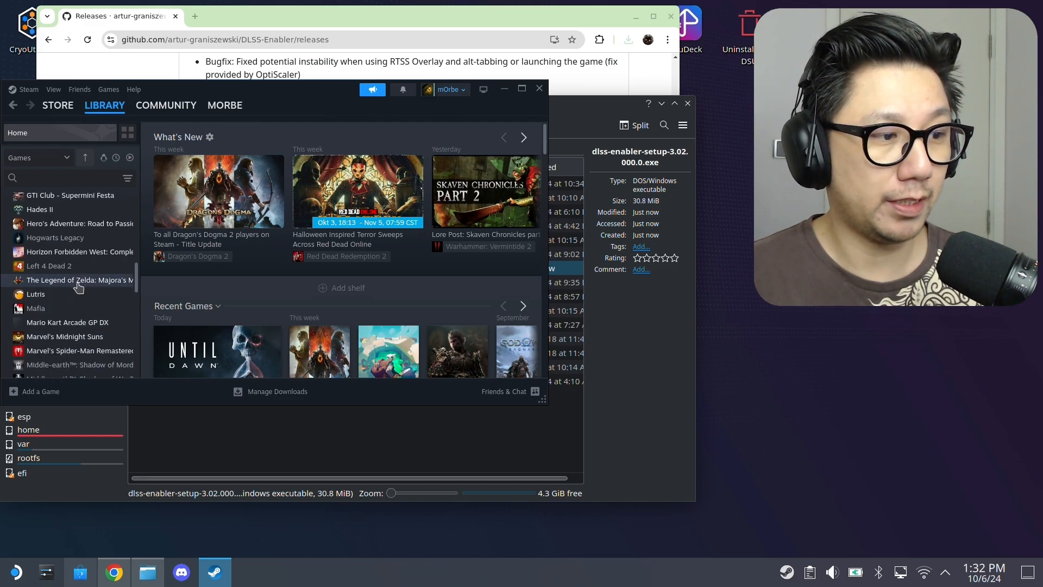
pyautogui.scroll(3)
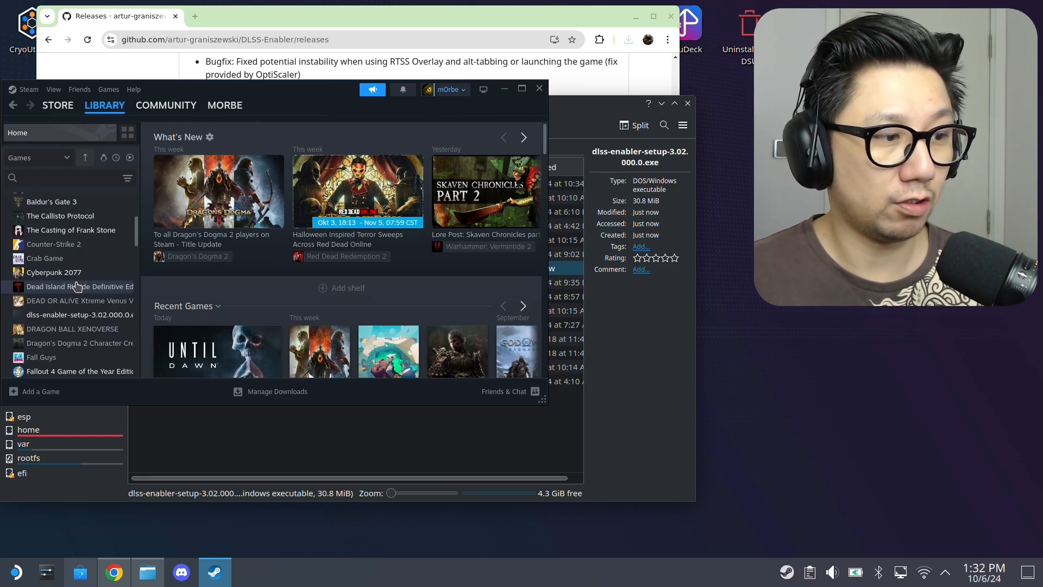
# Force the GE-Proton7-15 compatibility tool in the setup entry's Properties
pyautogui.click(78, 315)
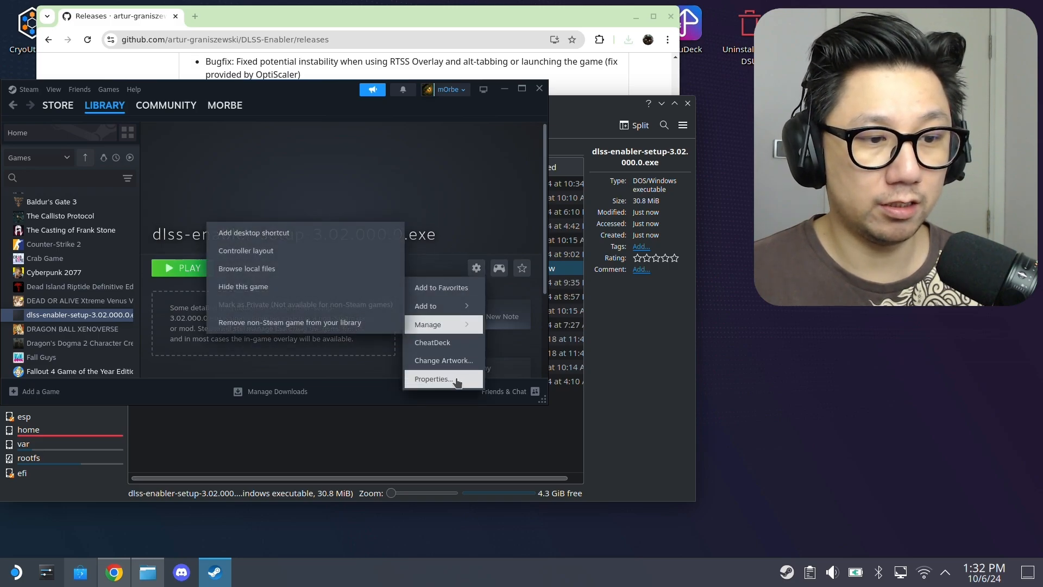
pyautogui.click(433, 379)
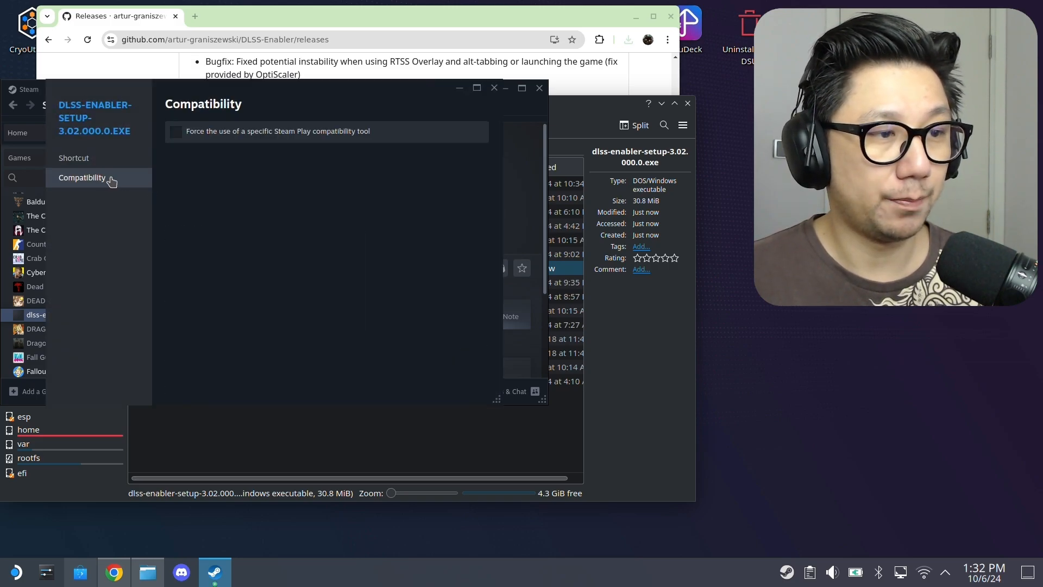
pyautogui.click(176, 131)
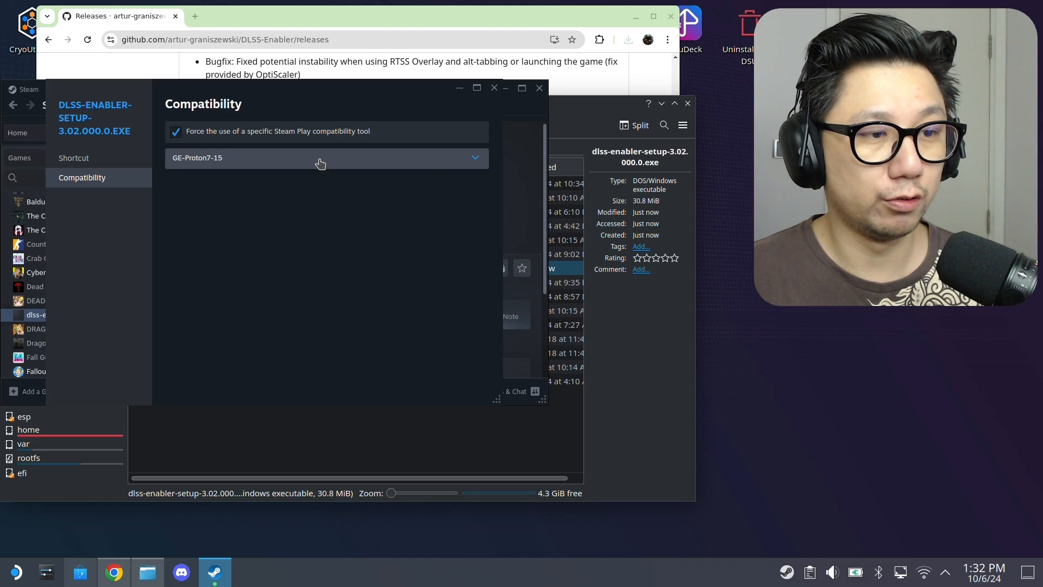
pyautogui.click(326, 157)
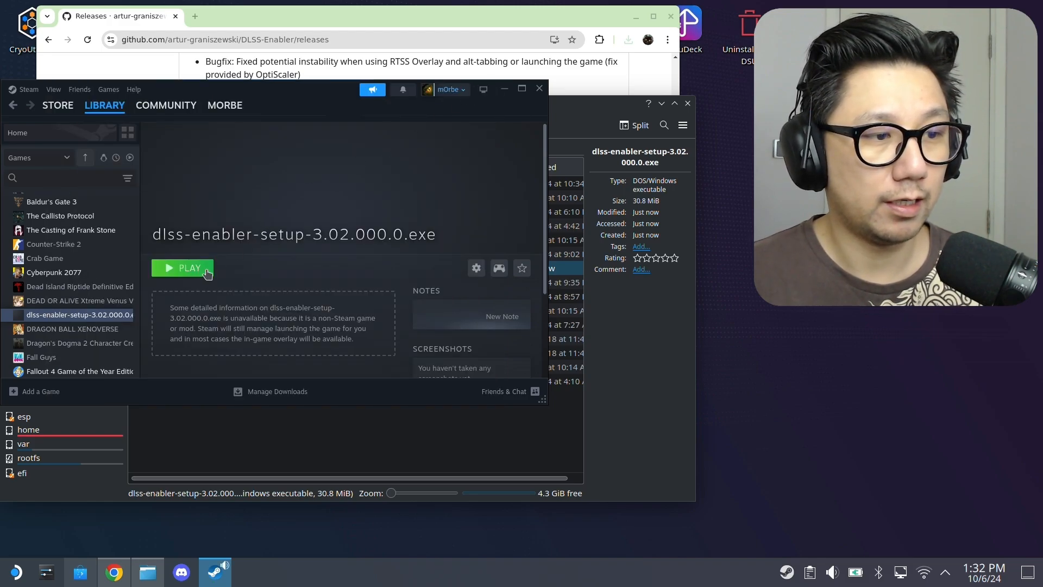
pyautogui.moveTo(266, 346)
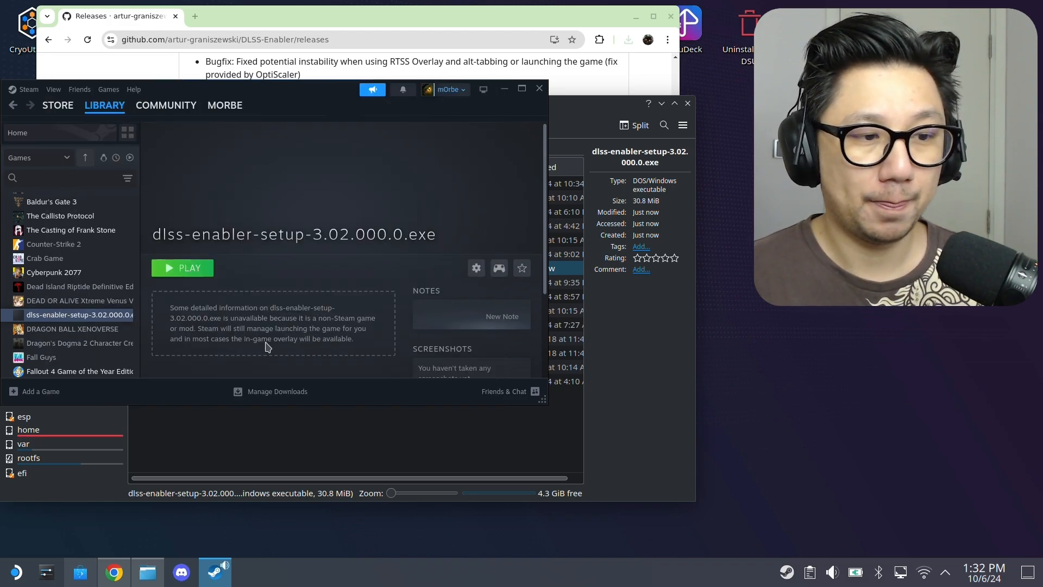
# Launch the setup entry from Steam and accept the DLSS Enabler license agreement
pyautogui.click(182, 267)
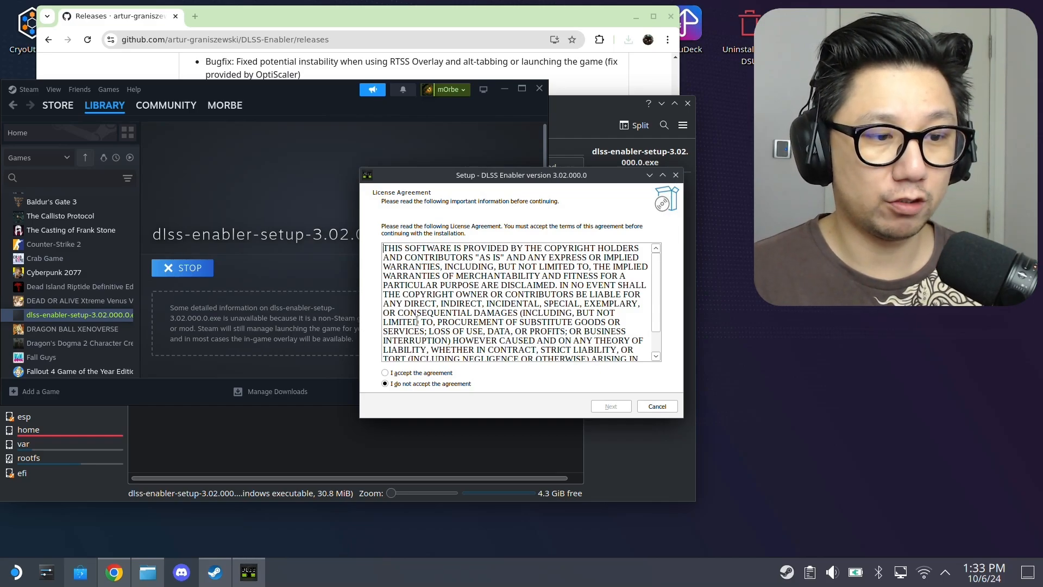
pyautogui.click(385, 373)
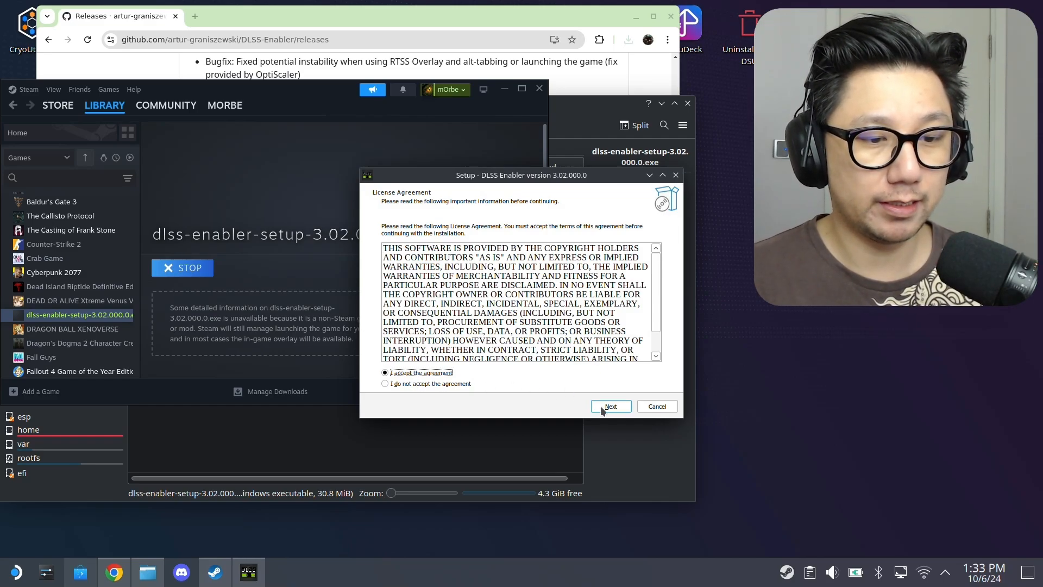
pyautogui.click(609, 406)
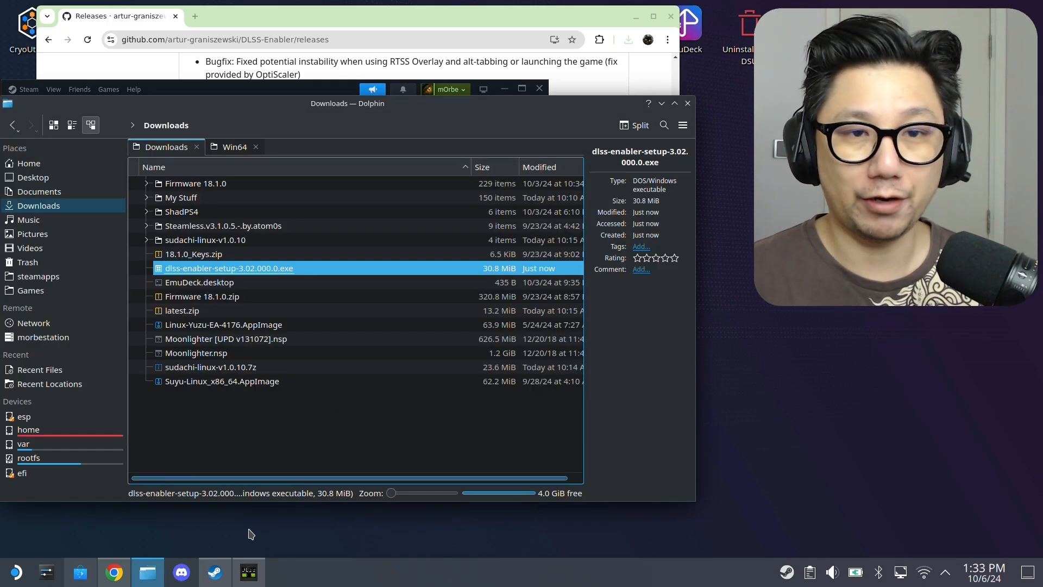
# Confirm the new dlss-enabler-setup-3.02.000.0 folder in Downloads is empty, then return to the wizard
pyautogui.click(303, 423)
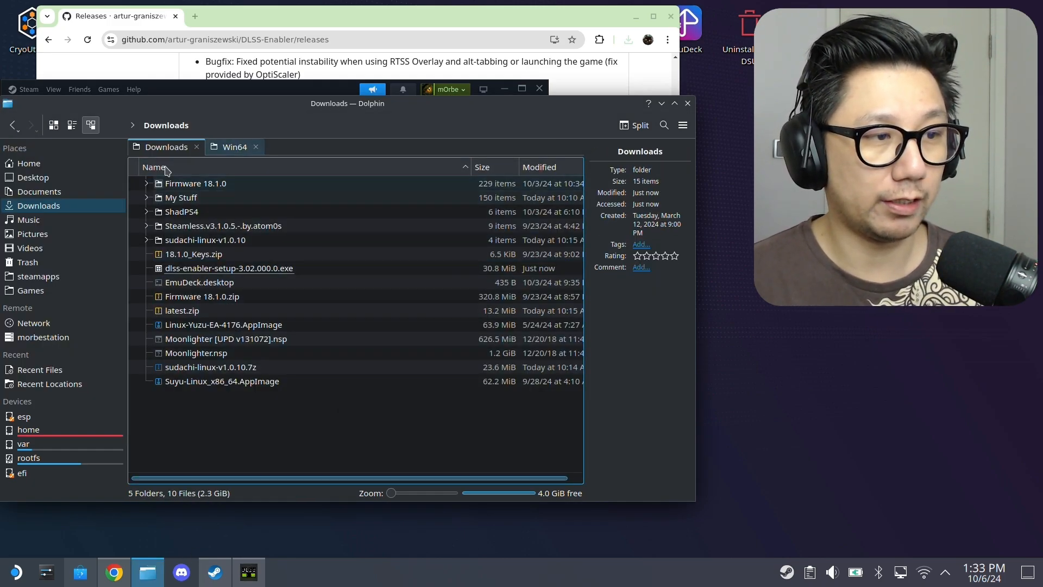
pyautogui.click(229, 267)
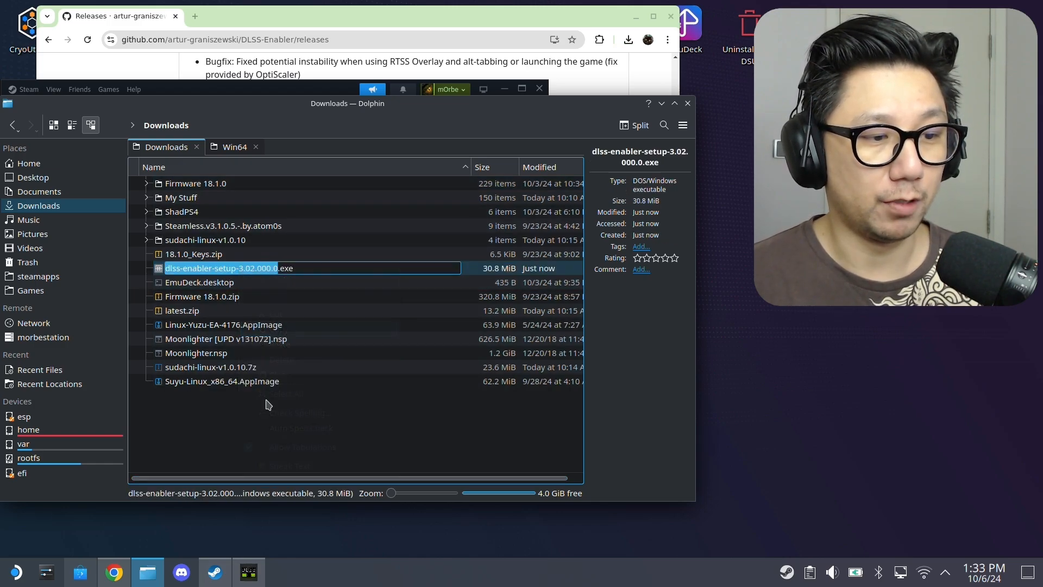
pyautogui.rightClick(267, 404)
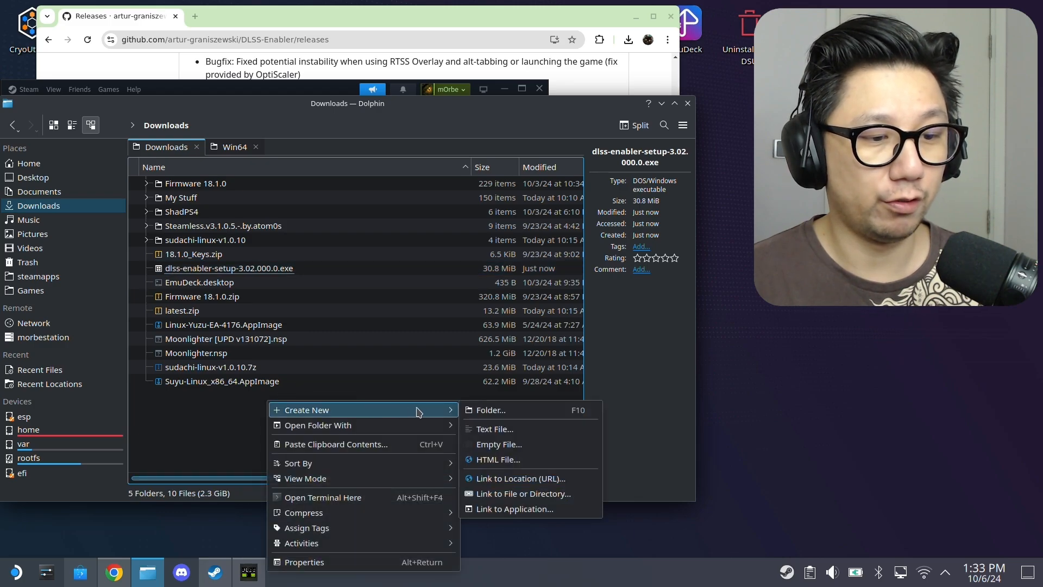
pyautogui.click(490, 409)
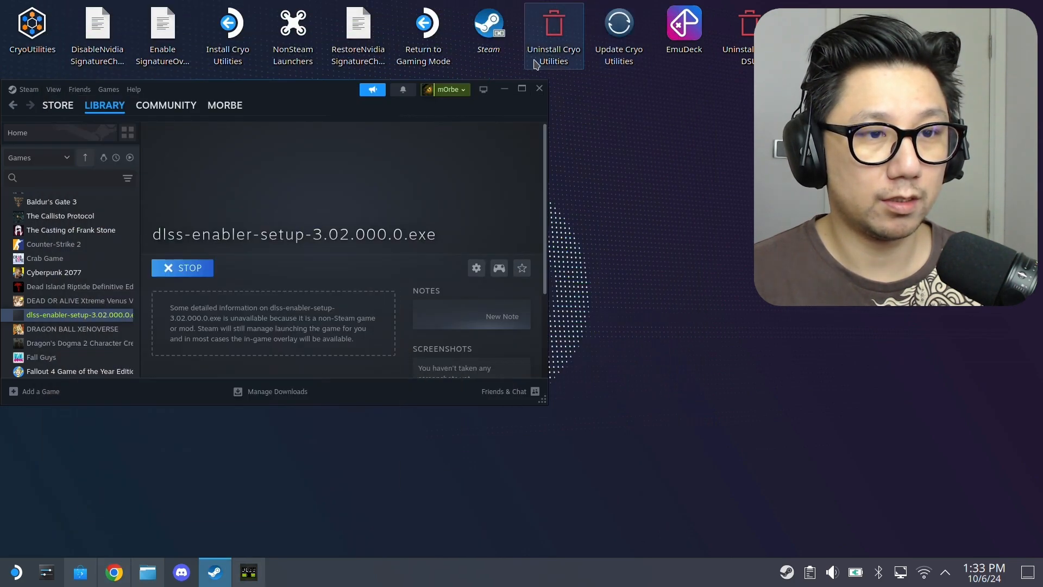
pyautogui.click(538, 88)
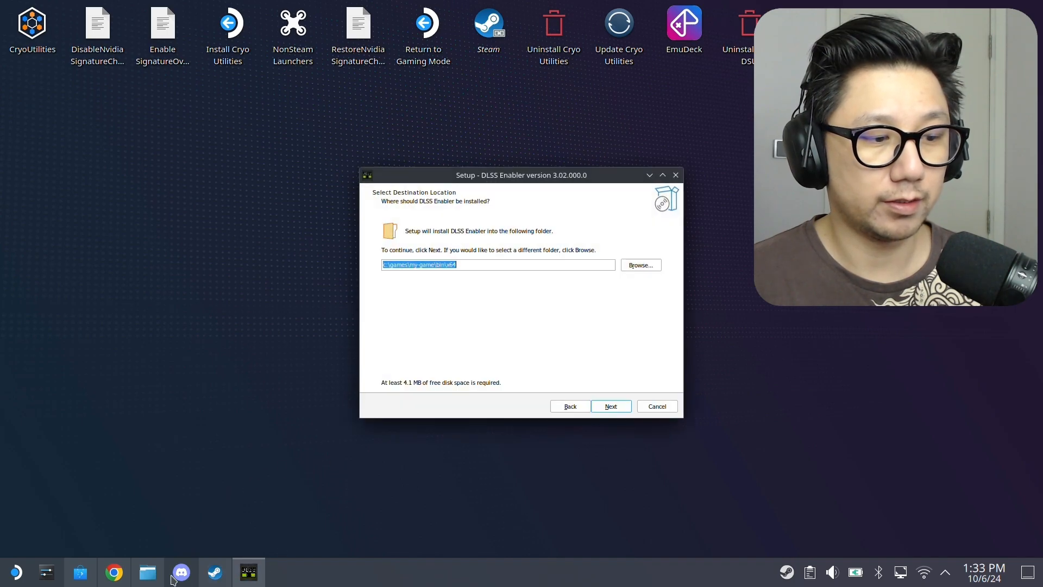
pyautogui.click(147, 572)
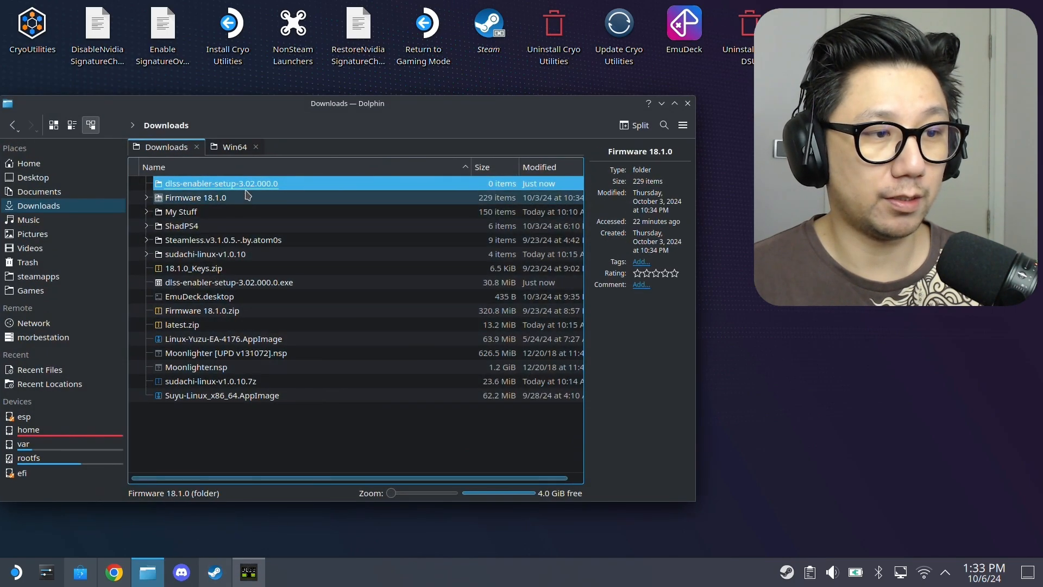
pyautogui.doubleClick(220, 184)
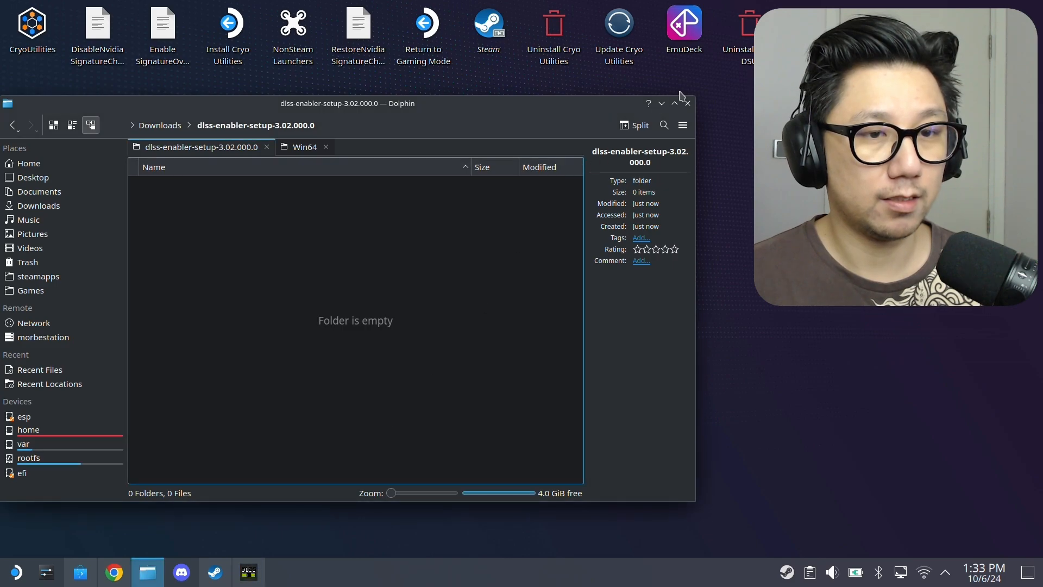
pyautogui.click(688, 103)
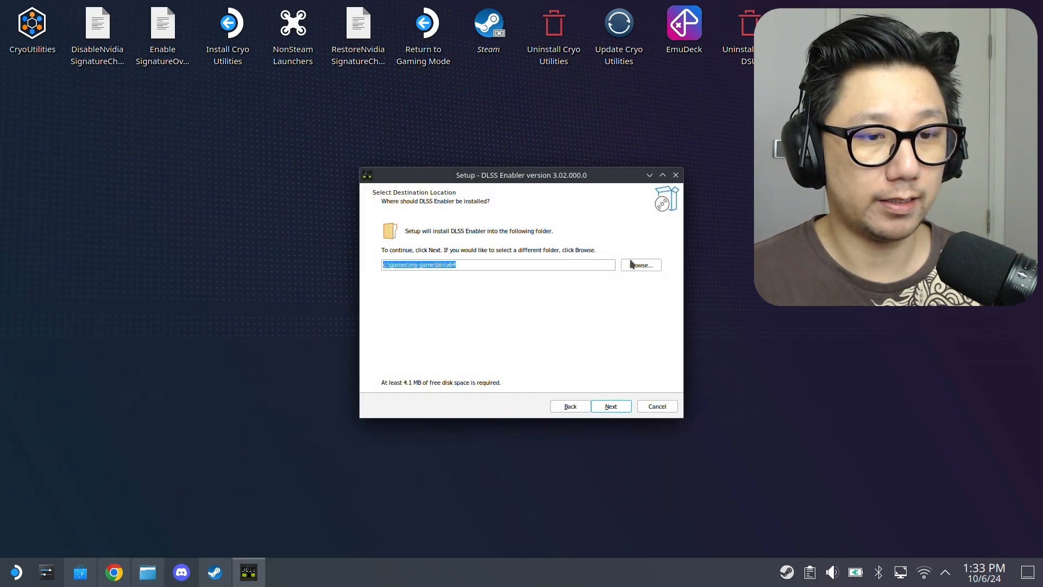
# Browse to Z:\home\deck\Downloads\dlss-enabler-setup-3.02.000.0 as the install folder
pyautogui.click(640, 264)
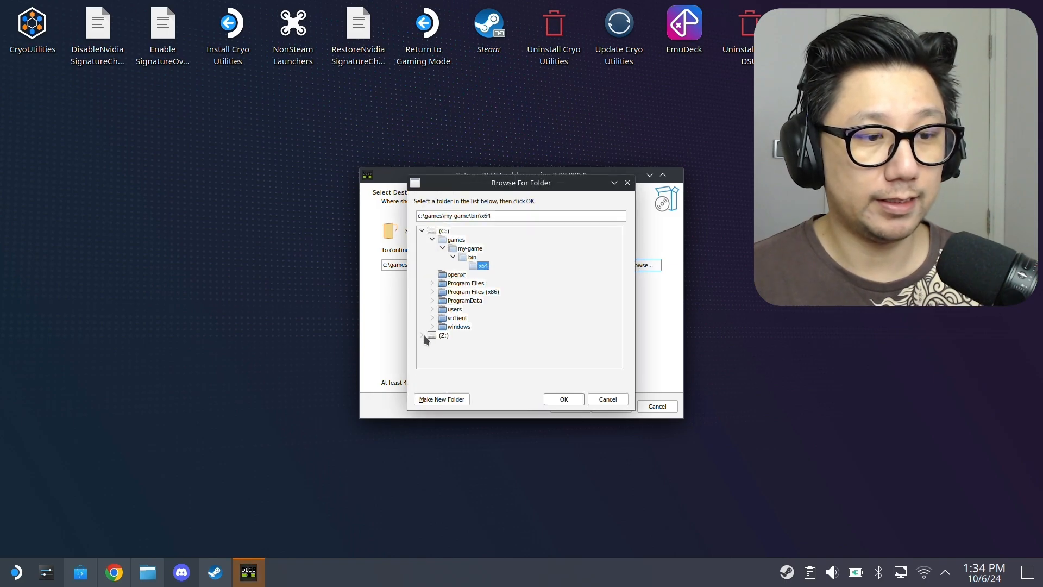
pyautogui.click(425, 334)
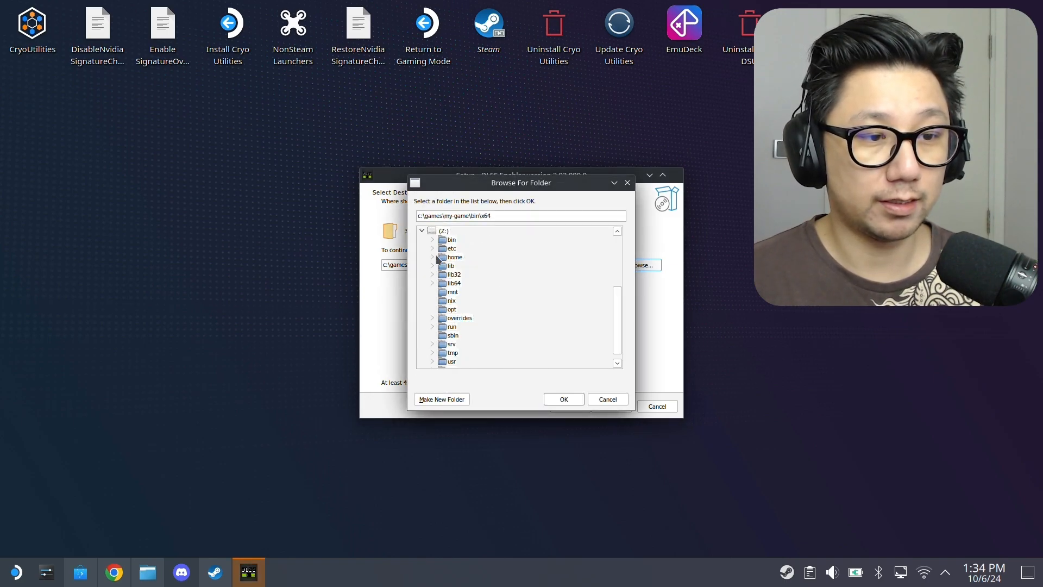
pyautogui.click(433, 257)
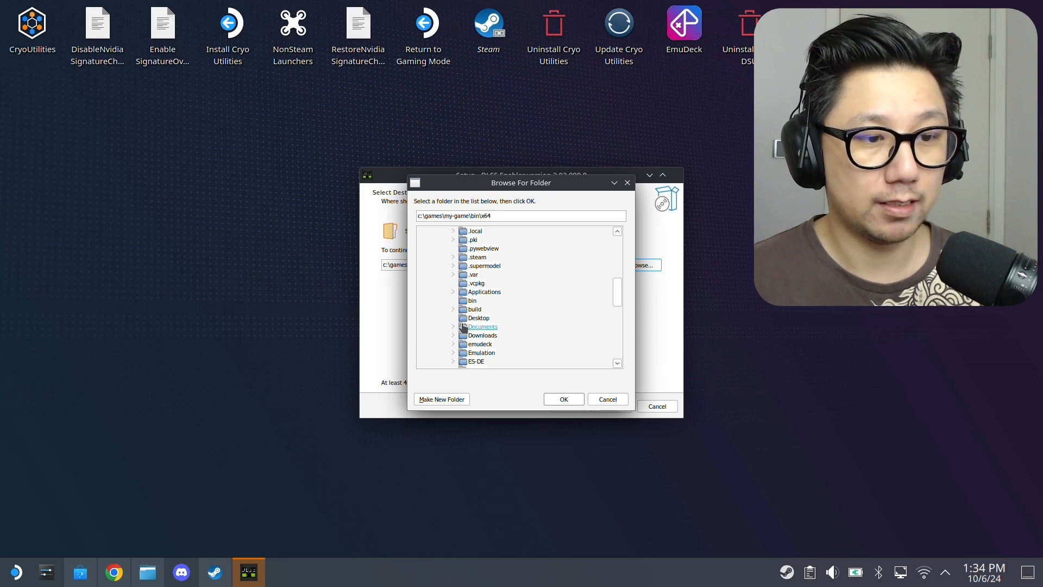
pyautogui.click(453, 326)
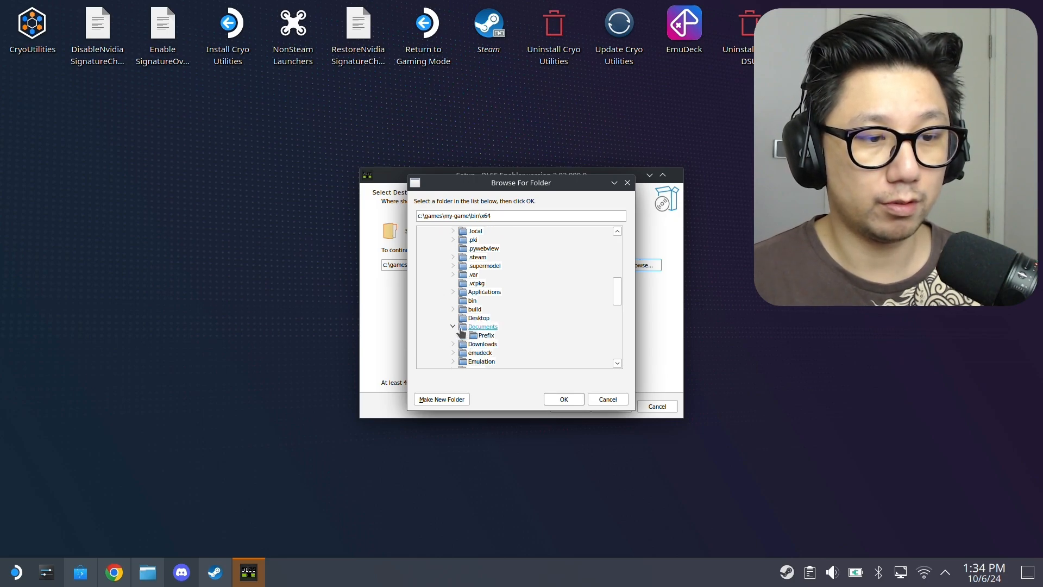
pyautogui.click(453, 326)
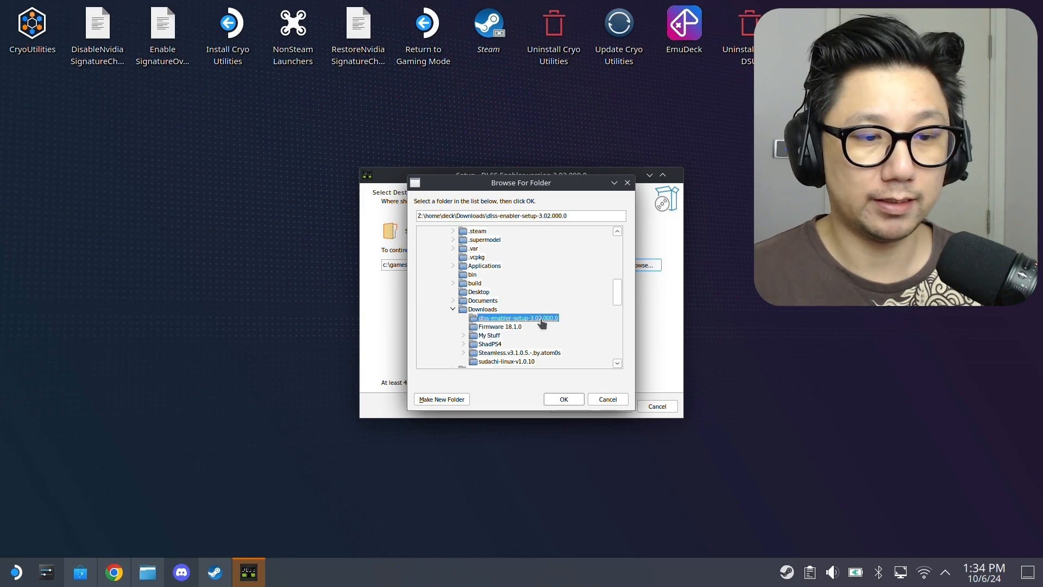
pyautogui.click(563, 398)
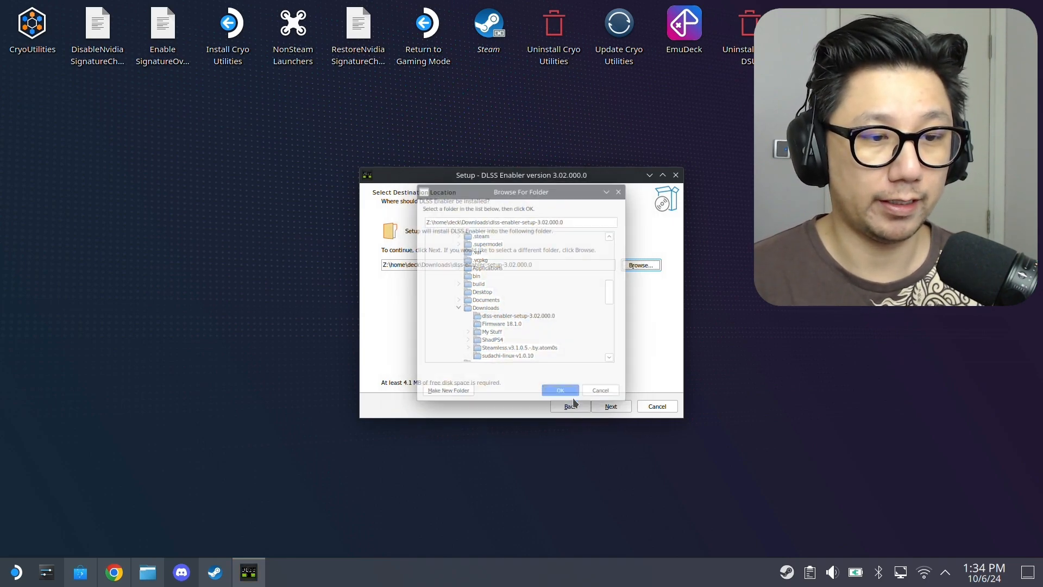
pyautogui.click(559, 390)
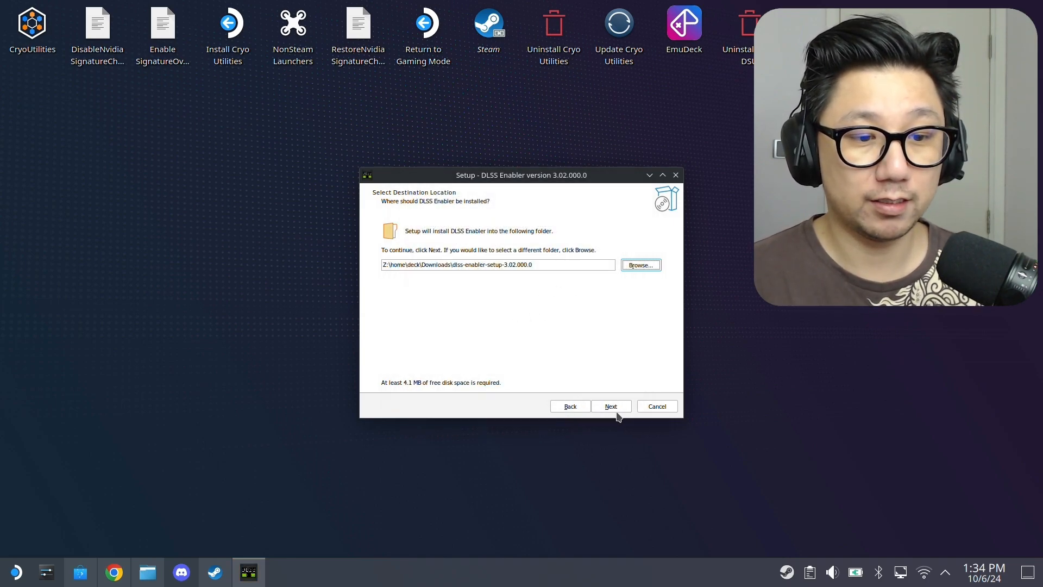
# Choose the dbghelp.dll install option with AMD/Intel GPU support and reach the summary
pyautogui.click(610, 406)
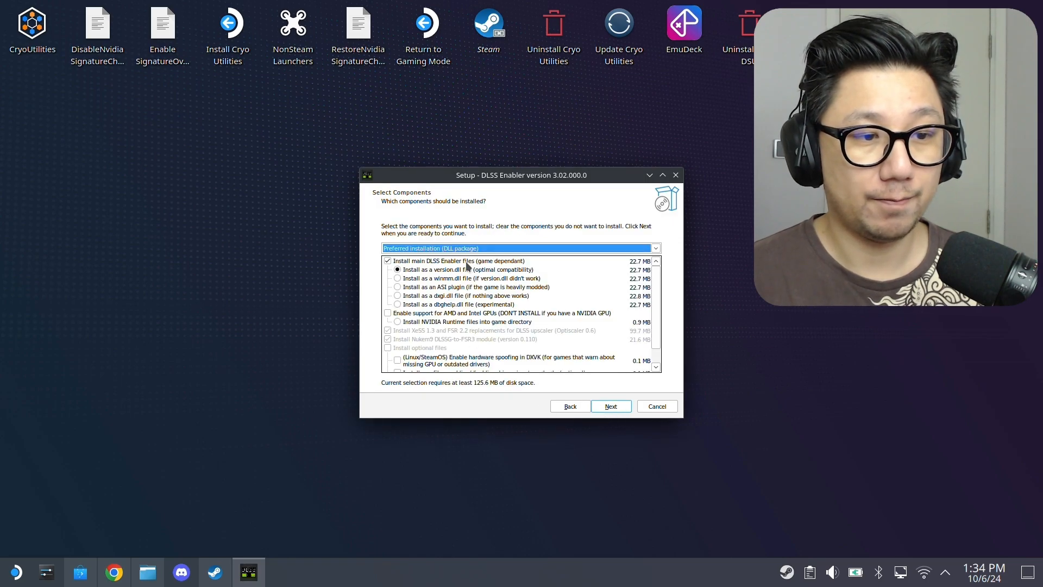
pyautogui.moveTo(432, 278)
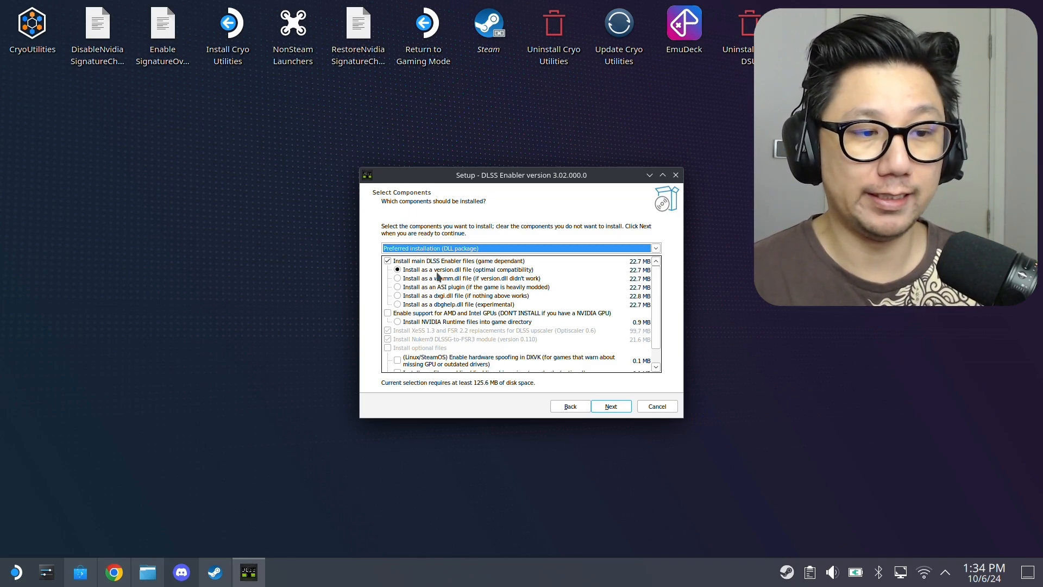
pyautogui.click(397, 287)
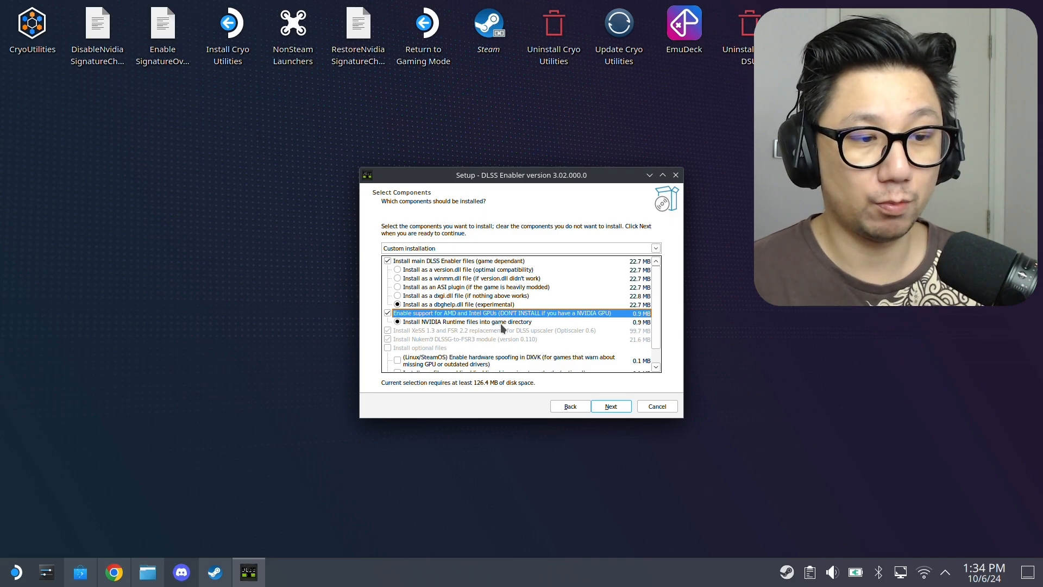
pyautogui.click(609, 406)
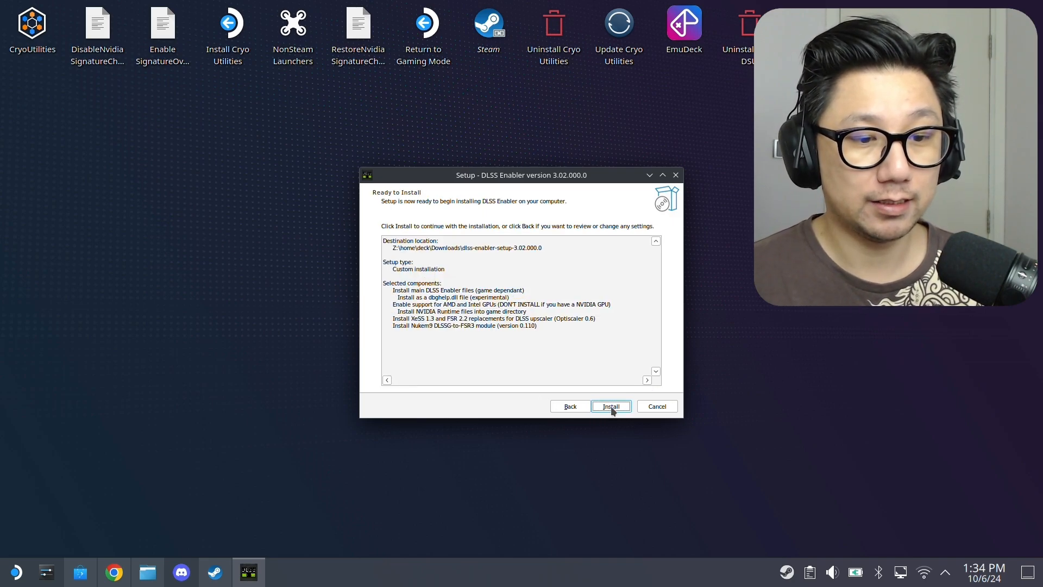
# Install, dismiss the 'DLSS file not found' fatal error, and finish without the README
pyautogui.click(610, 405)
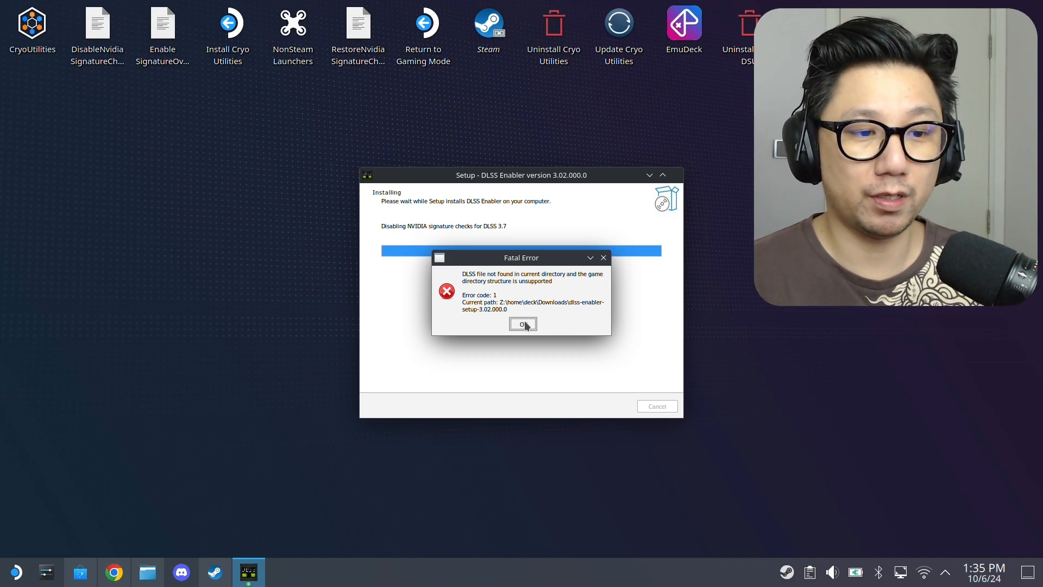
pyautogui.click(523, 324)
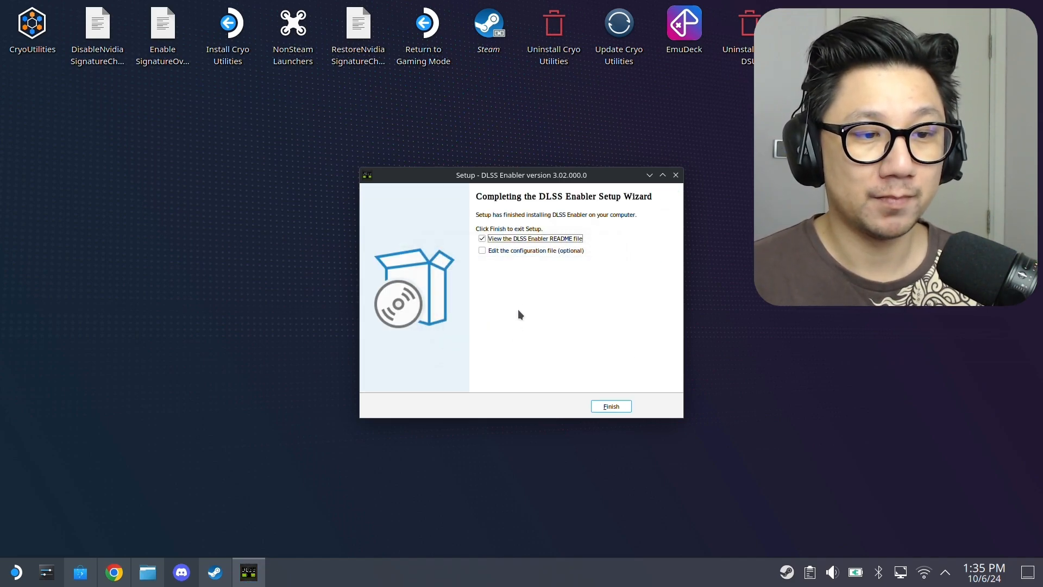
pyautogui.click(482, 238)
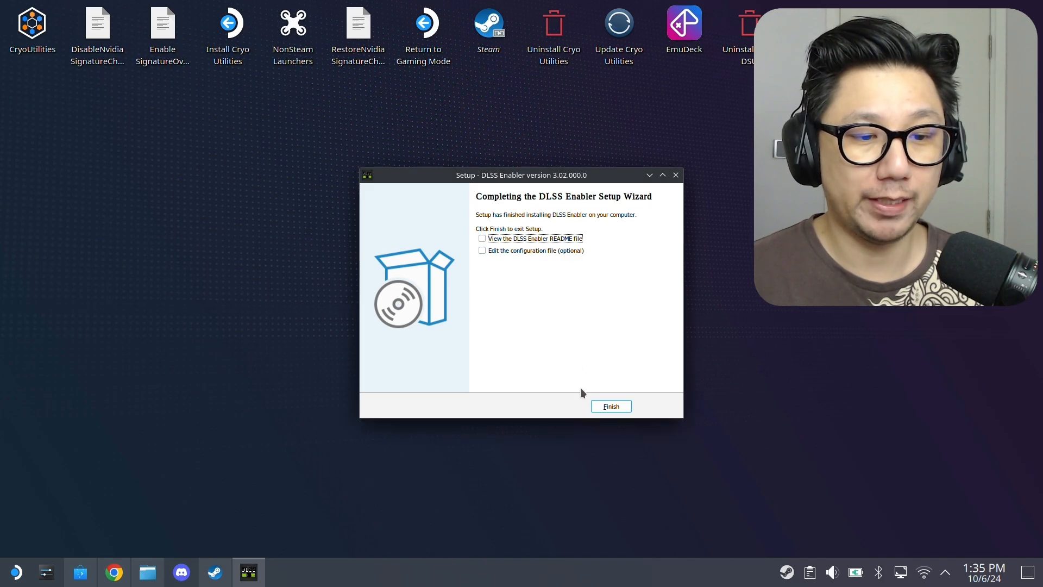
pyautogui.click(609, 406)
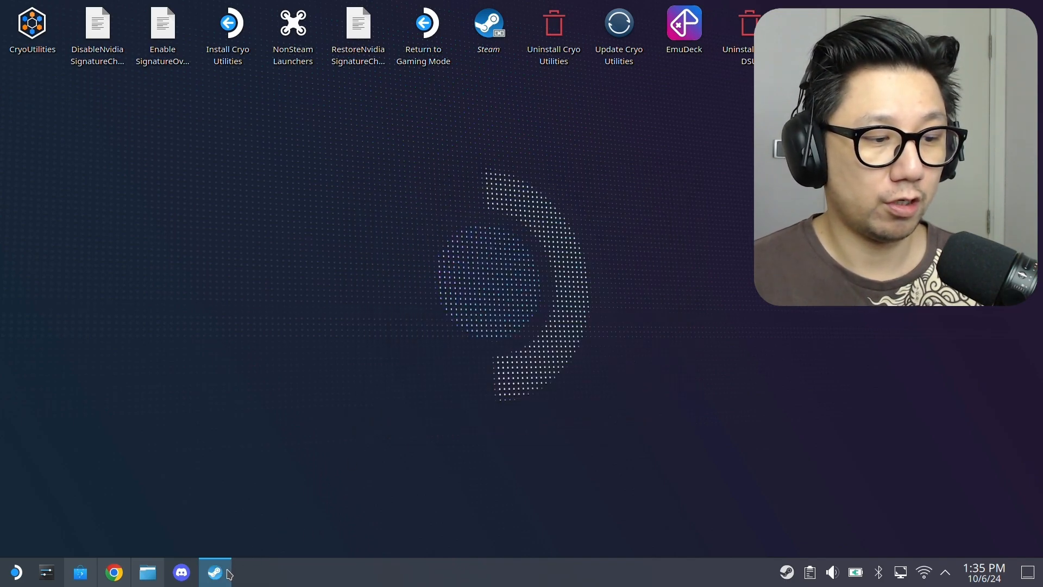
# Copy all 22 extracted items into Win64, skipping licenses and overwriting existing files
pyautogui.click(147, 571)
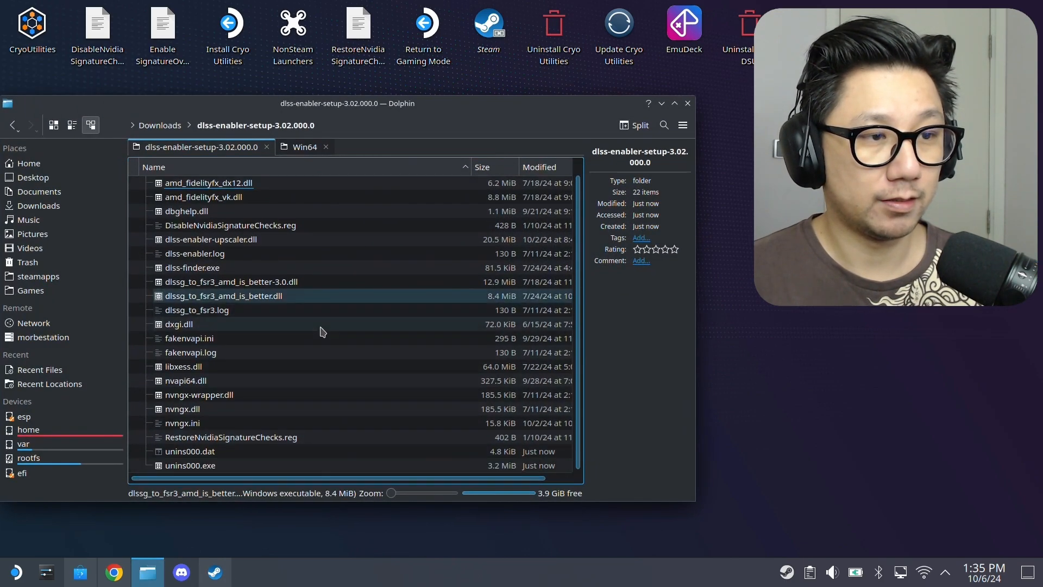
pyautogui.click(189, 465)
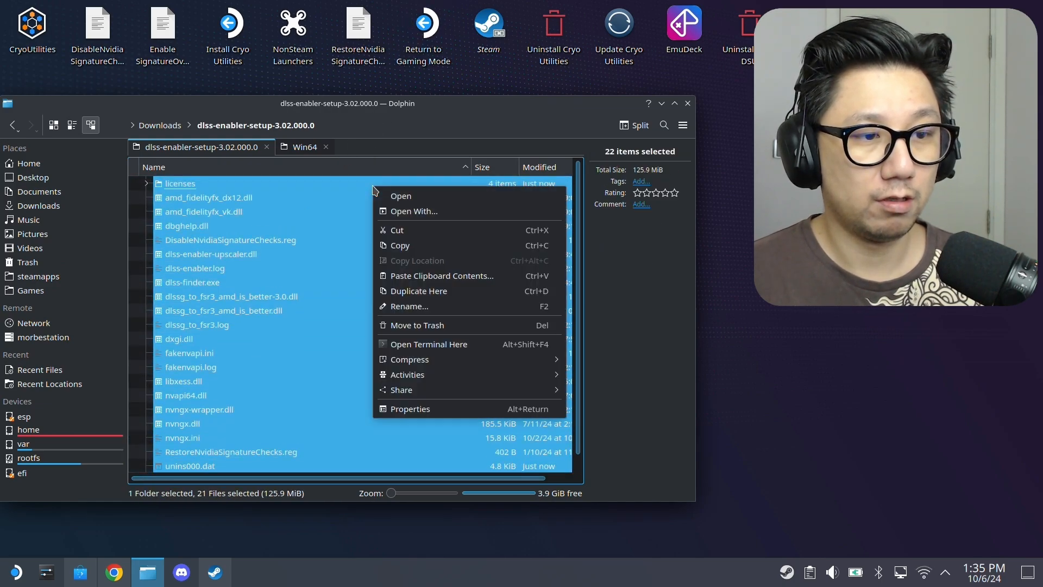
pyautogui.click(302, 148)
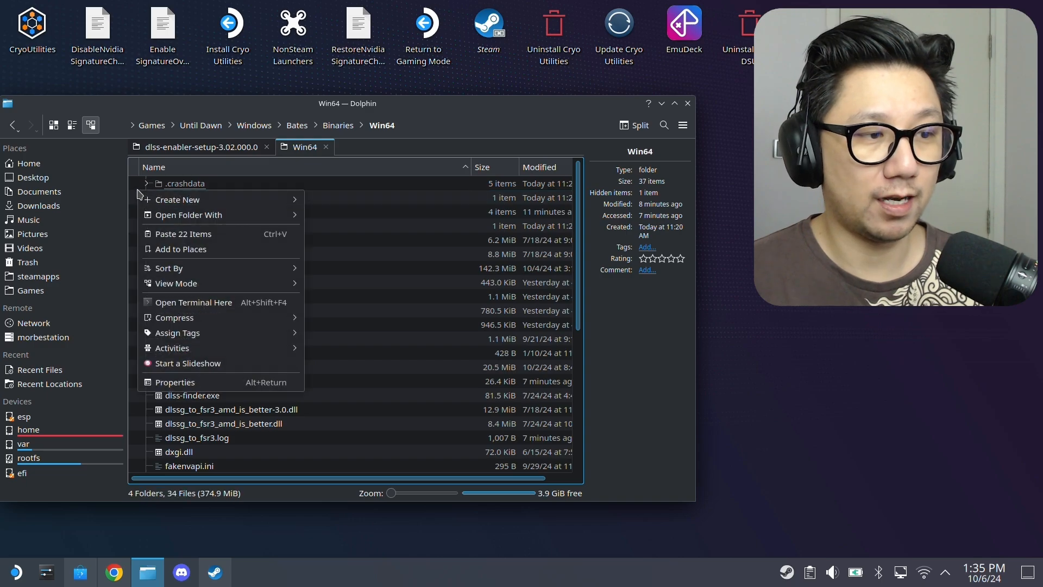
pyautogui.click(181, 233)
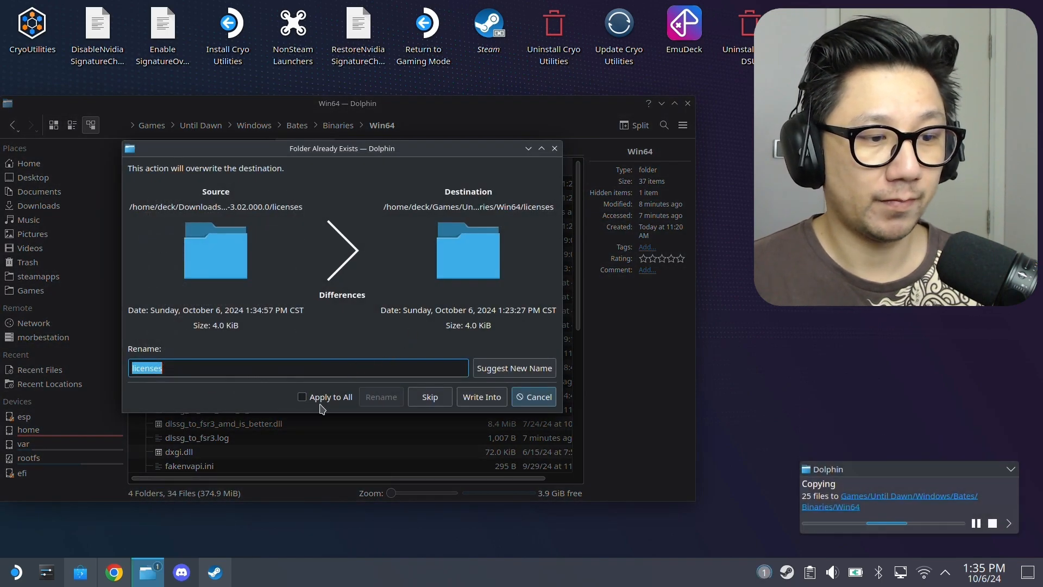
pyautogui.click(302, 396)
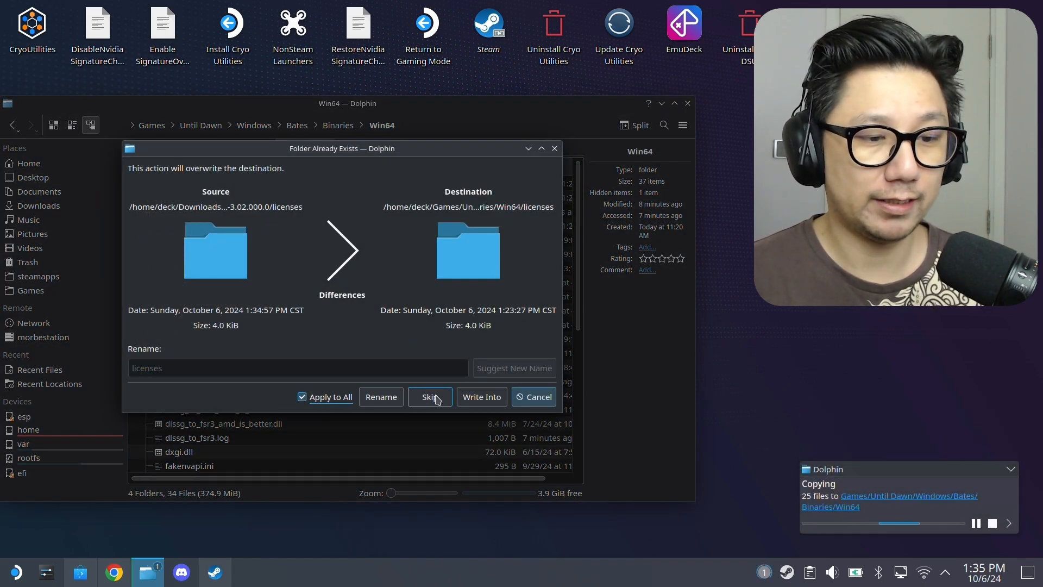
pyautogui.click(430, 397)
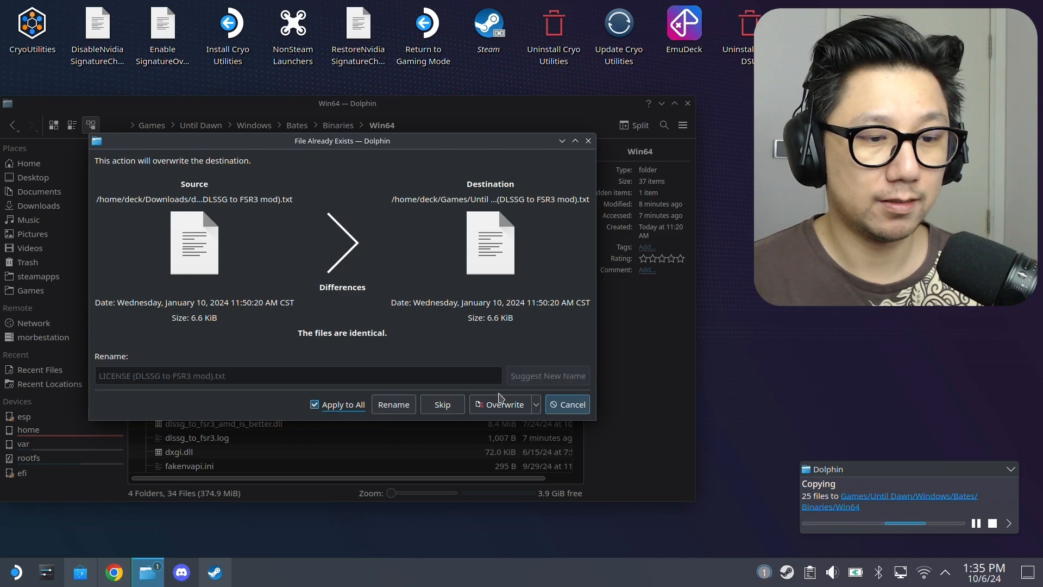
pyautogui.click(500, 403)
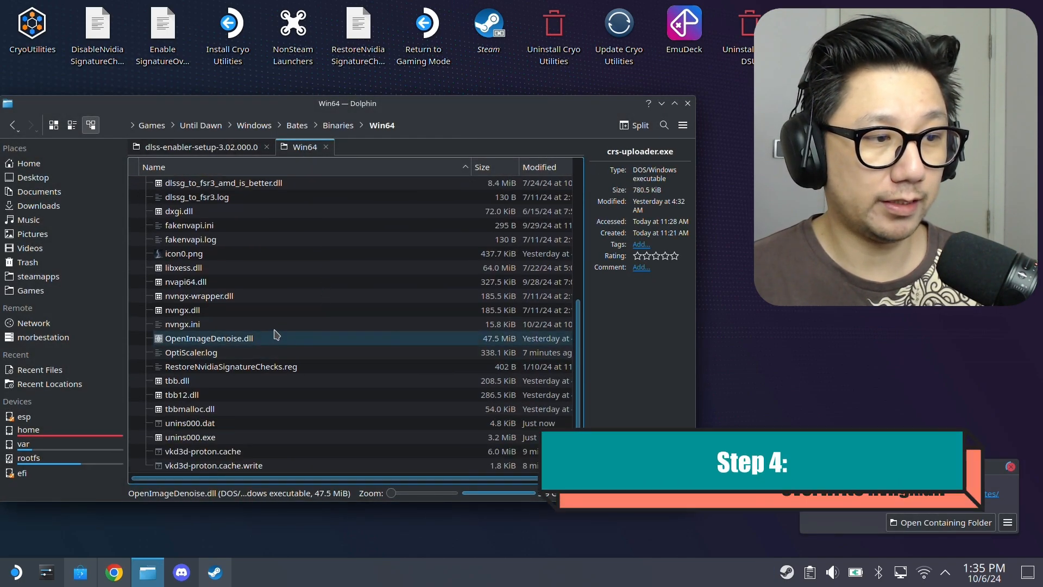
# Check the details of the freshly copied nvngx.dll in Win64
pyautogui.click(181, 310)
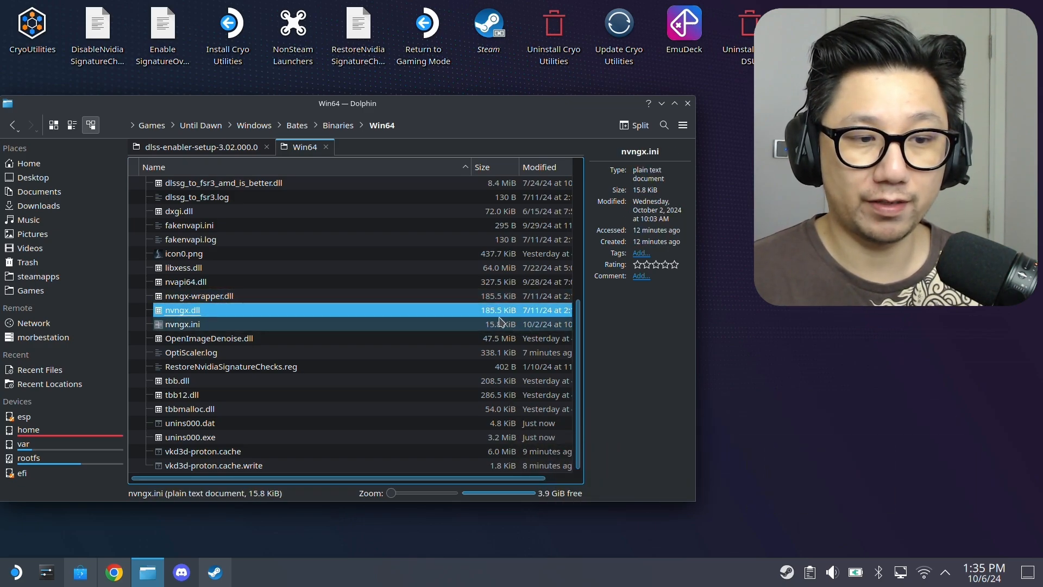
pyautogui.click(181, 310)
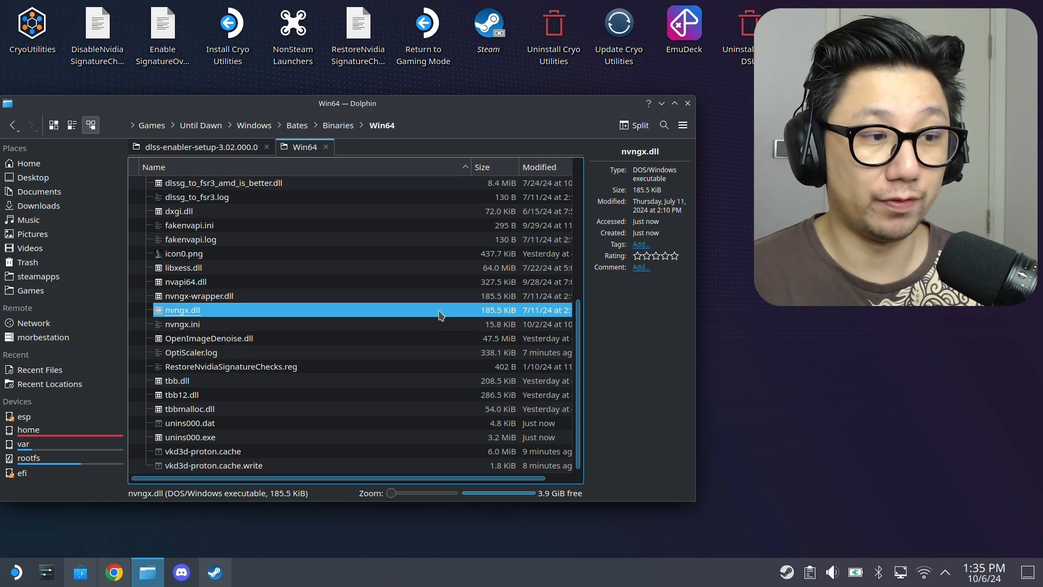
pyautogui.scroll(3)
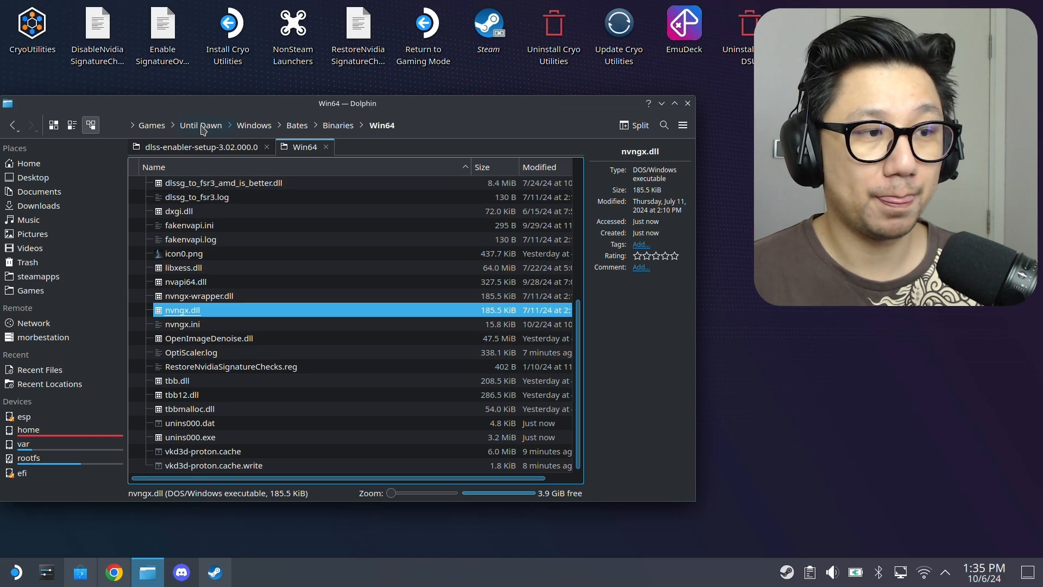
# Navigate Engine > DLSS > Binaries > Win64 and select nvngx_dlss.dll
pyautogui.click(254, 125)
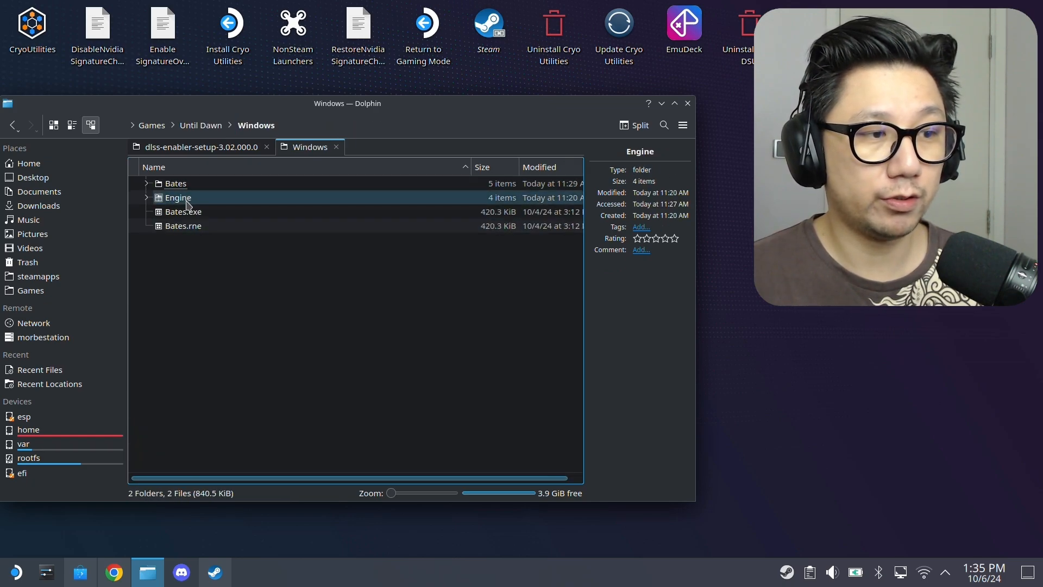
pyautogui.doubleClick(177, 196)
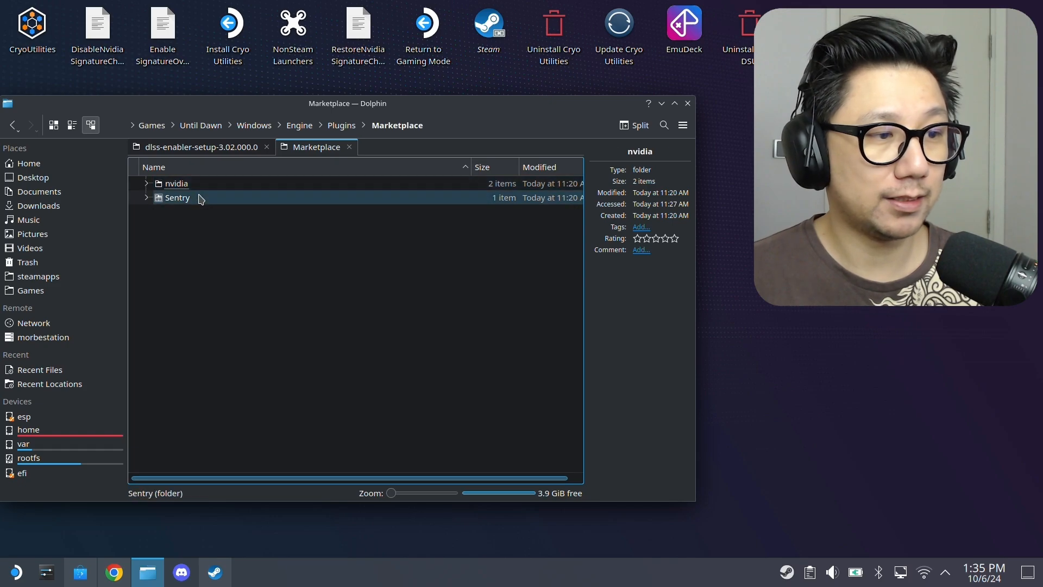
pyautogui.doubleClick(176, 183)
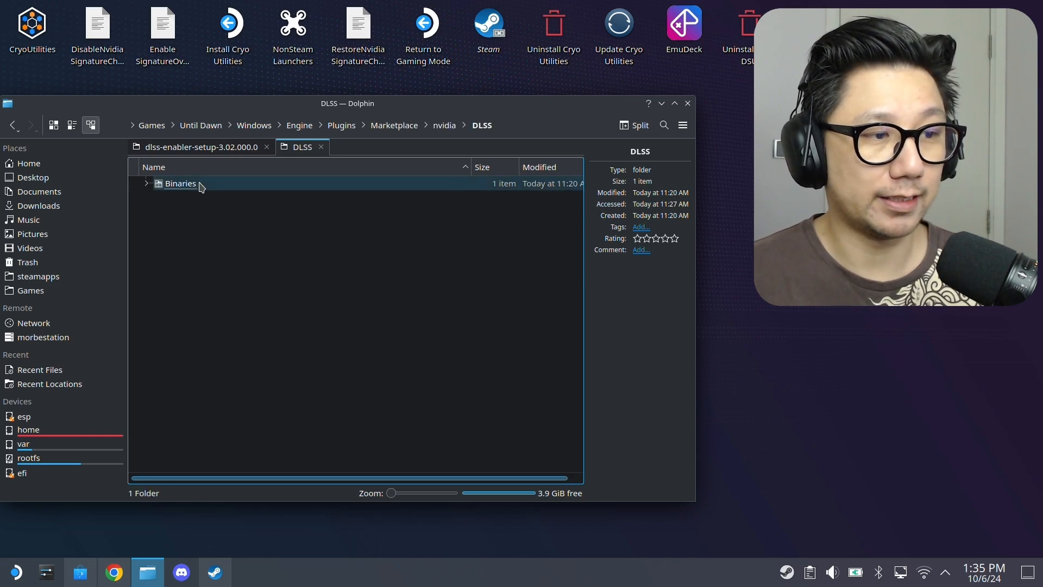
pyautogui.doubleClick(179, 183)
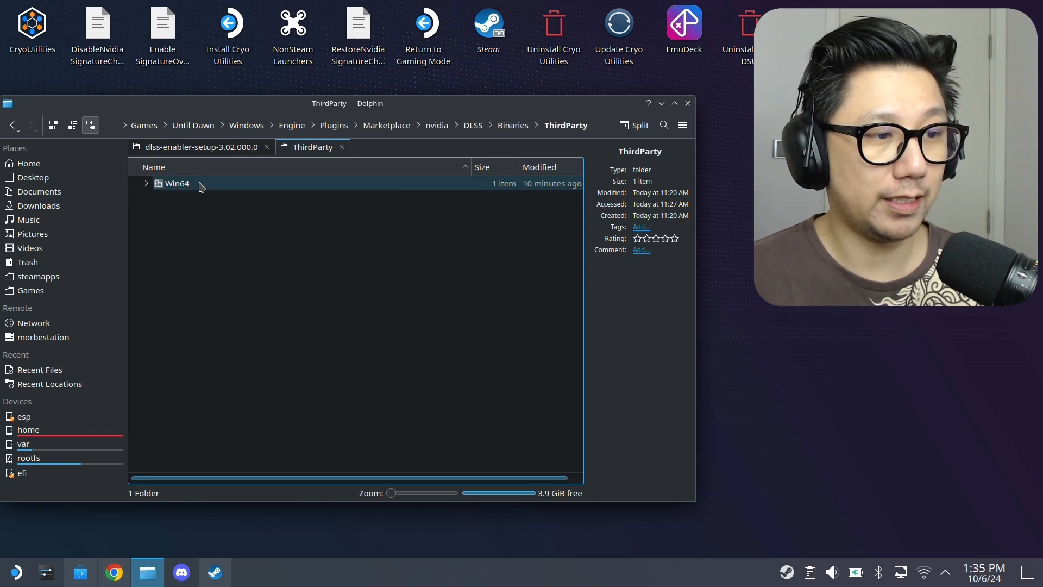
pyautogui.doubleClick(177, 183)
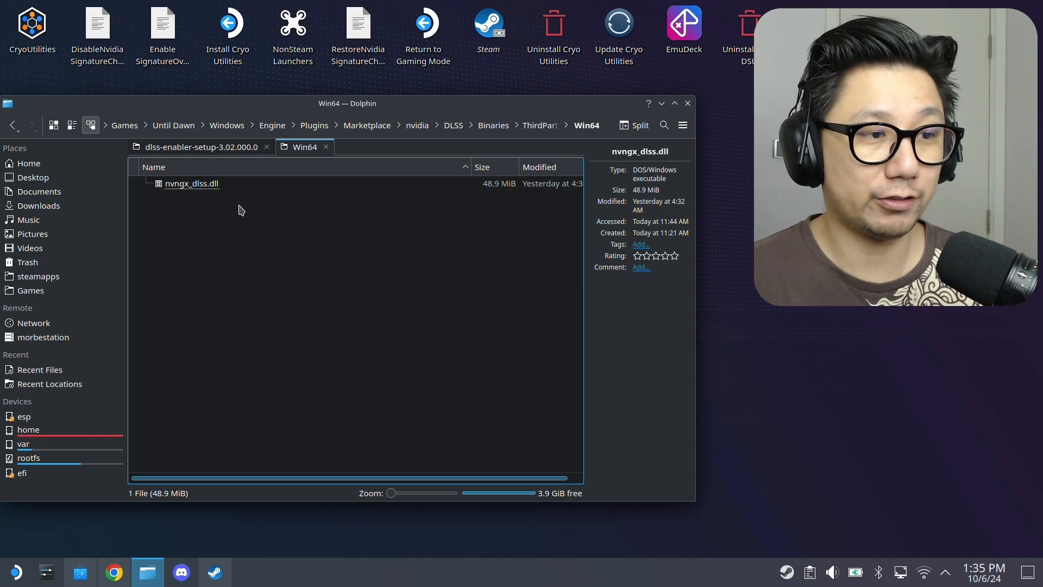
pyautogui.click(192, 183)
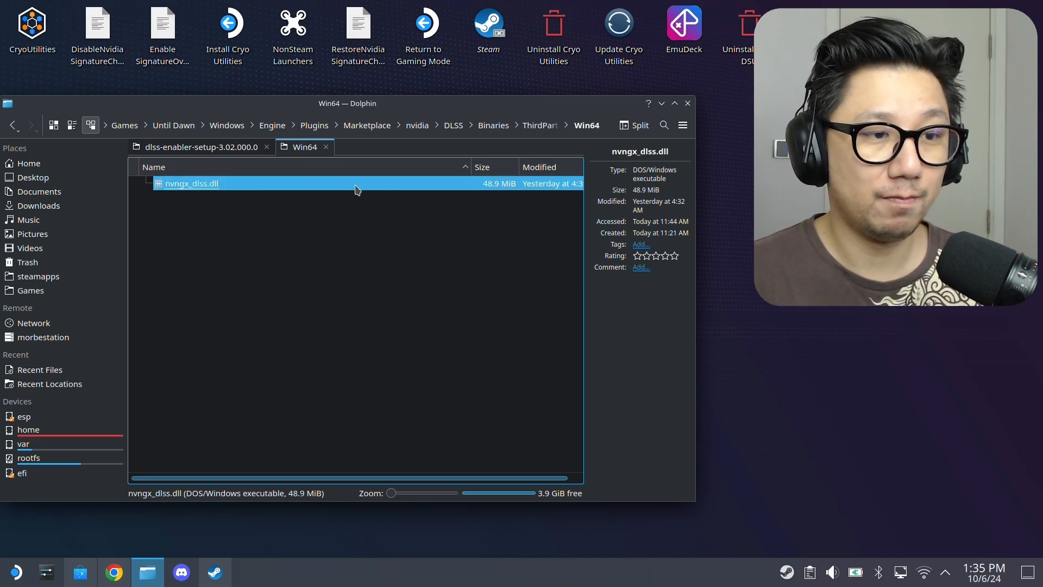
# Paste a duplicate of nvngx_dlss.dll in the same folder, naming it nvngx.dll
pyautogui.rightClick(192, 183)
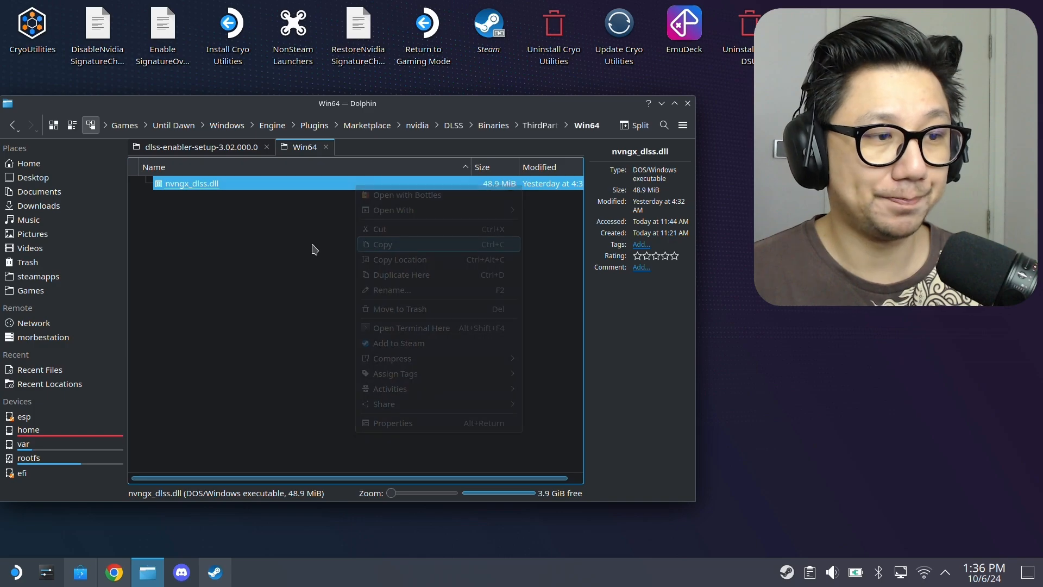
pyautogui.rightClick(246, 333)
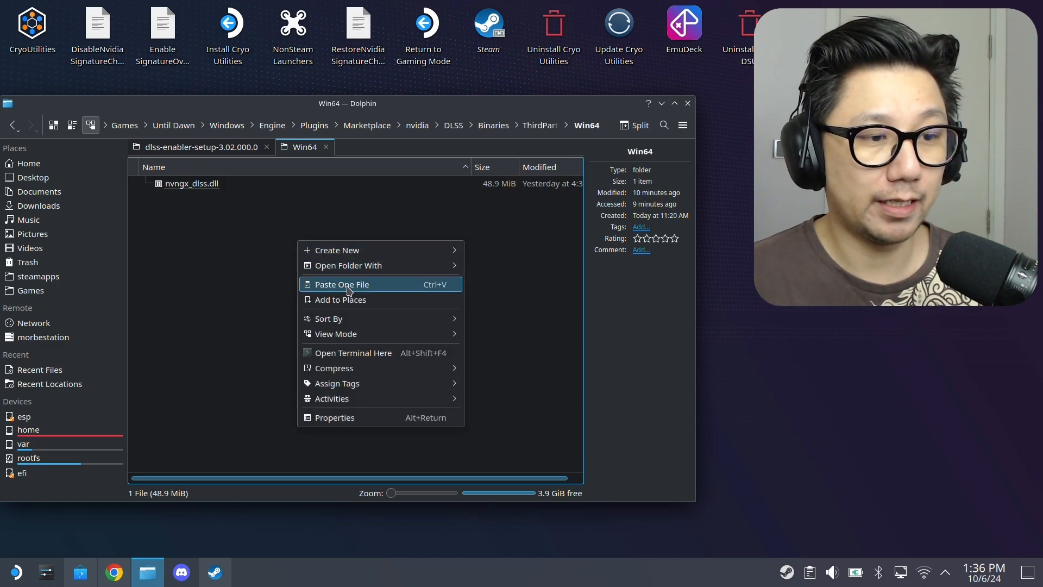
pyautogui.click(341, 284)
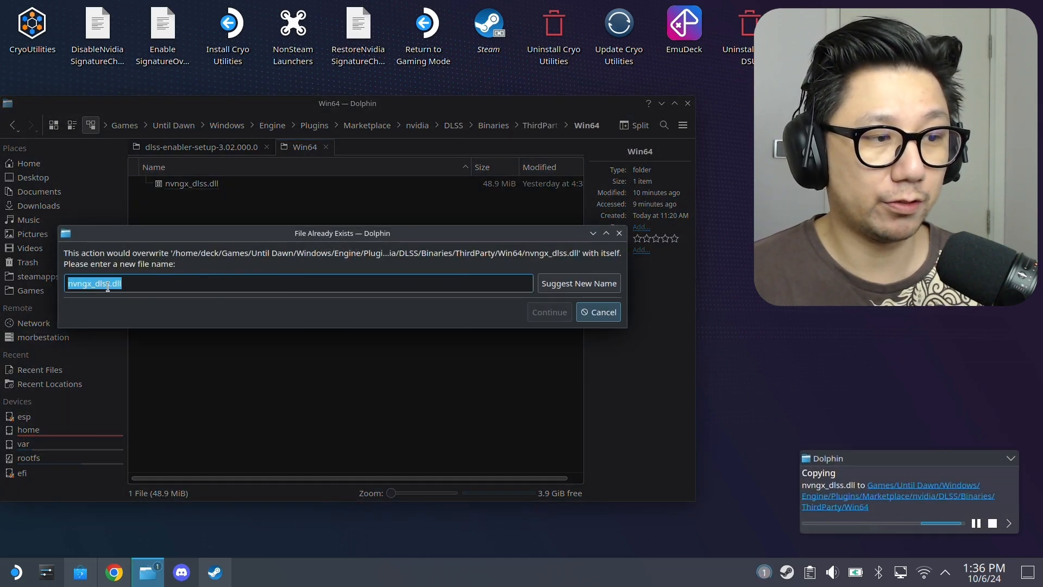
pyautogui.click(193, 283)
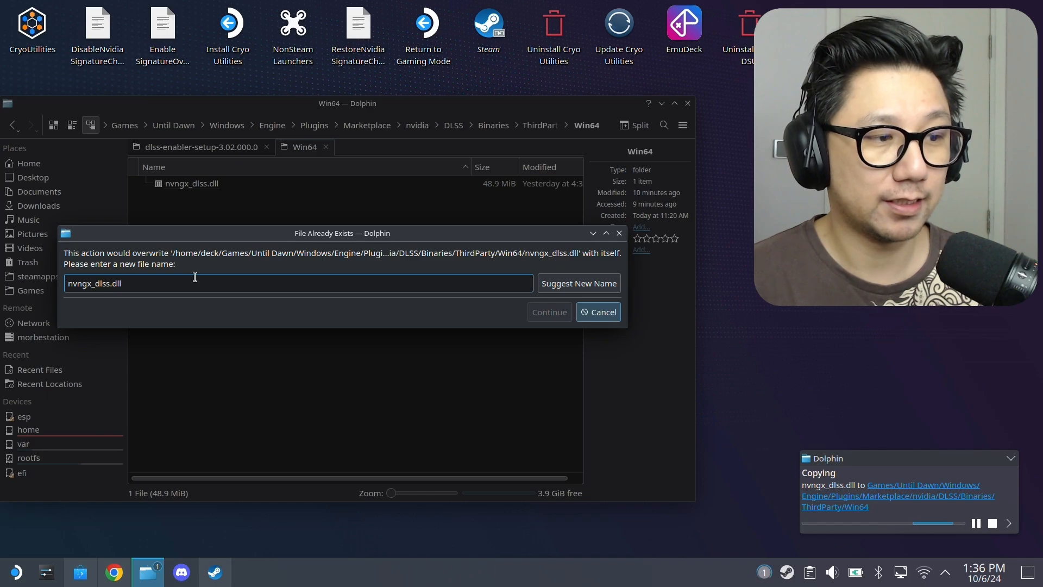
pyautogui.write('\\')
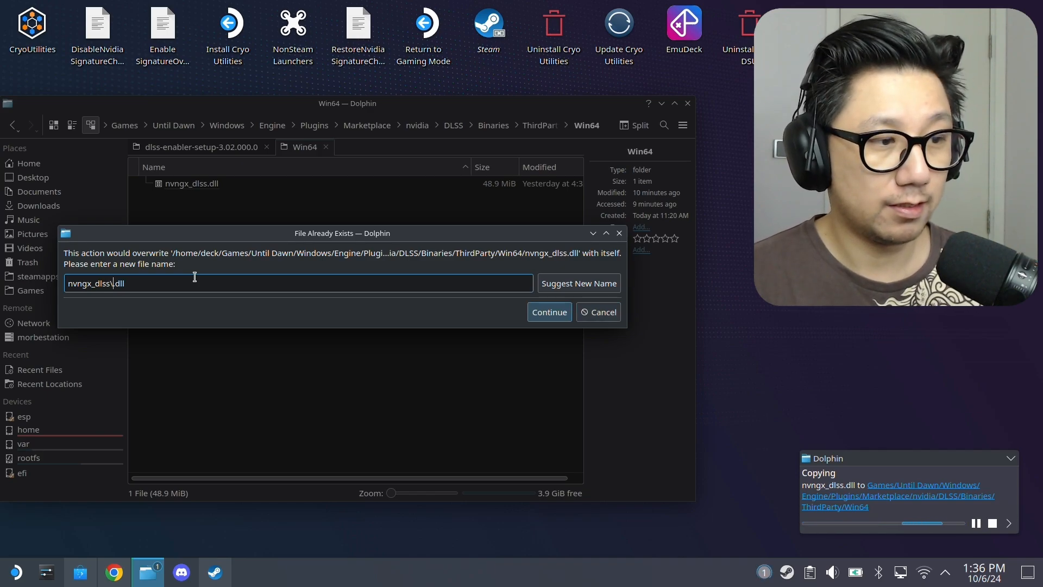
pyautogui.write('\\\\')
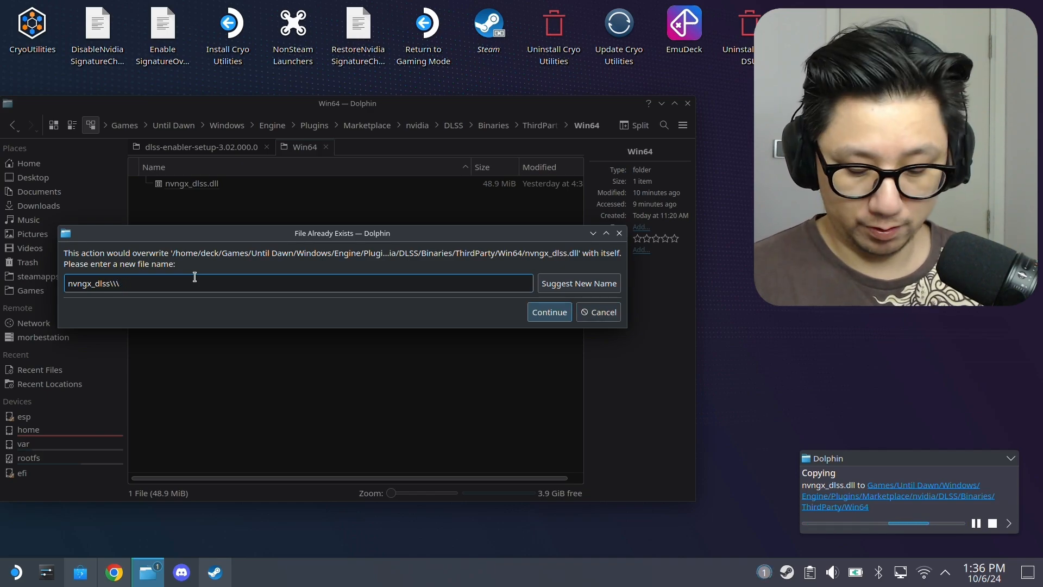
pyautogui.press('BackSpace')
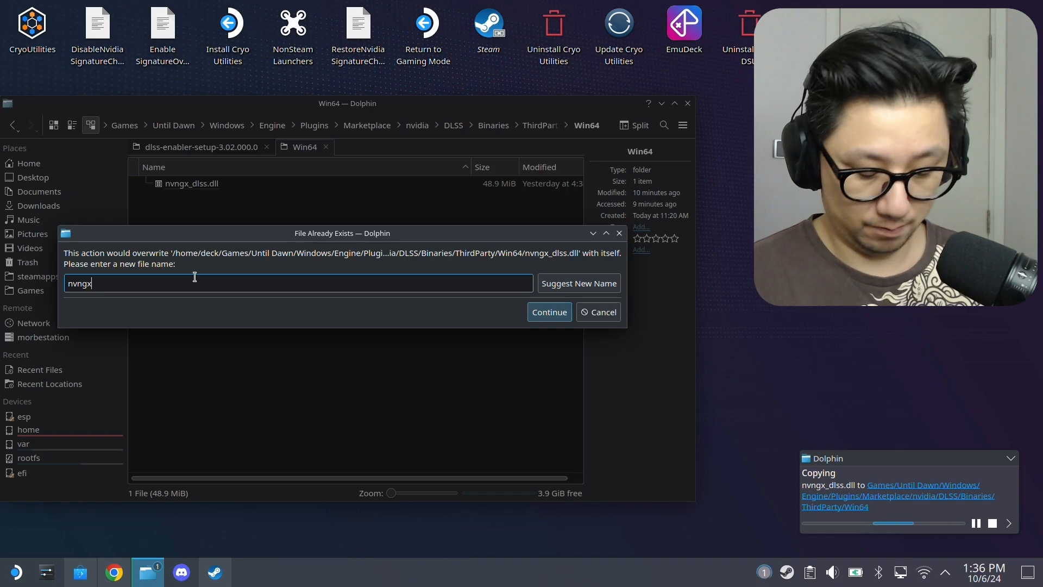
pyautogui.write('.dll')
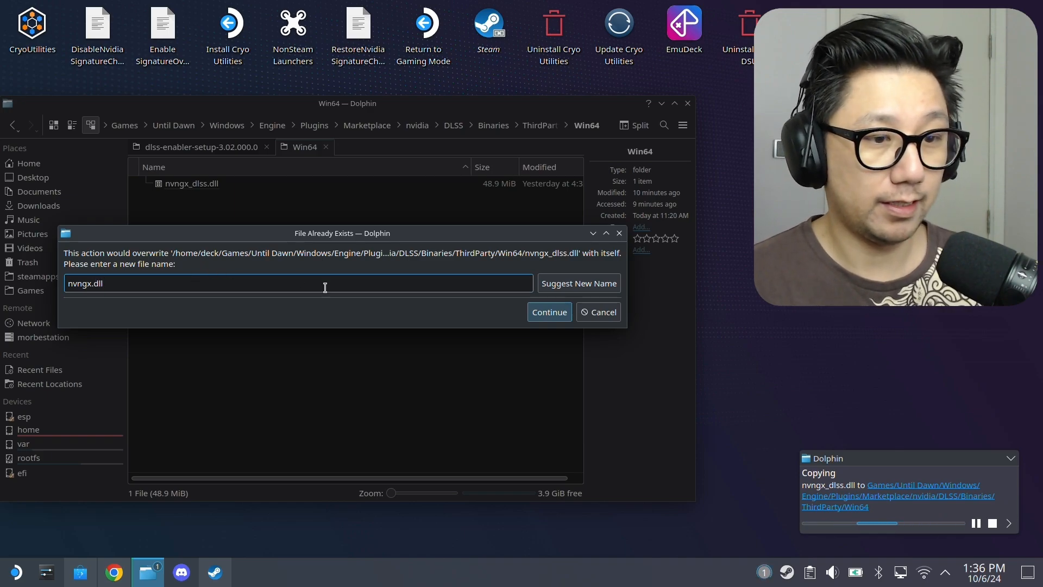
pyautogui.click(548, 312)
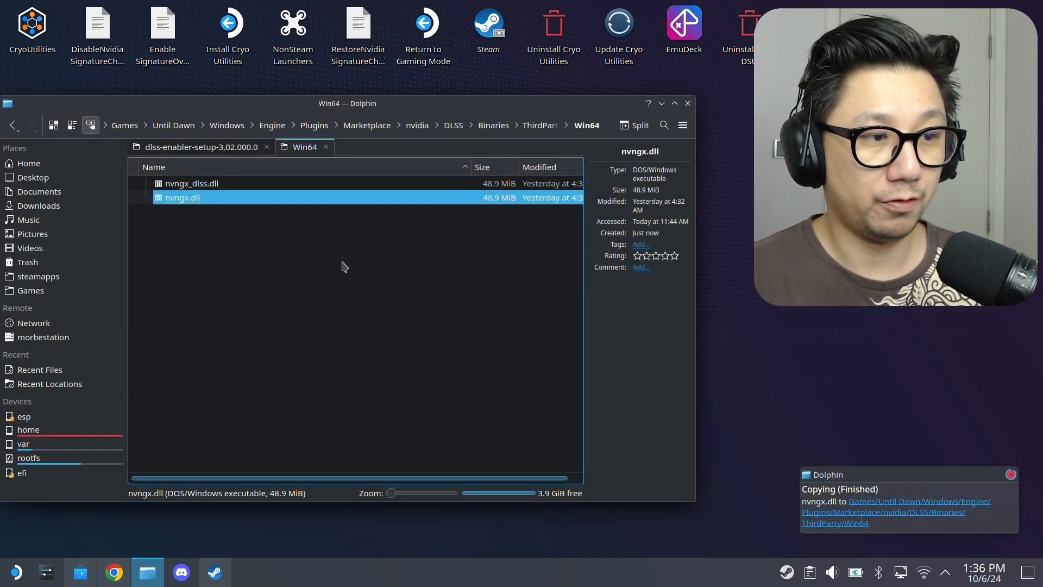
pyautogui.moveTo(286, 202)
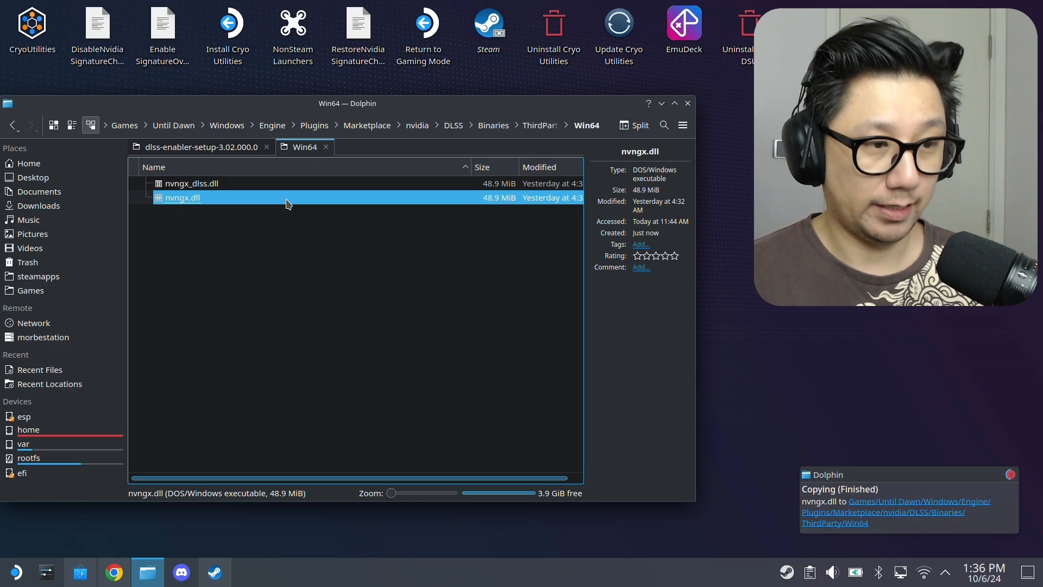
pyautogui.moveTo(319, 245)
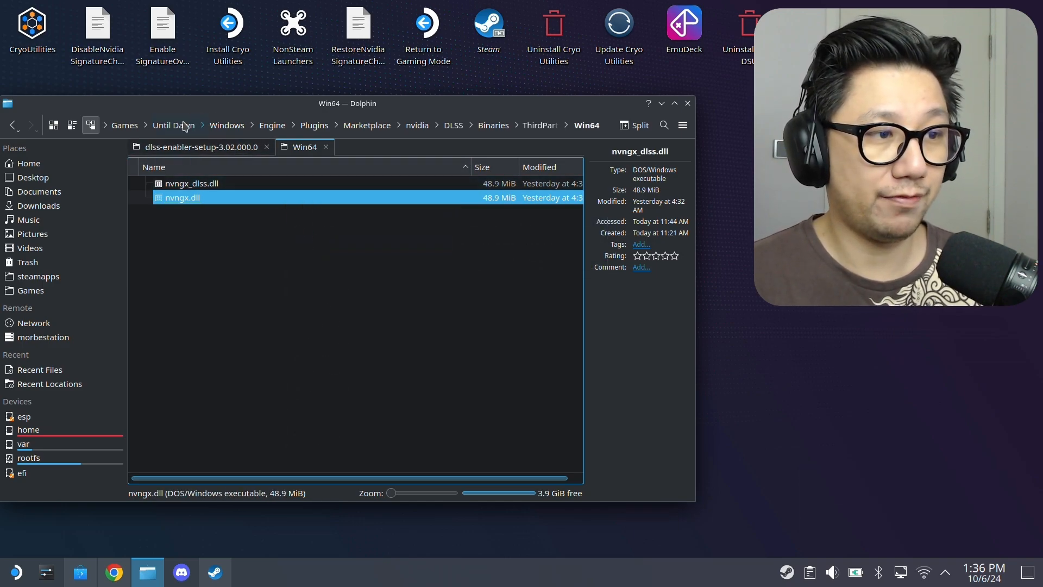
# Paste the new nvngx.dll into Bates/Binaries/Win64, overwriting the older file
pyautogui.click(227, 125)
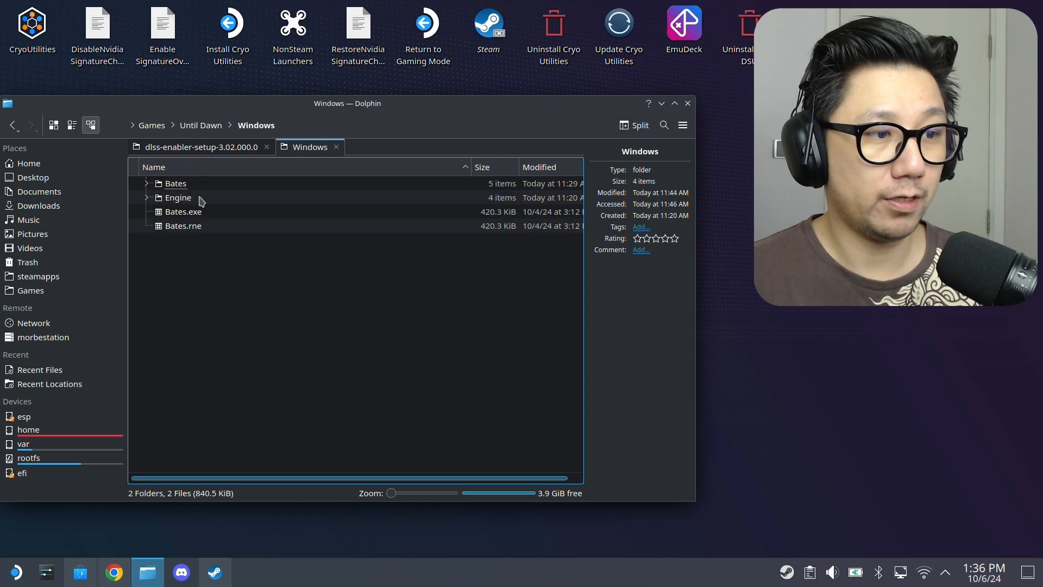
pyautogui.doubleClick(175, 183)
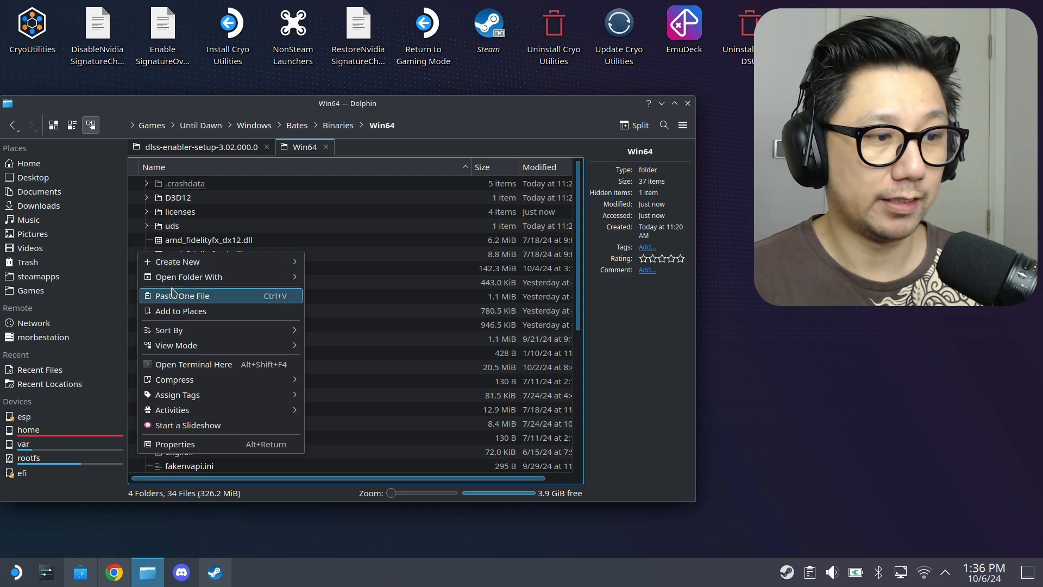
pyautogui.click(183, 295)
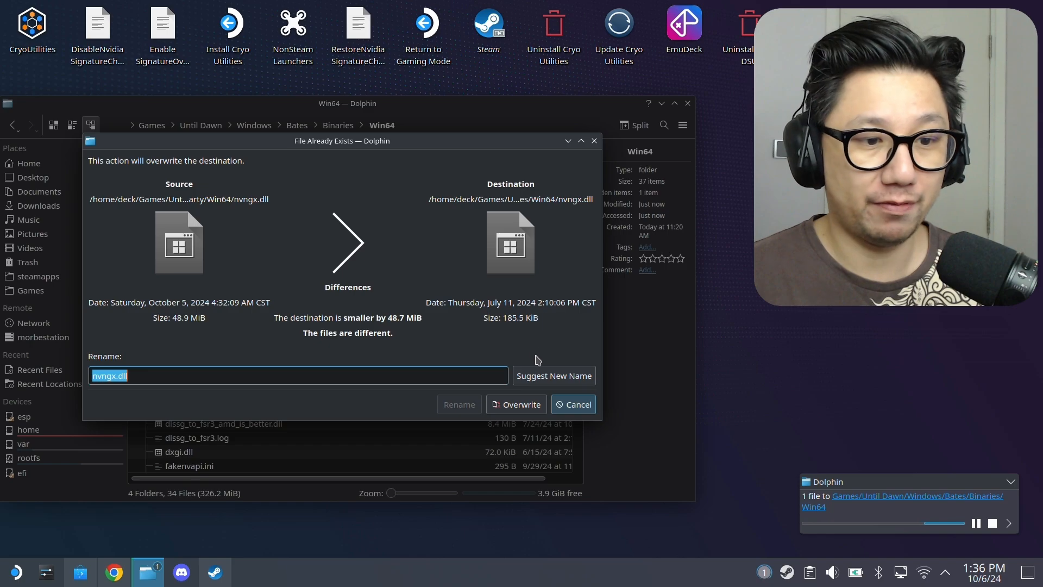
pyautogui.click(515, 404)
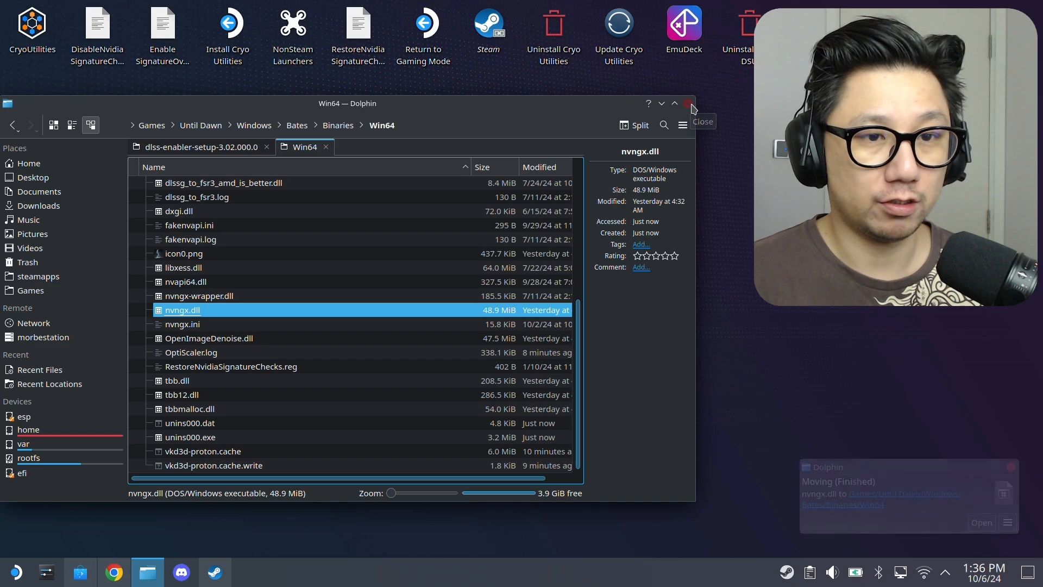
# Close Dolphin and bring up the dlss-enabler-setup entry's options in Steam
pyautogui.click(688, 103)
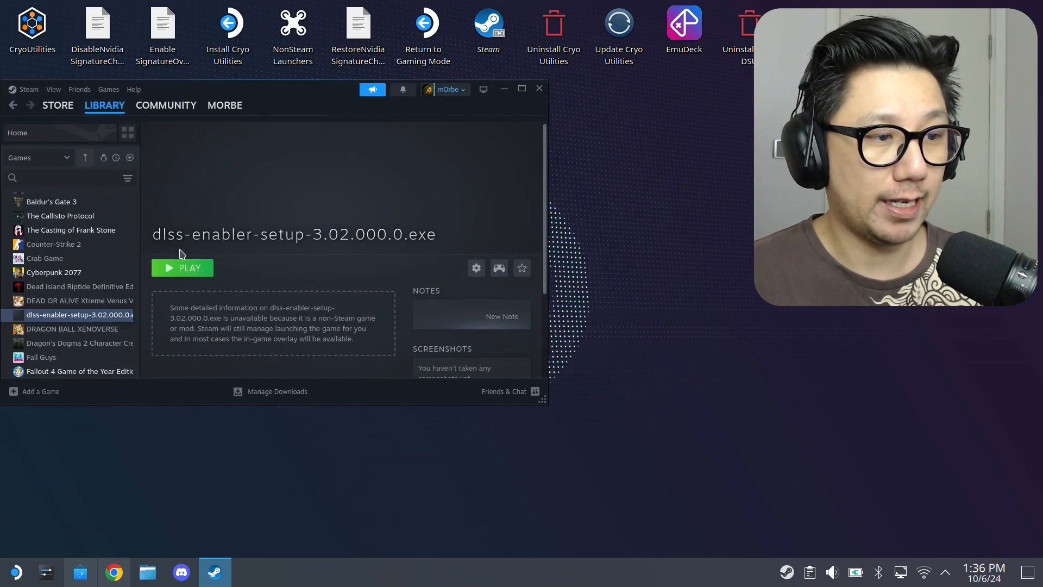
pyautogui.rightClick(78, 314)
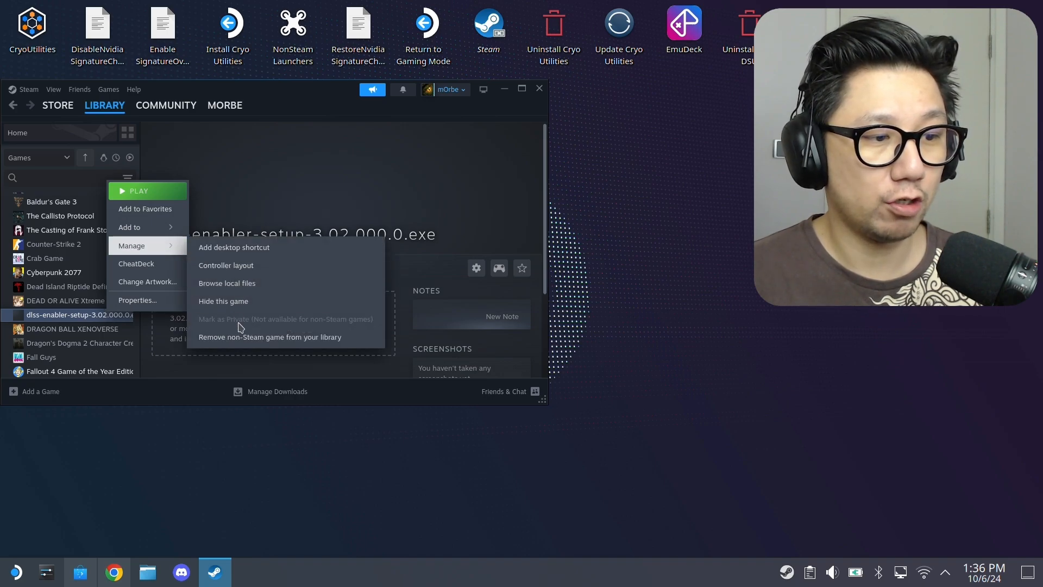
pyautogui.moveTo(269, 337)
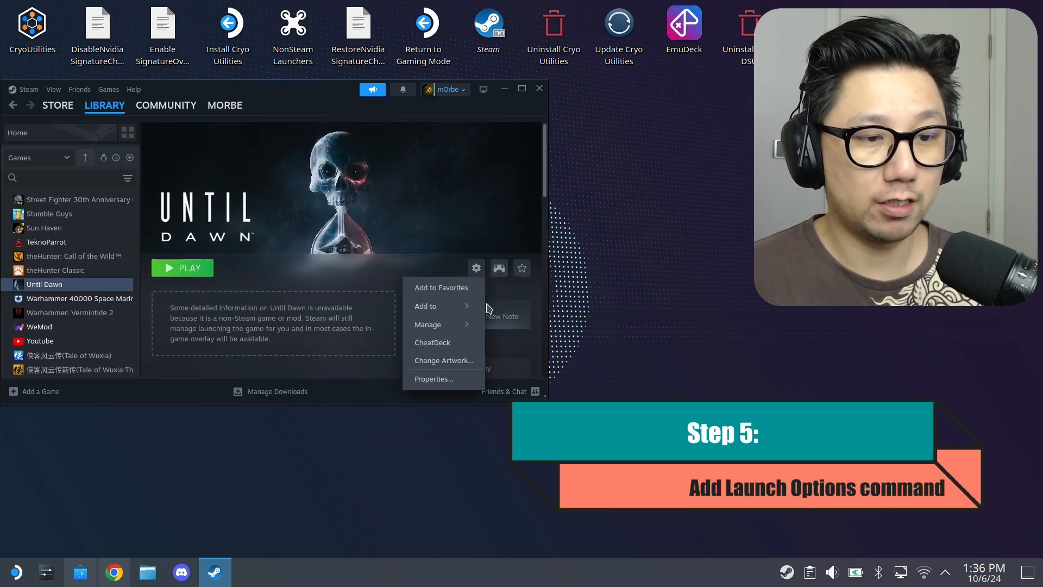
# Confirm Until Dawn's launch options hold WINEDLLOVERRIDES="dbghelp=n,b" %COMMAND%
pyautogui.click(433, 379)
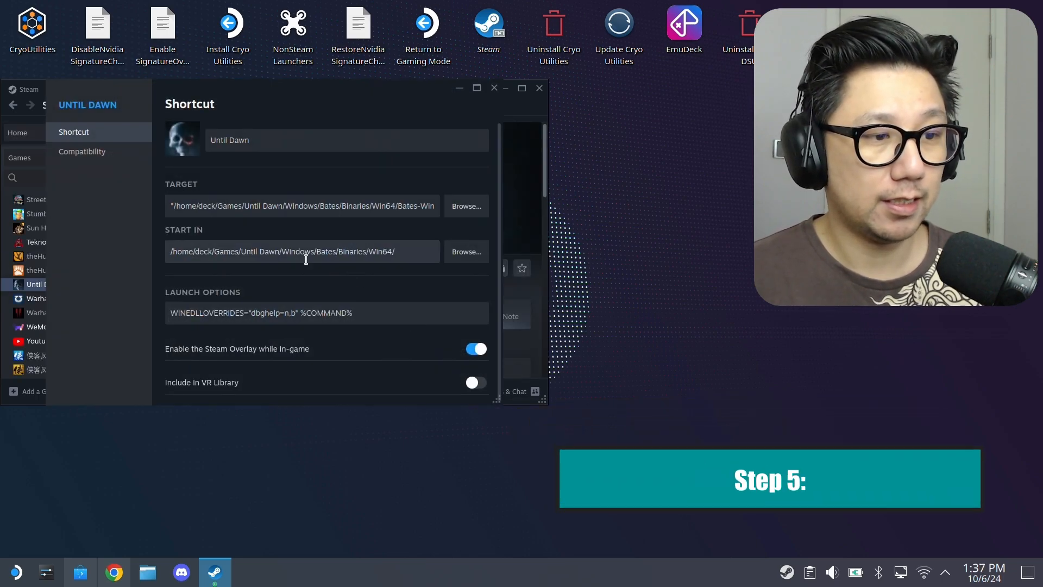
pyautogui.tripleClick(260, 313)
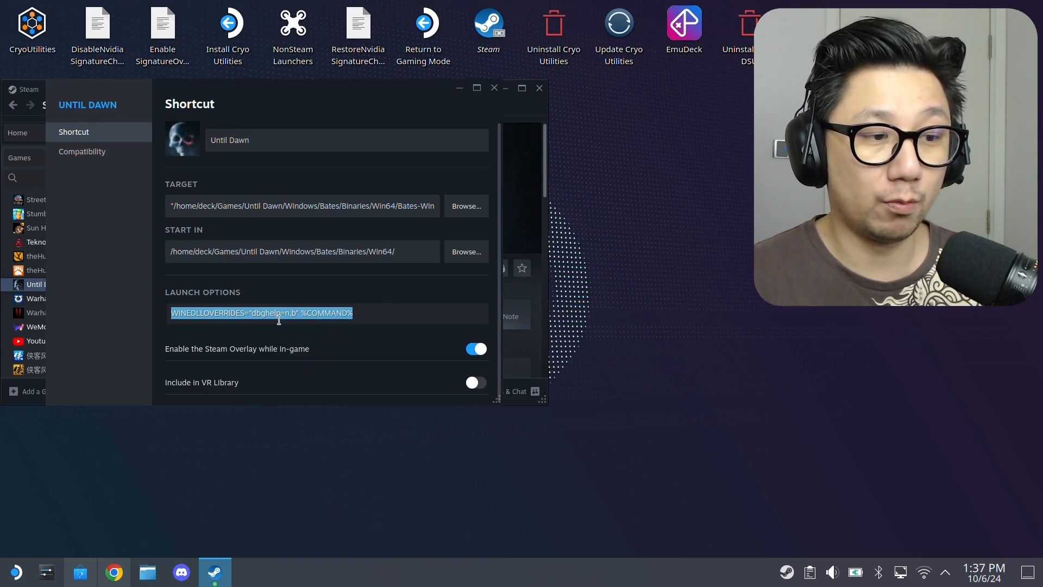
pyautogui.doubleClick(265, 313)
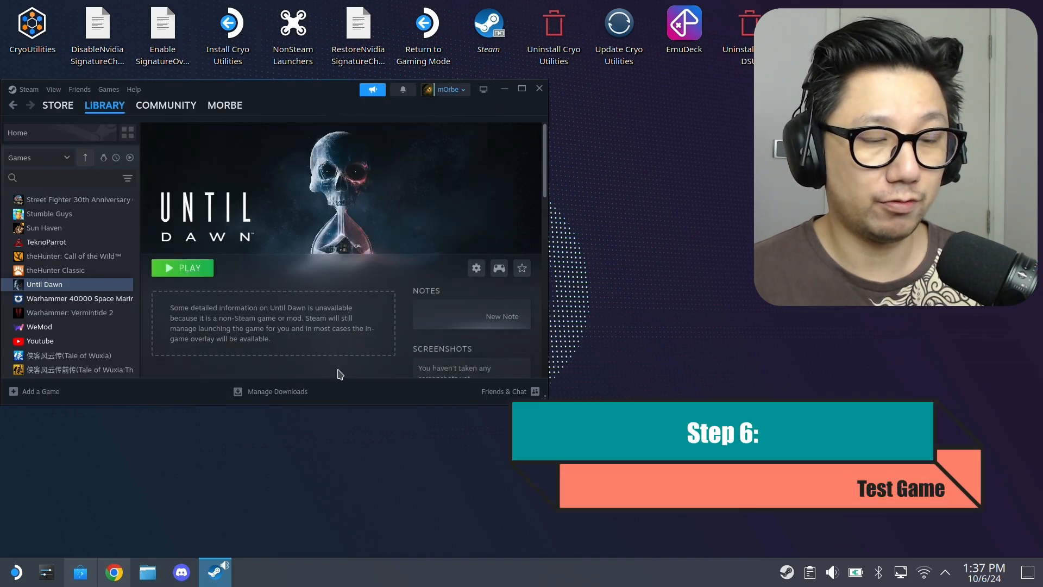
# Launch Until Dawn from its Steam library page
pyautogui.click(181, 267)
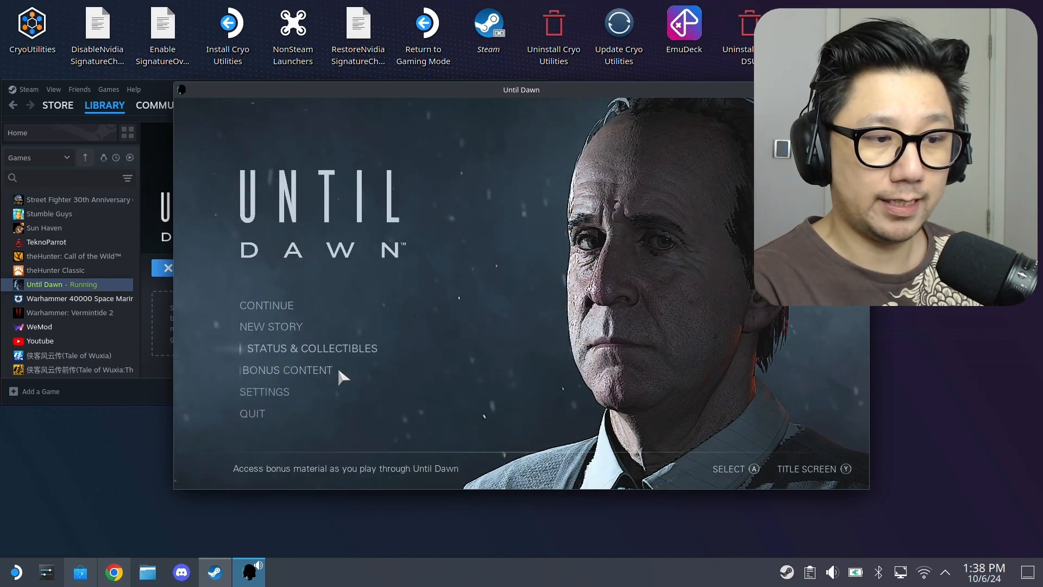
# Check the Video settings show DLSS Performance upscaling with frame generation enabled
pyautogui.click(264, 391)
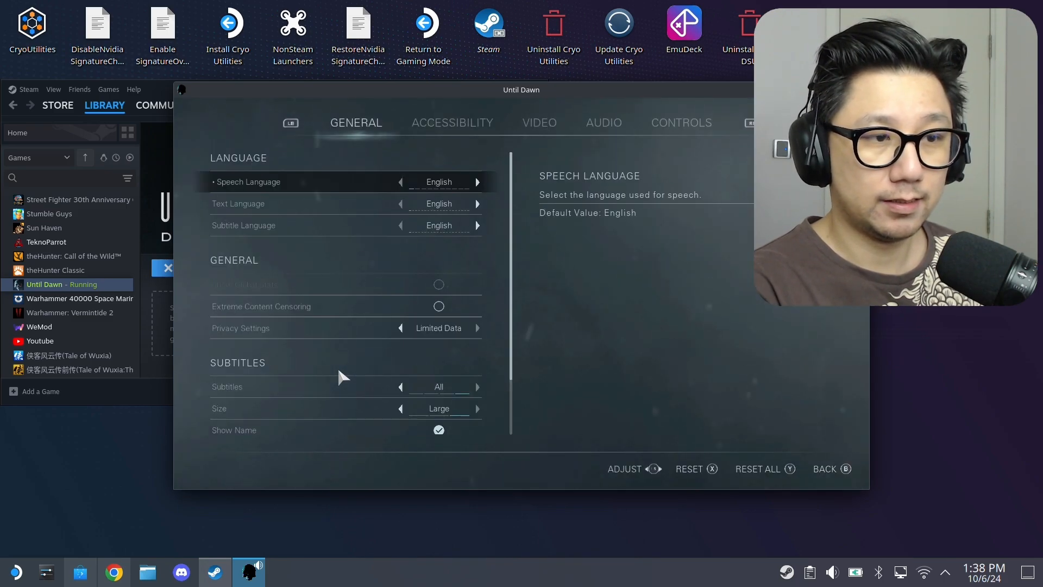
pyautogui.click(539, 122)
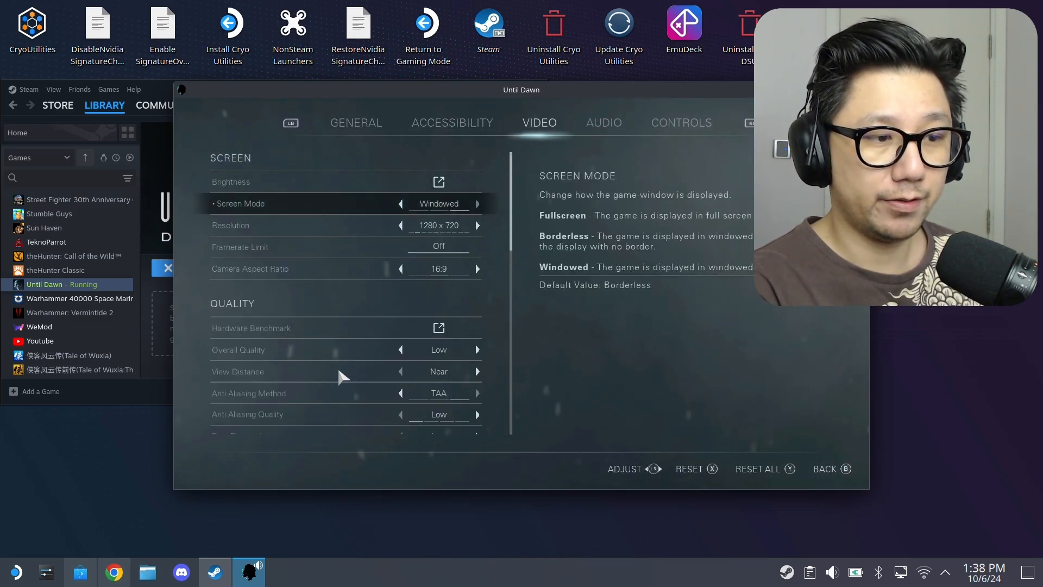
pyautogui.scroll(-3)
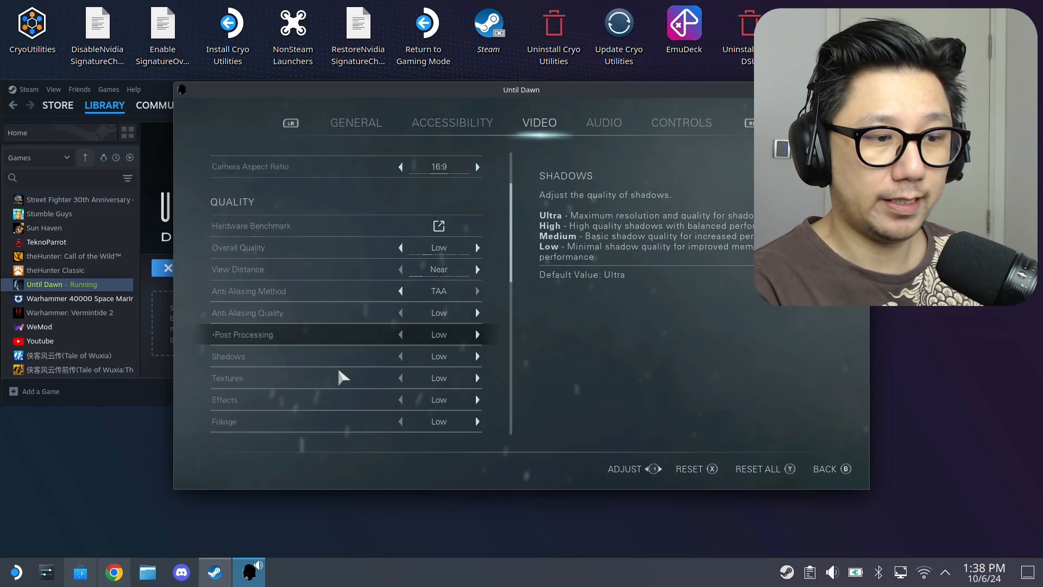
pyautogui.scroll(-3)
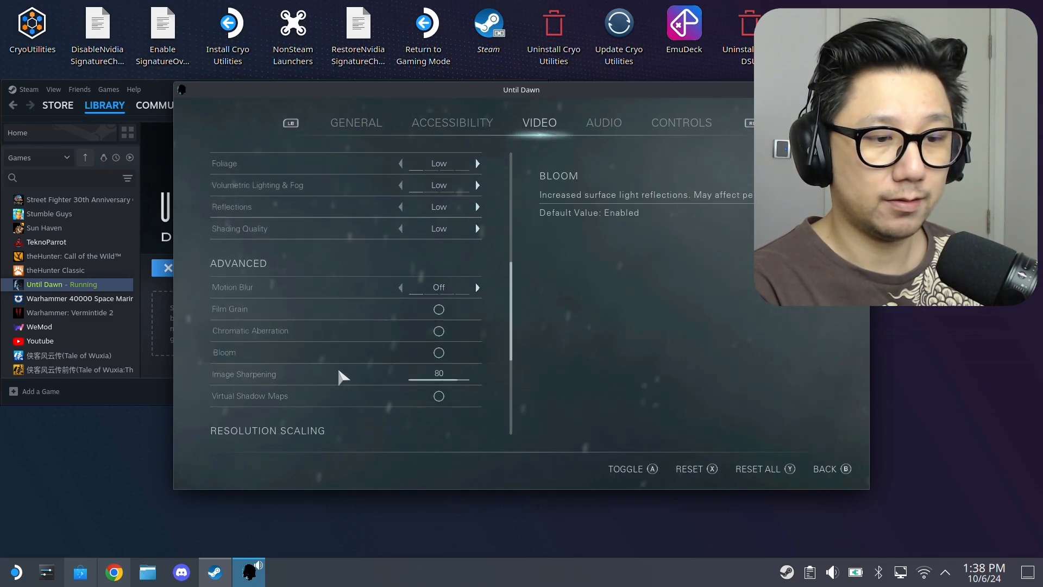
pyautogui.scroll(-3)
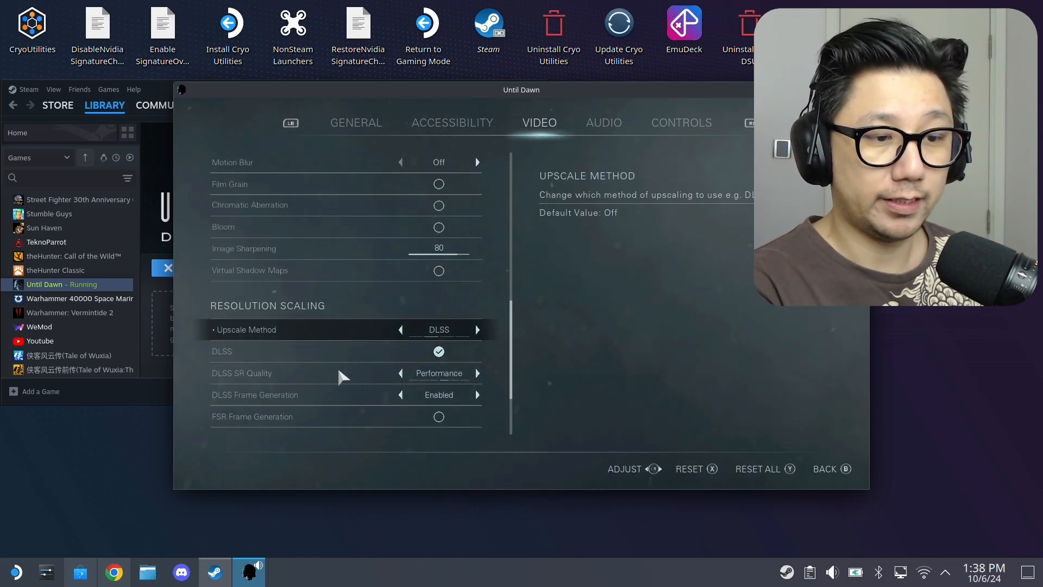